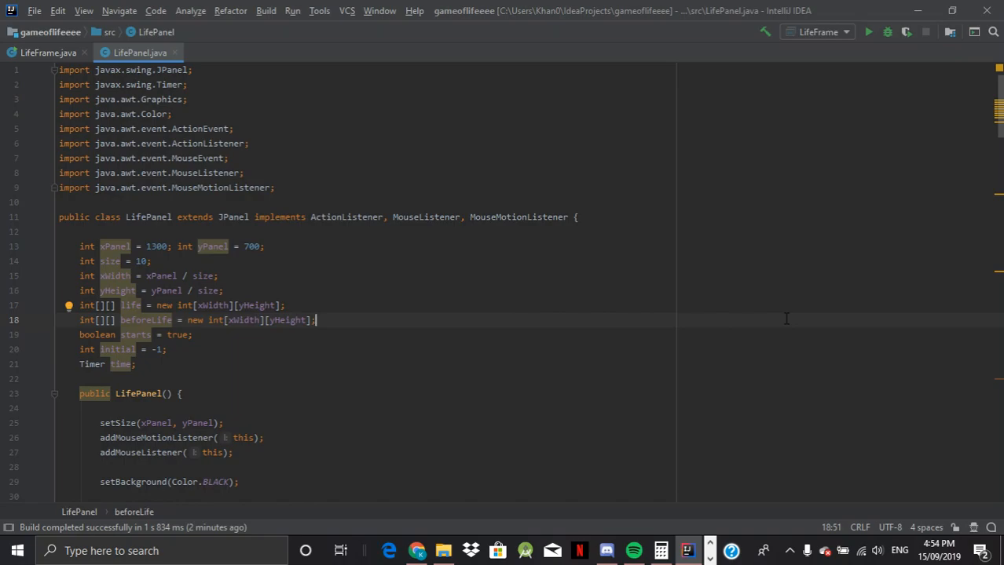
- Import java.awt.event.KeyEvent and java.awt.event.KeyListener into LifePanel
scroll("down", 3)
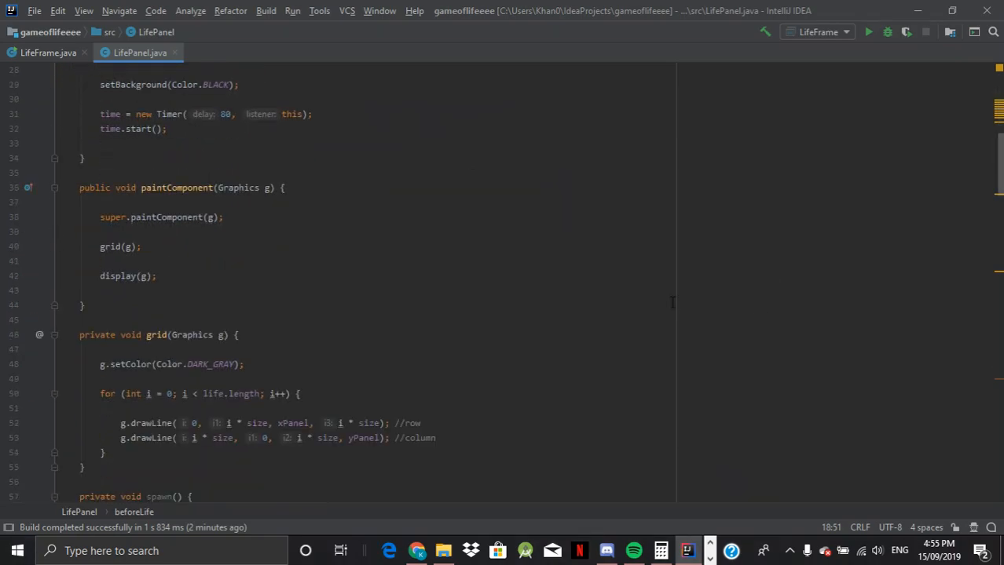
mouse_move(612, 305)
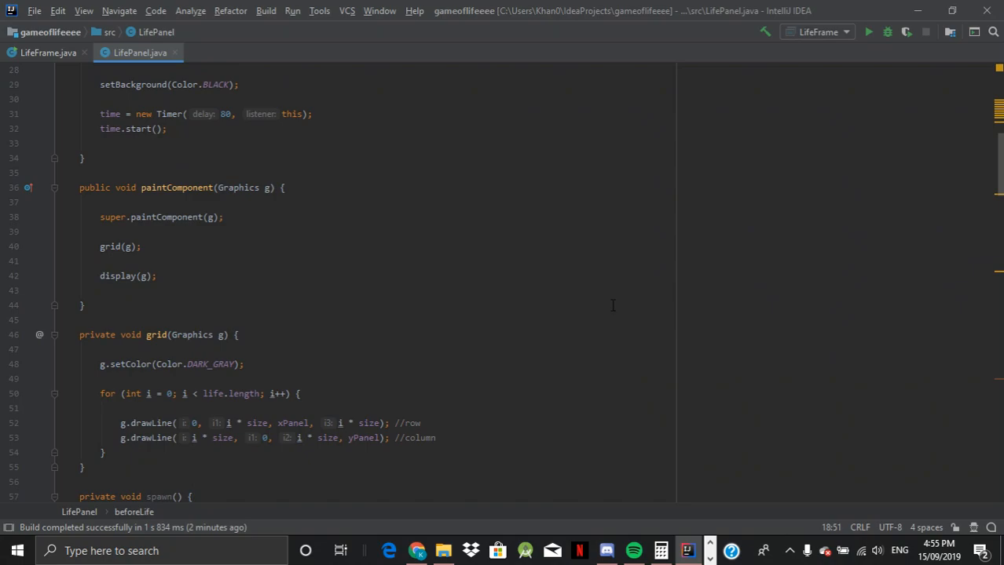
scroll("up", 3)
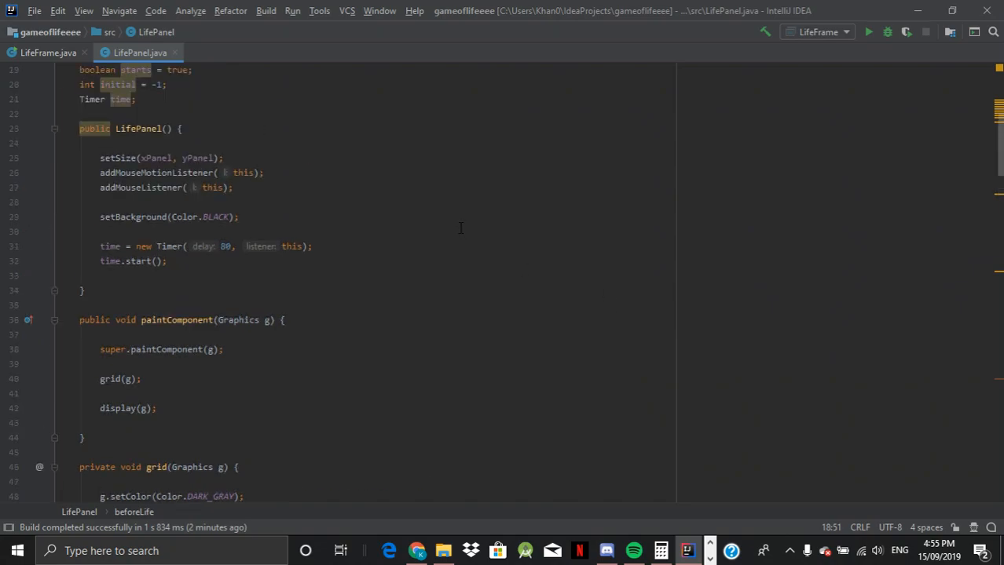
scroll("up", 3)
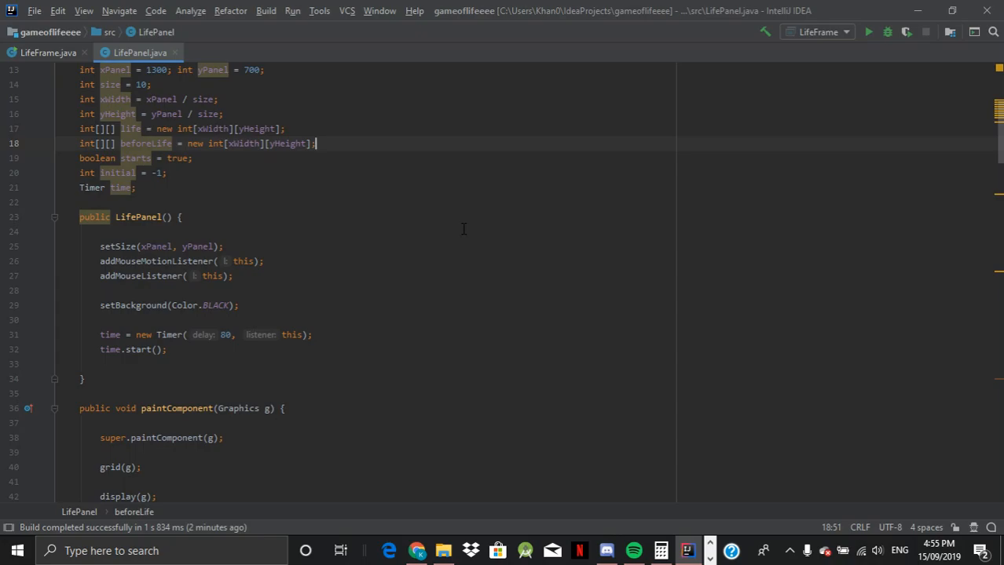
scroll("up", 3)
type("import java.aw")
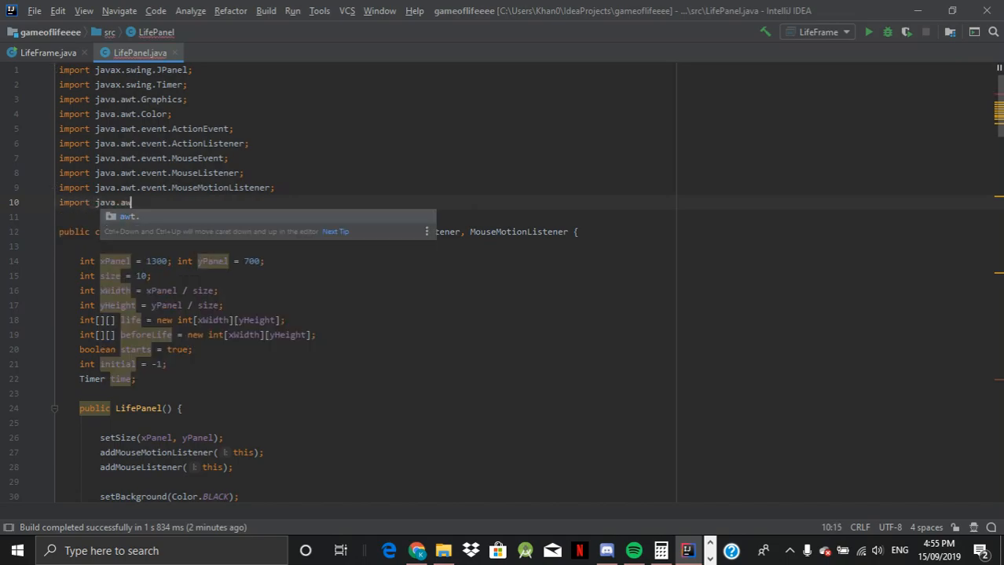
type("event.KeyEvent")
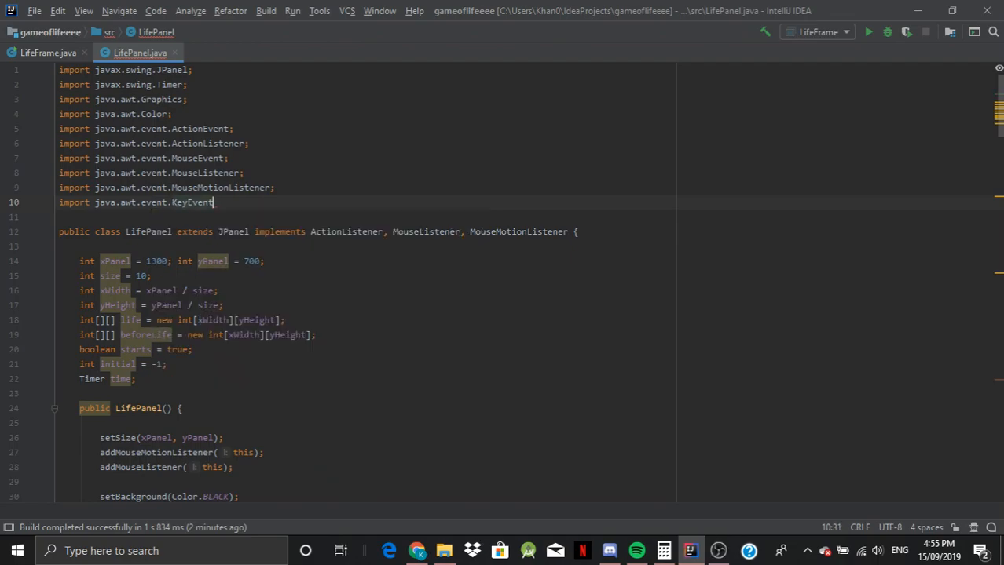
type("in")
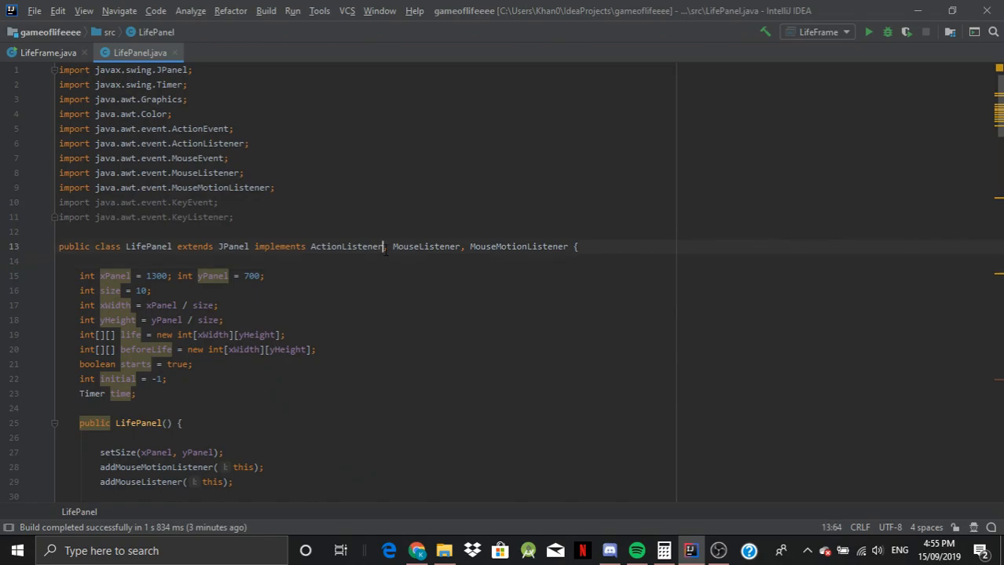
- Append KeyListener to LifePanel's implements clause using autocomplete
key("Enter")
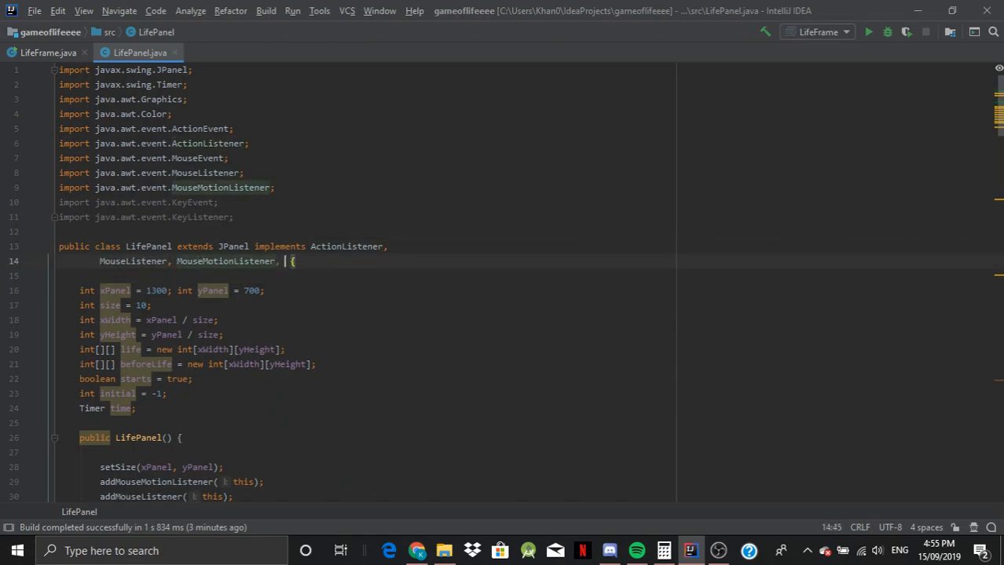
type("Key")
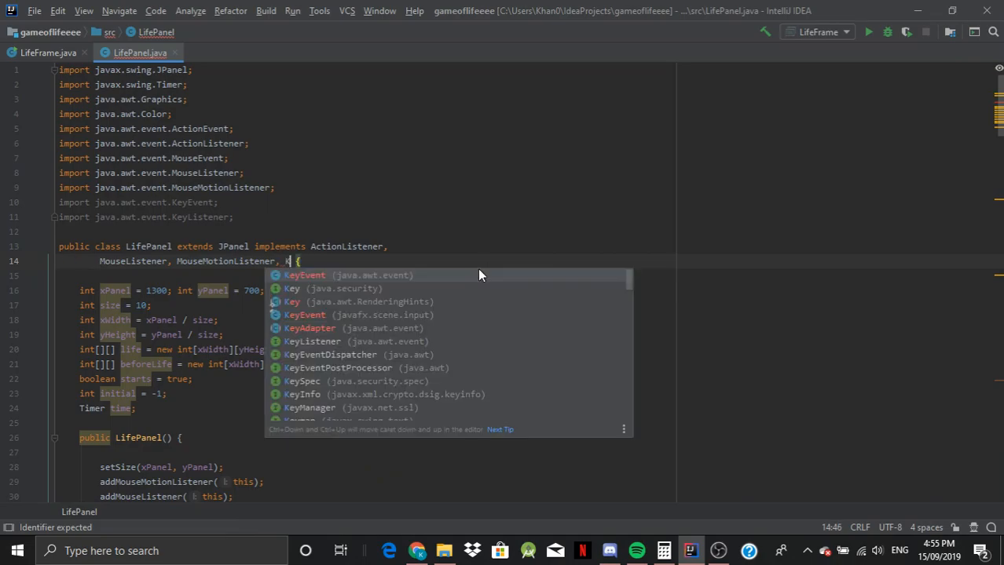
left_click(312, 341)
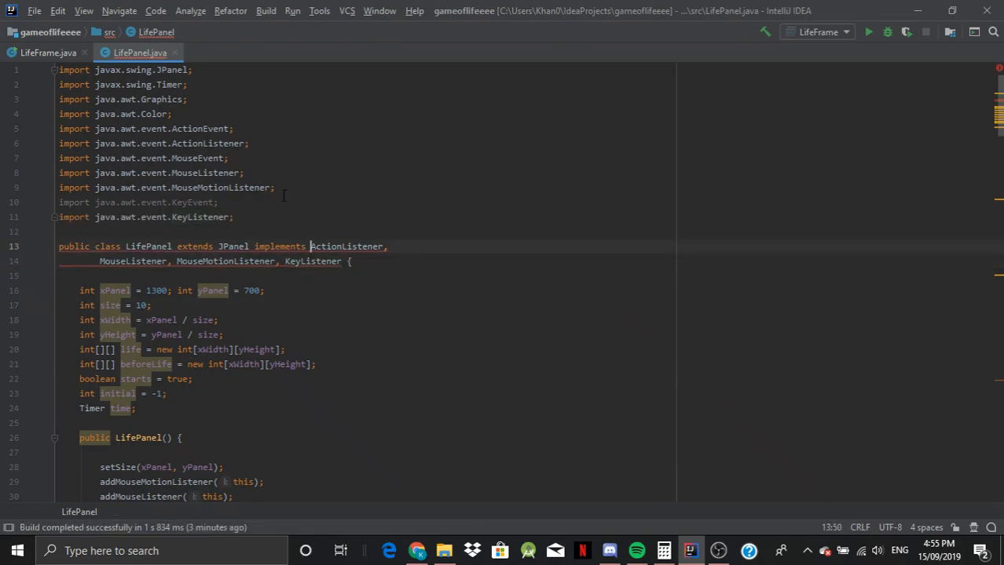
scroll("down", 3)
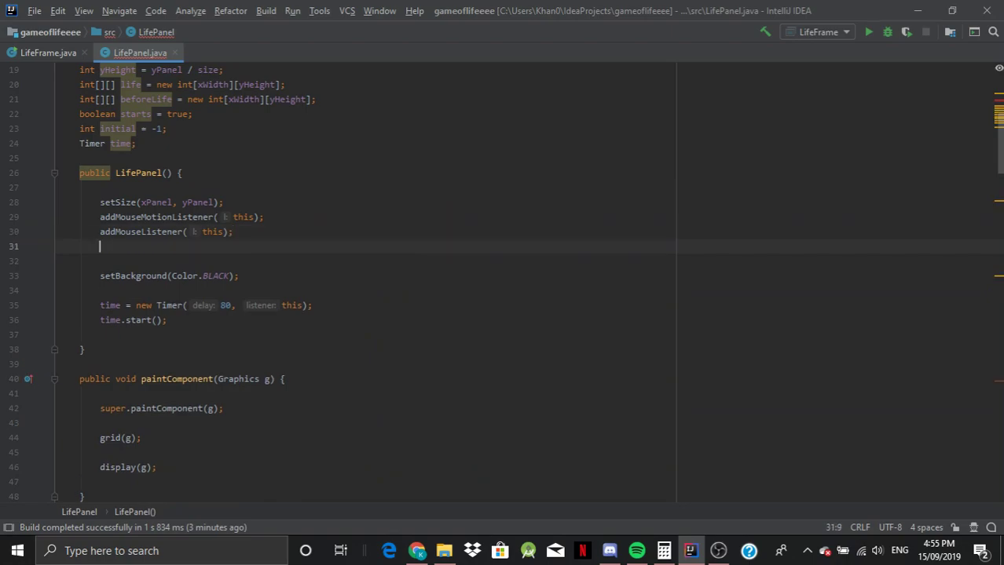
- Add addKeyListener(this); and setFocusable(true); below addMouseListener in the LifePanel constructor
type("addKeyListener(this);")
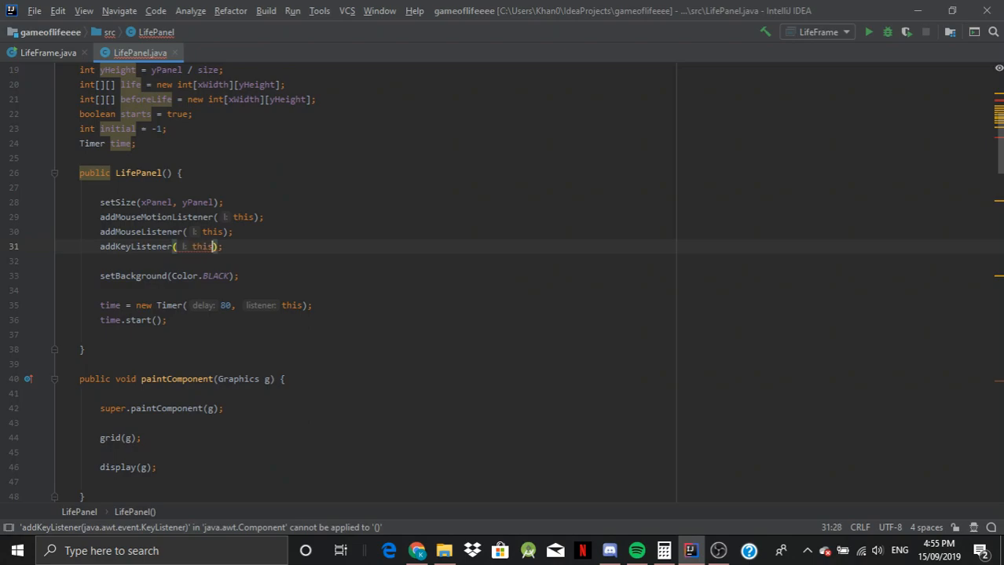
key("Return")
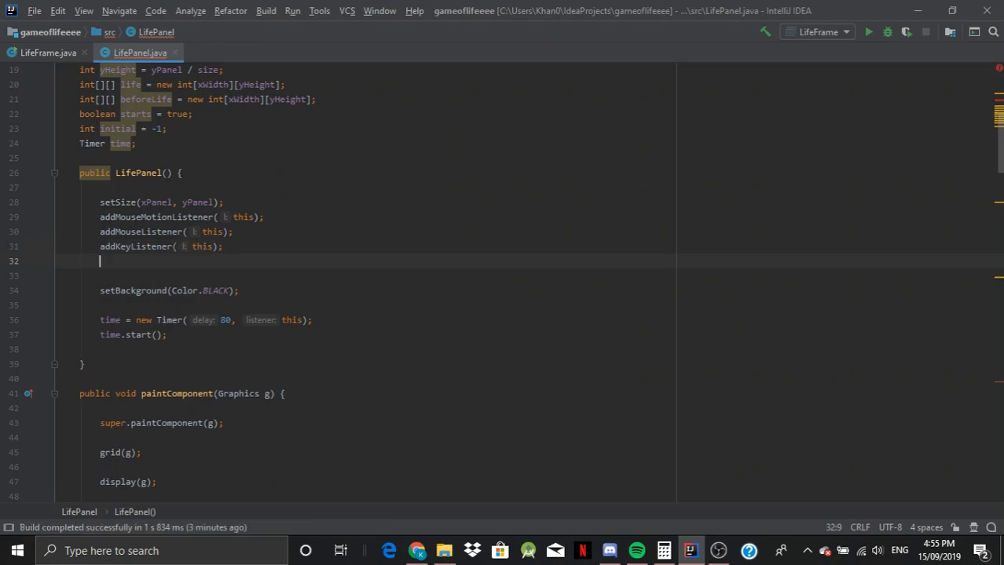
type("setFocusable(true);")
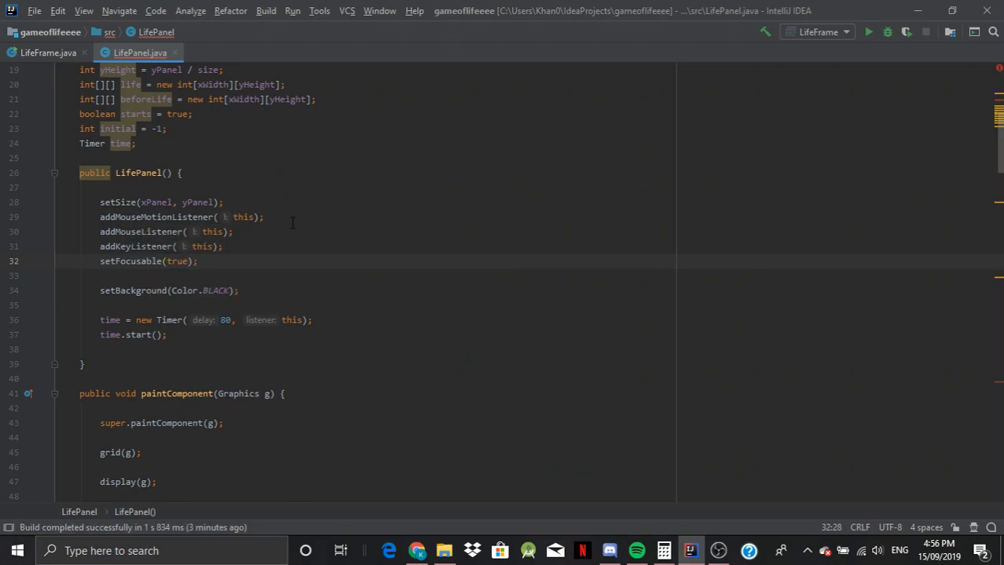
scroll("up", 3)
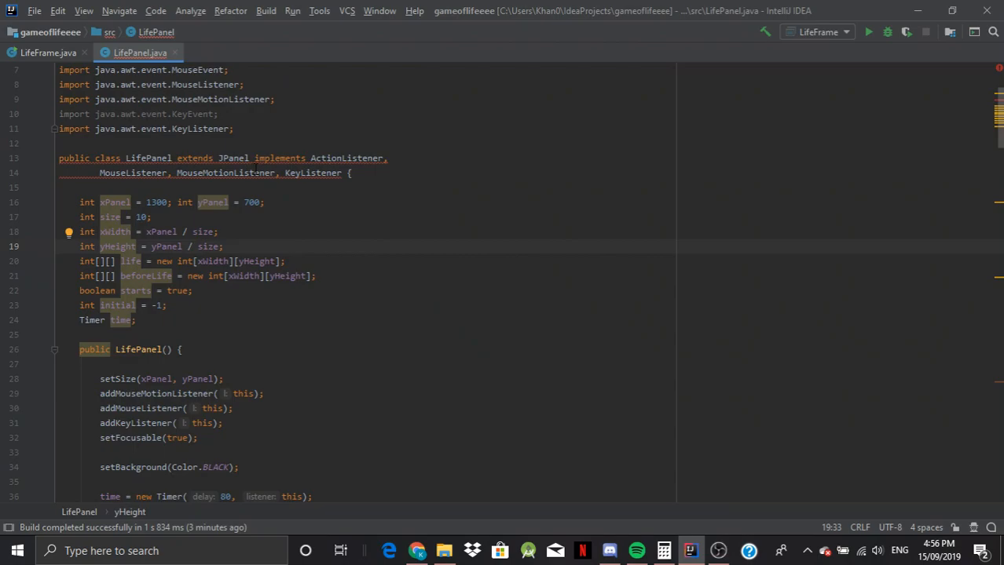
- Add an empty public void keyPressed(KeyEvent e) method below mouseReleased
scroll("down", 3)
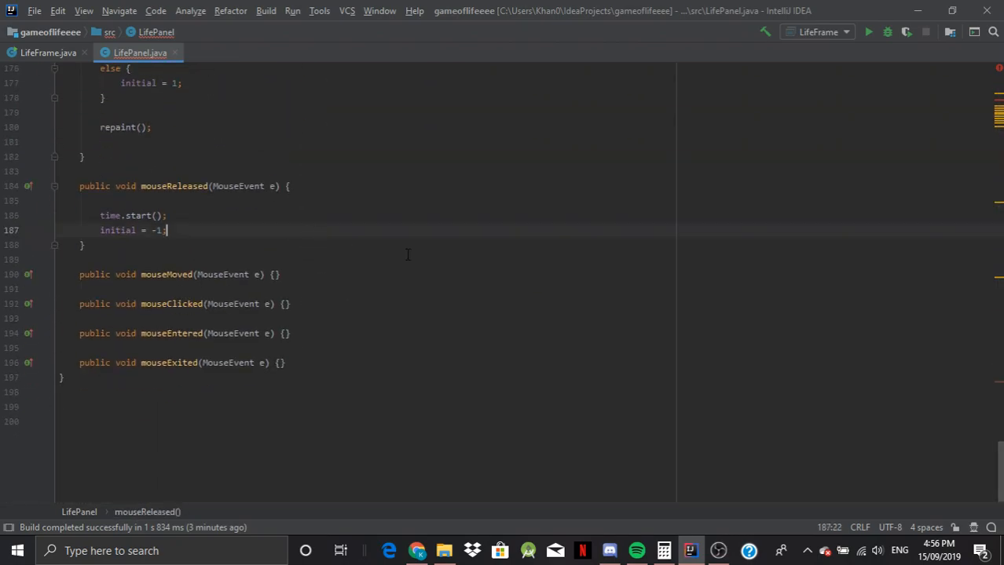
key("enter")
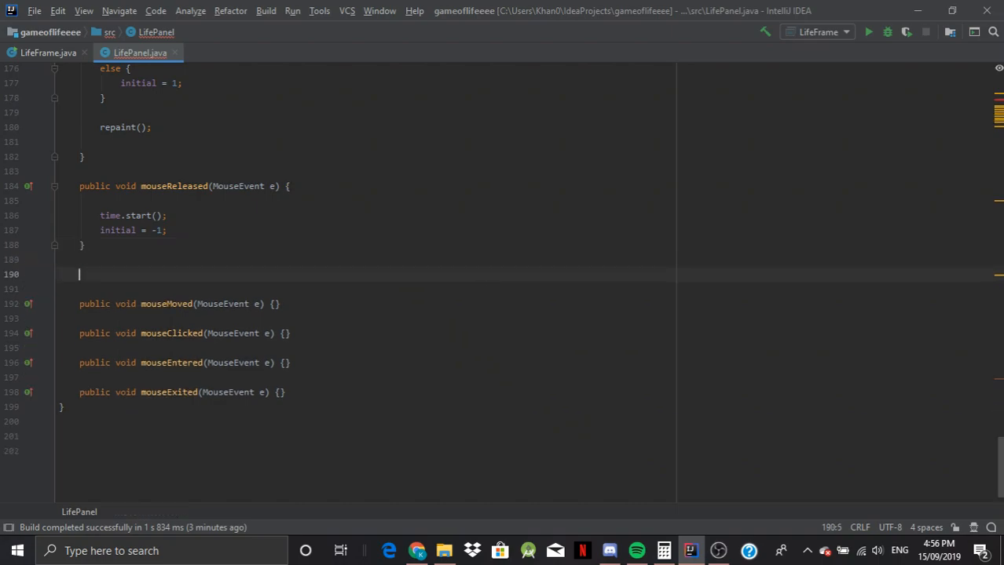
type("public")
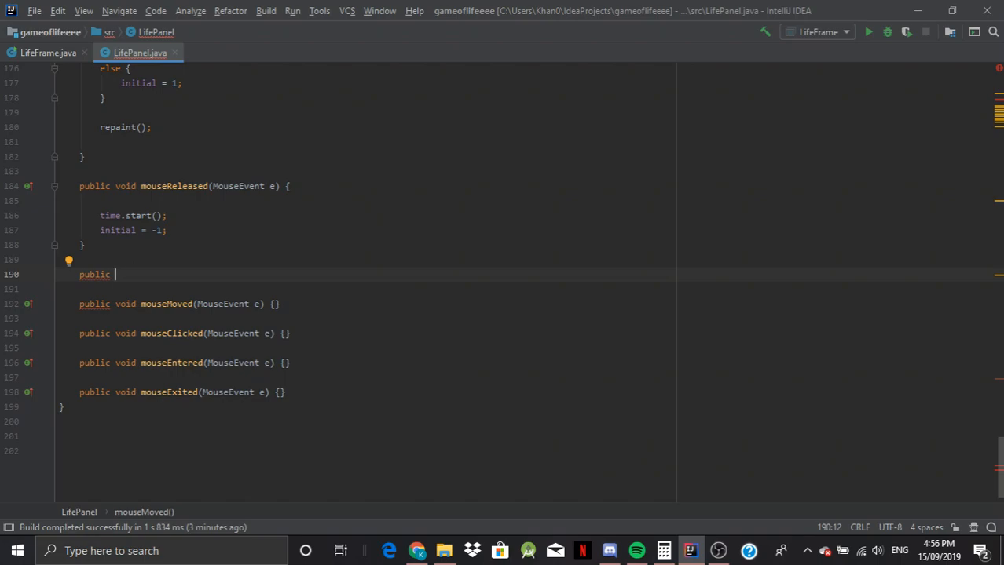
type("void m")
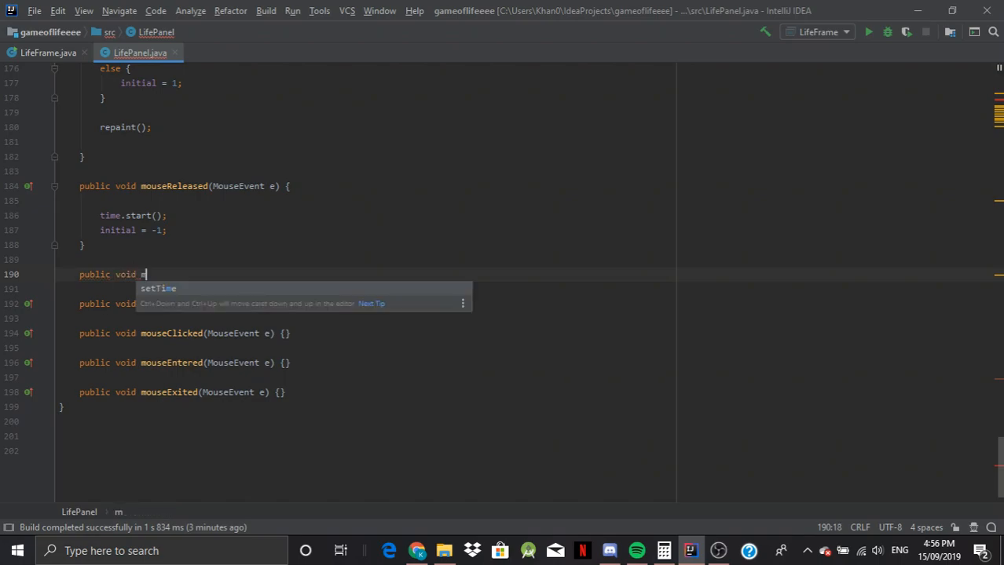
type("key")
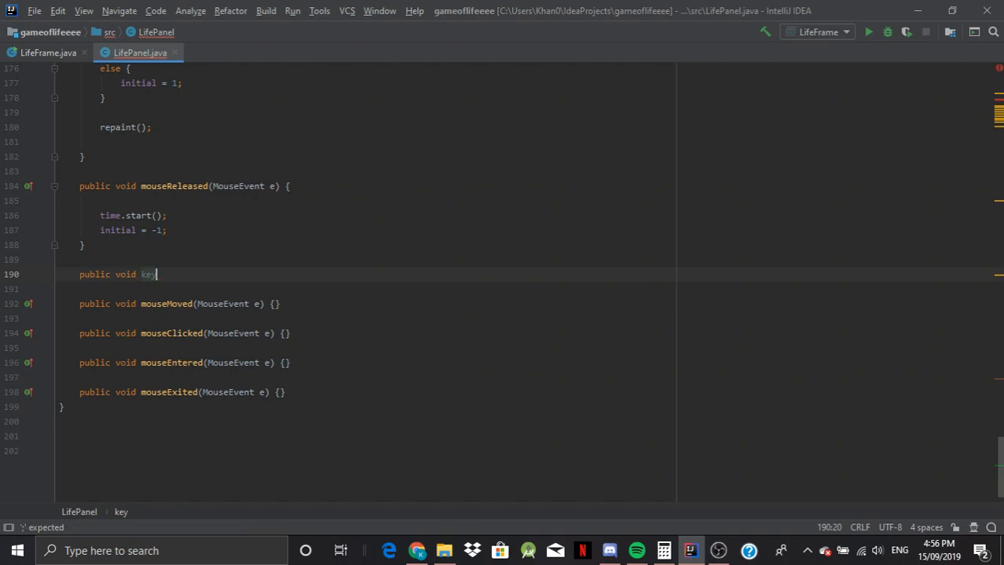
type("Pressed(")
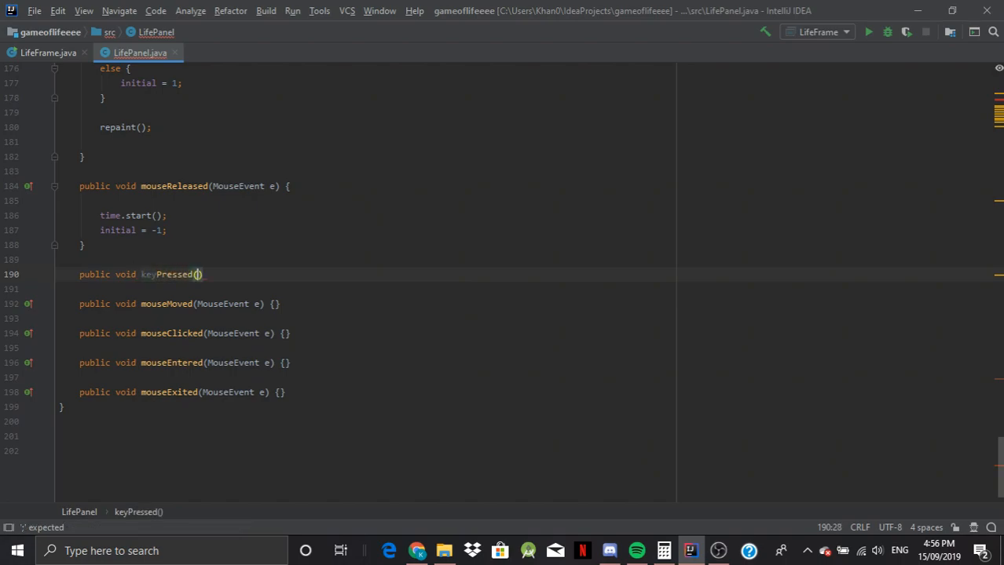
type("KeyEvent e")
type("public void")
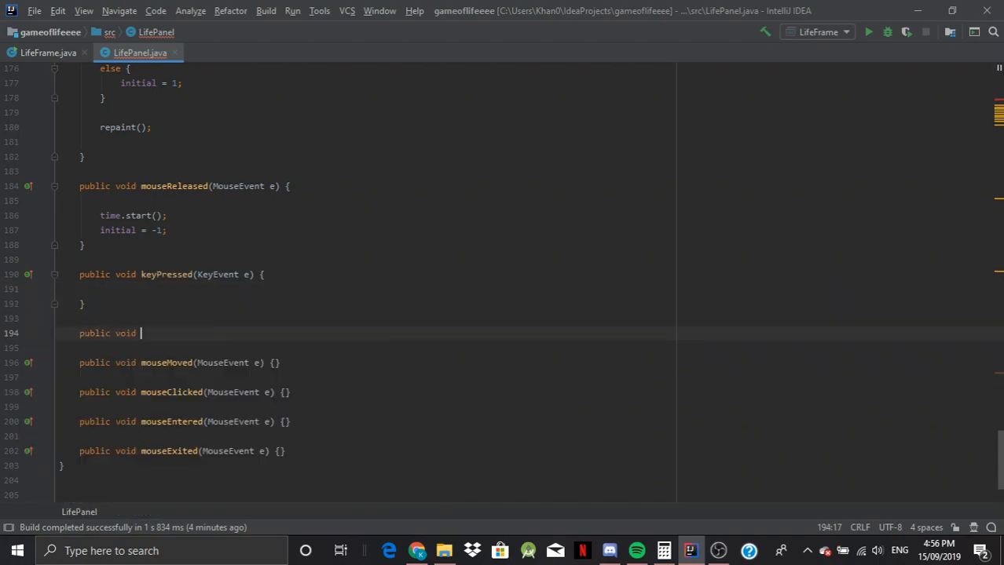
- Add empty keyTyped(KeyEvent e) and keyReleased(KeyEvent e) methods
type("keyT")
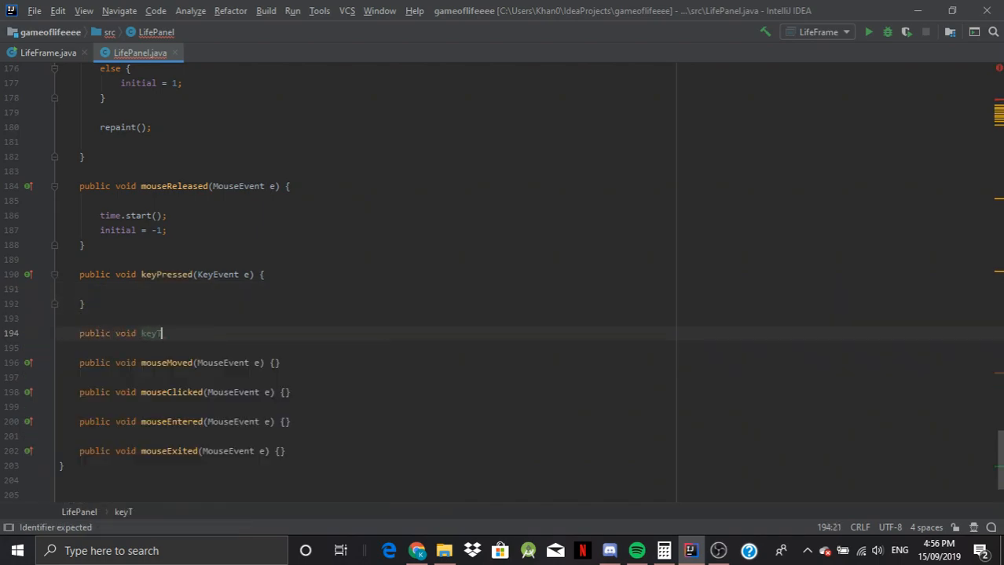
type("Typed(KeyEvent e) {")
type("public")
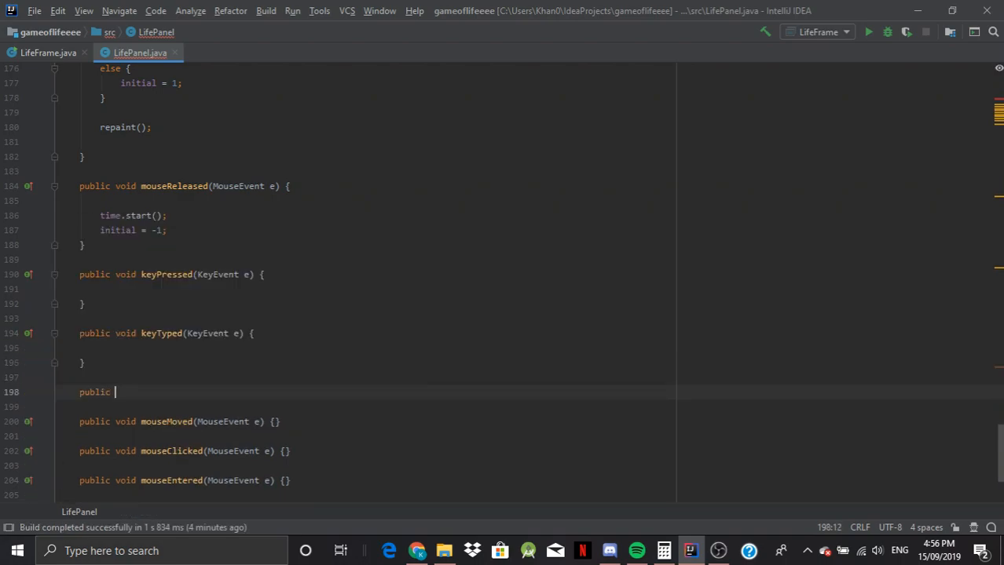
type("void k")
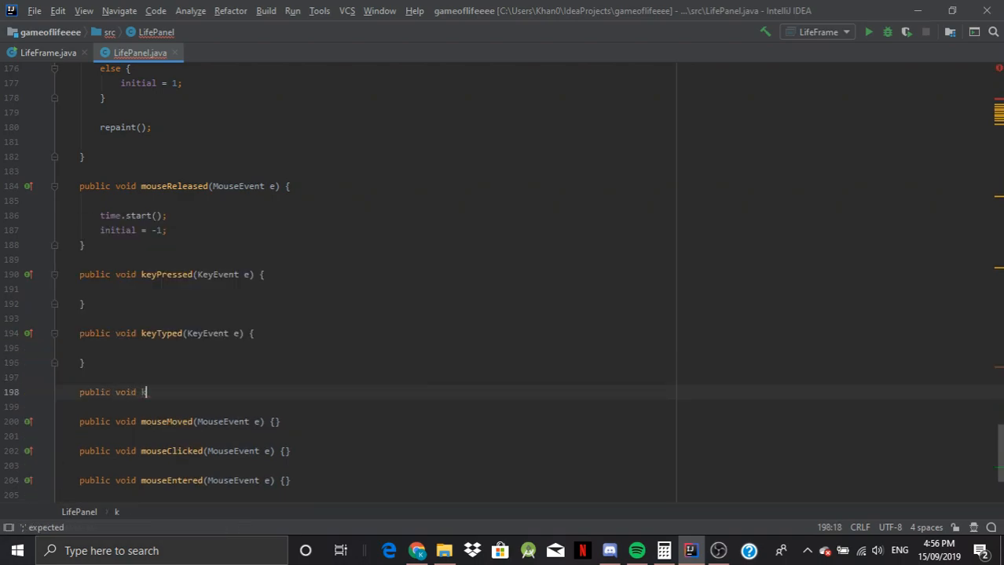
type("eyReleased")
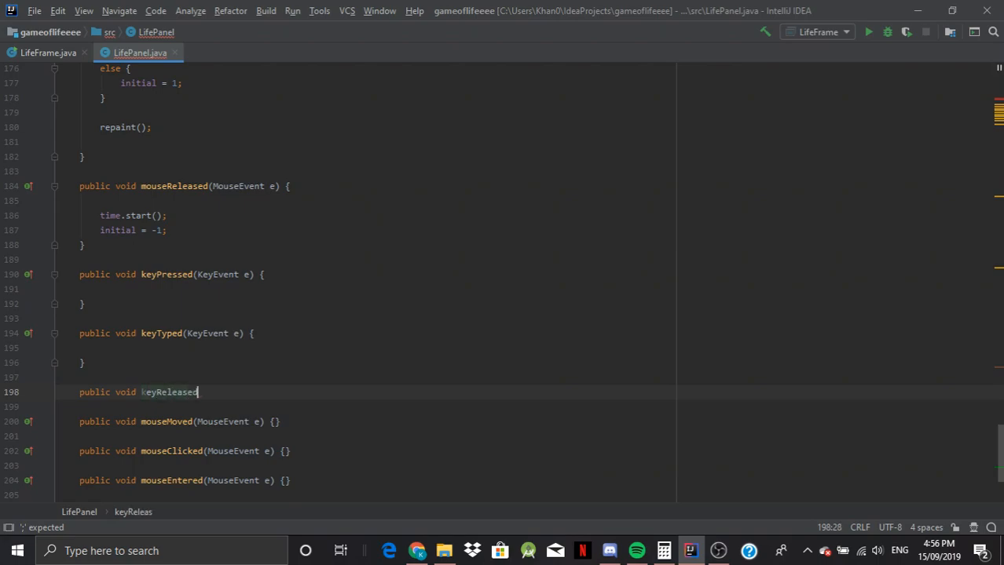
type("(KeyEvent e")
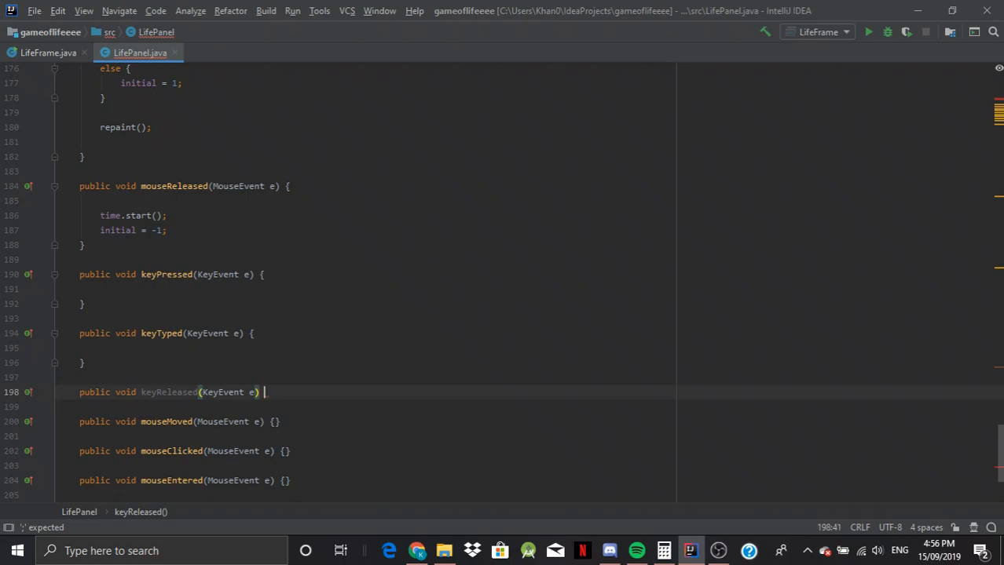
key("Return")
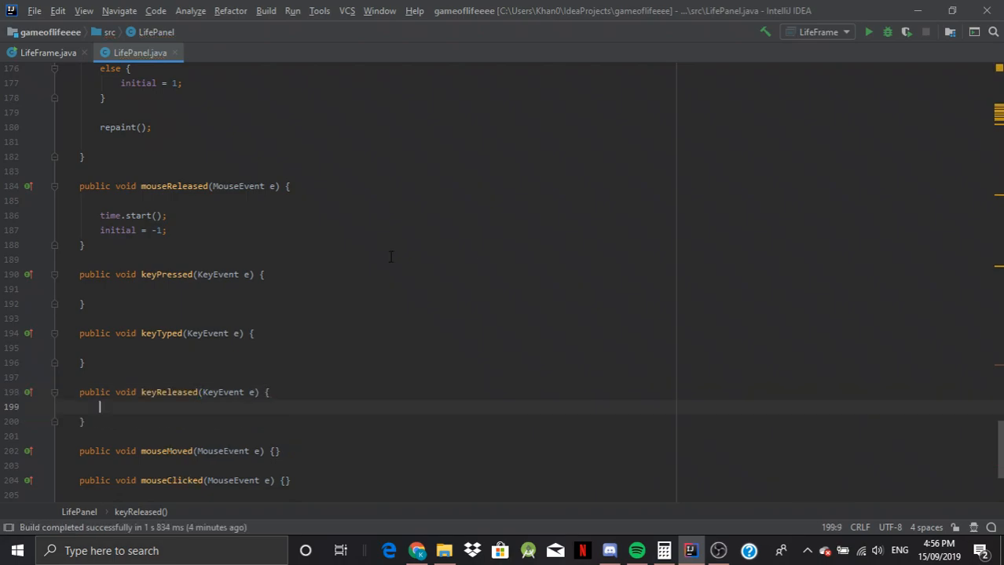
mouse_move(354, 254)
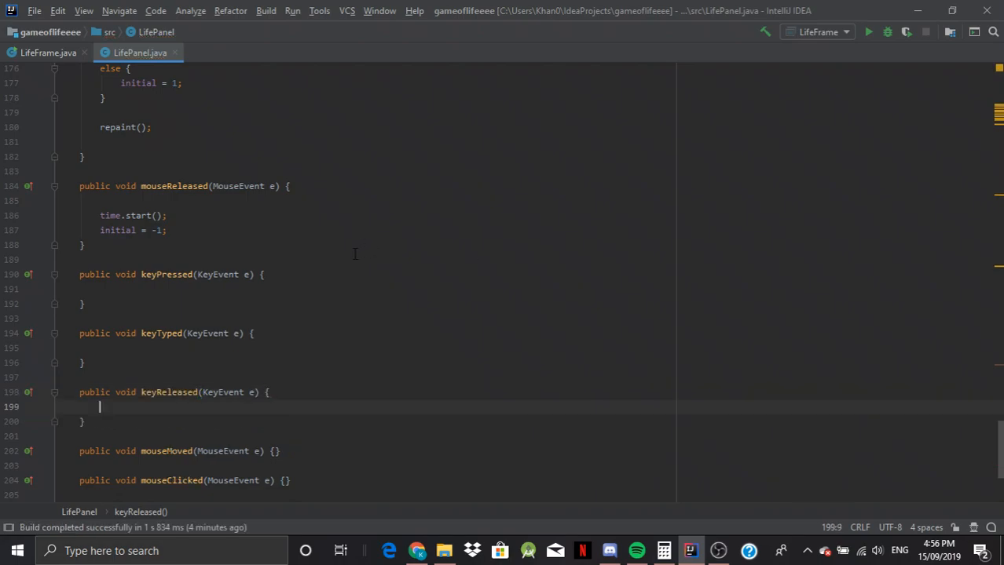
- Try a spawn() call in paintComponent, then remove it again
scroll("up", 3)
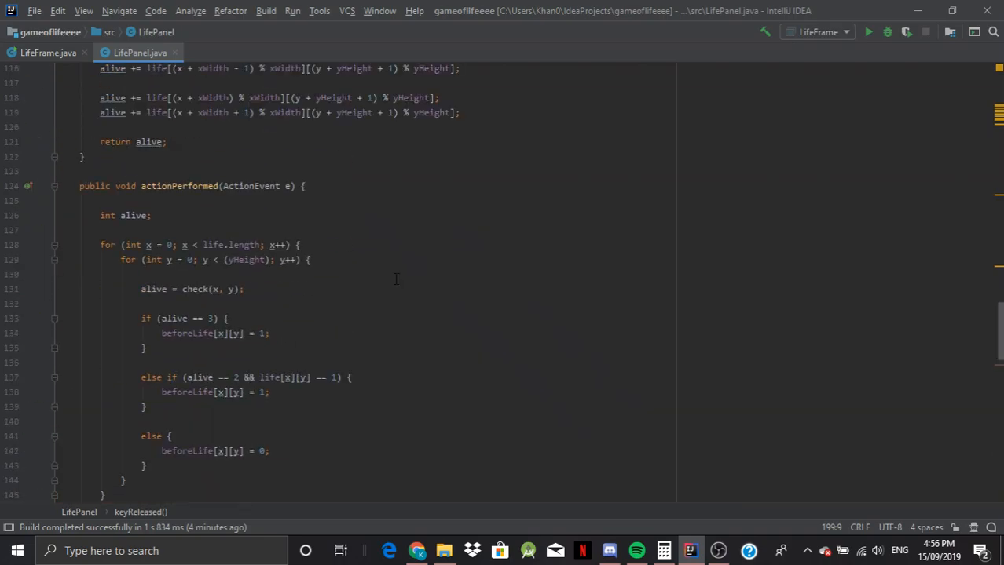
scroll("up", 3)
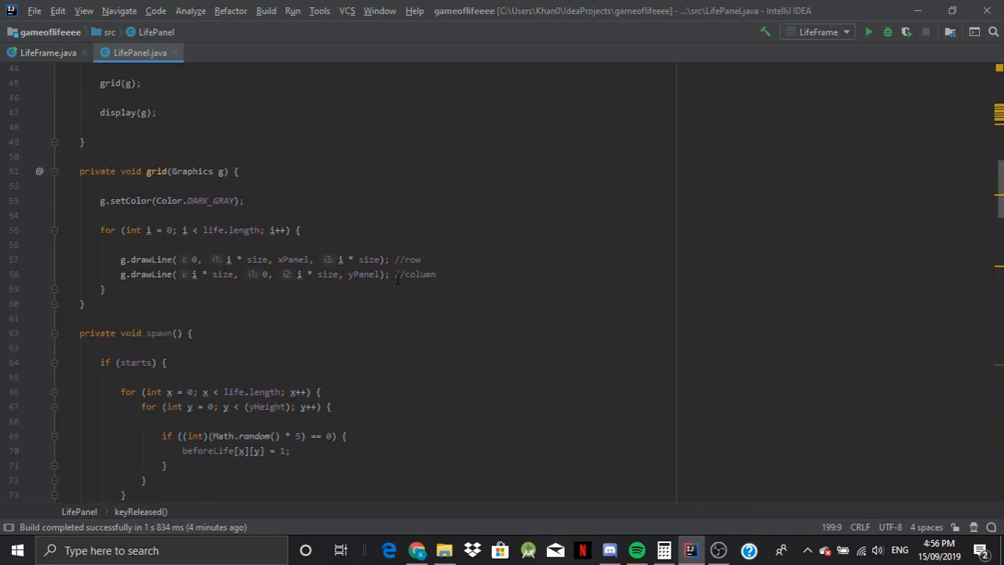
scroll("up", 3)
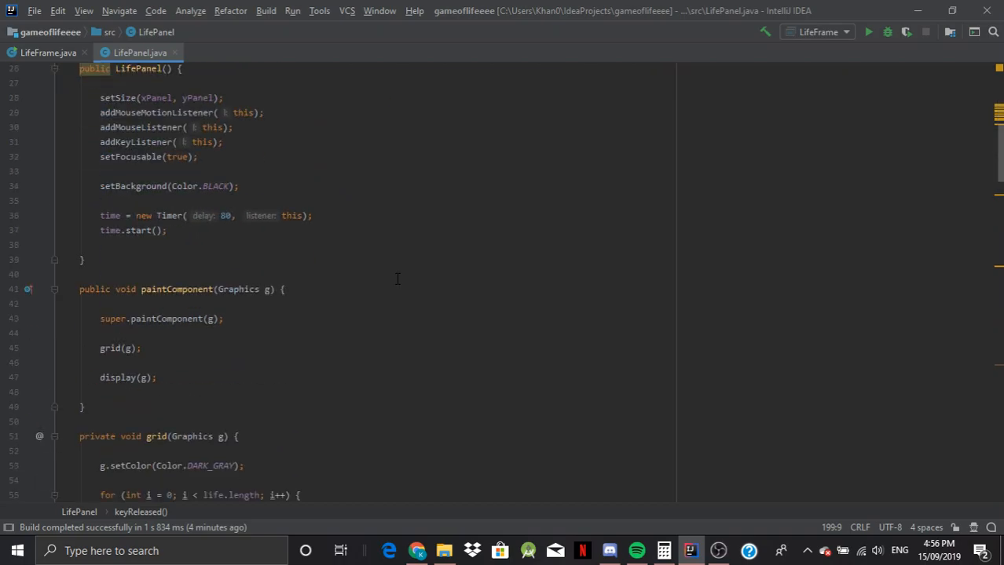
scroll("down", 3)
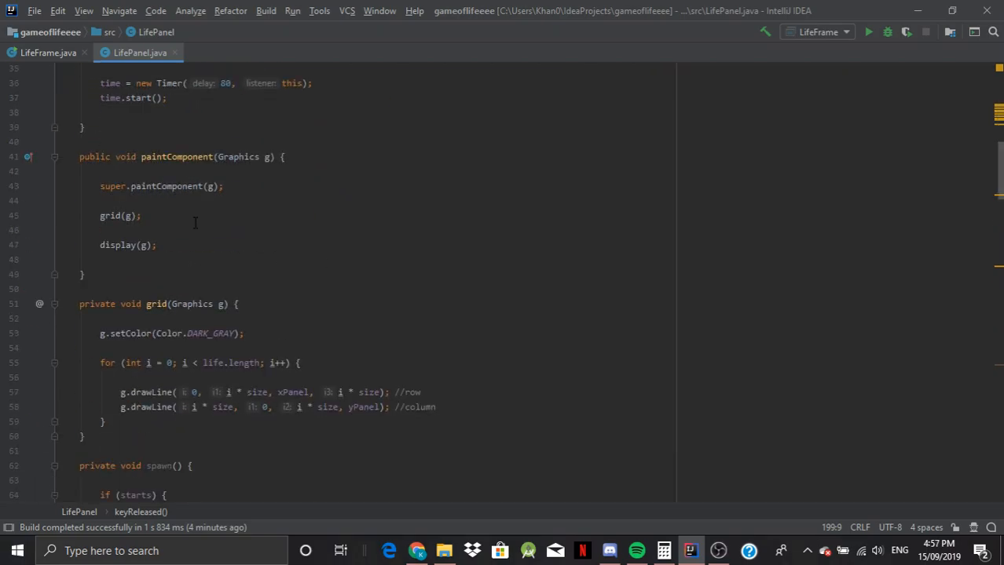
left_click(129, 215)
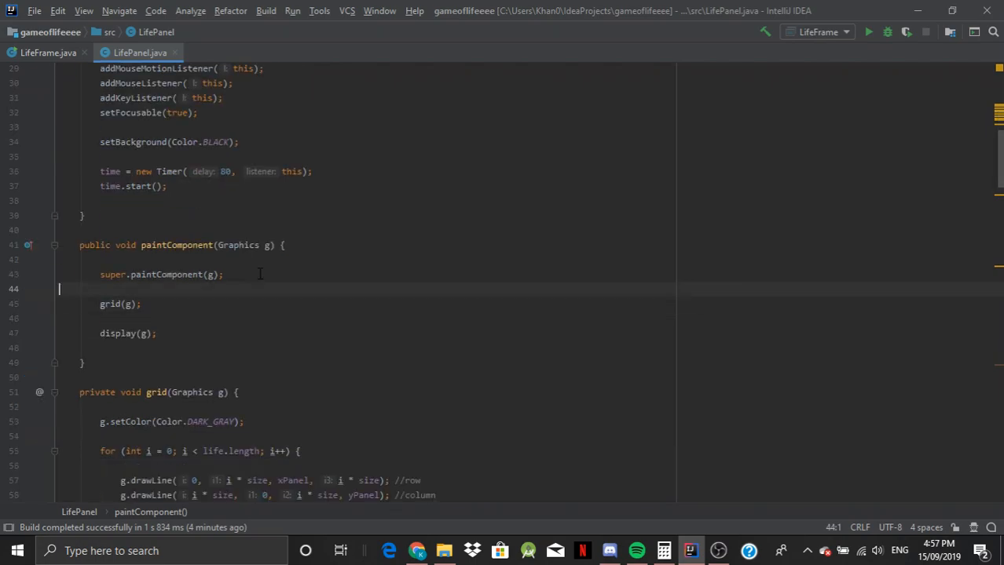
type("spawn();")
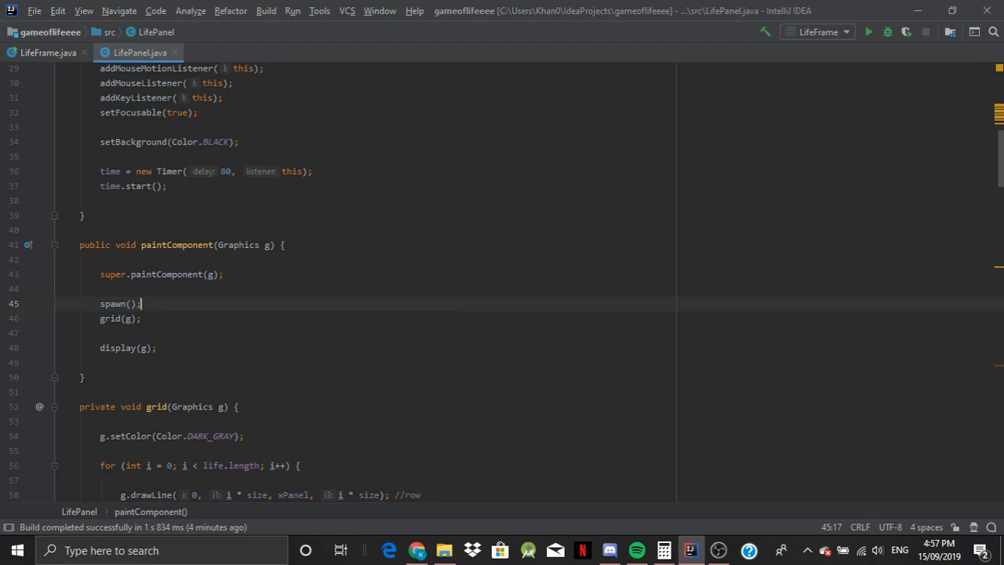
key("Backspace")
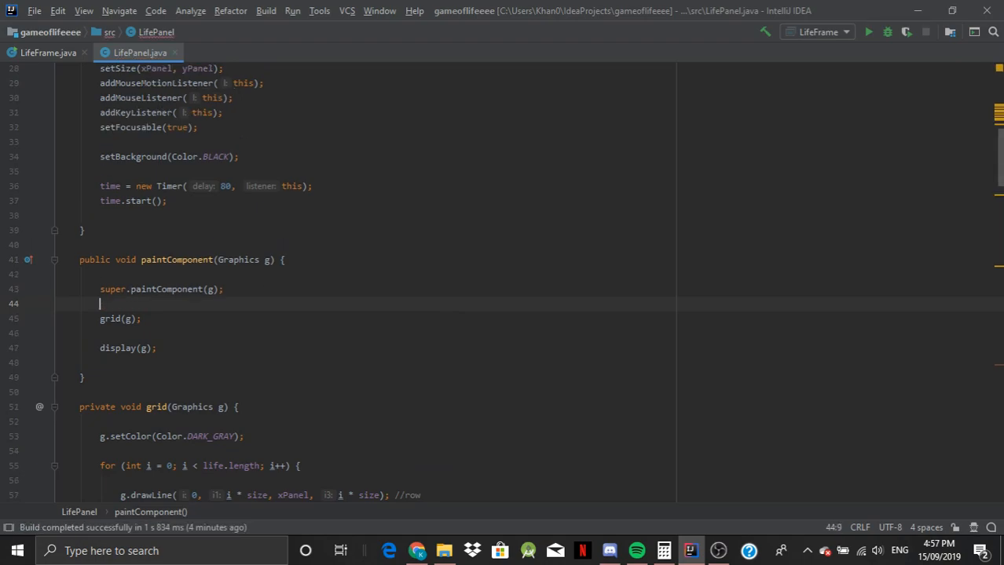
- Delete the time.start(); line from the LifePanel constructor
scroll("up", 3)
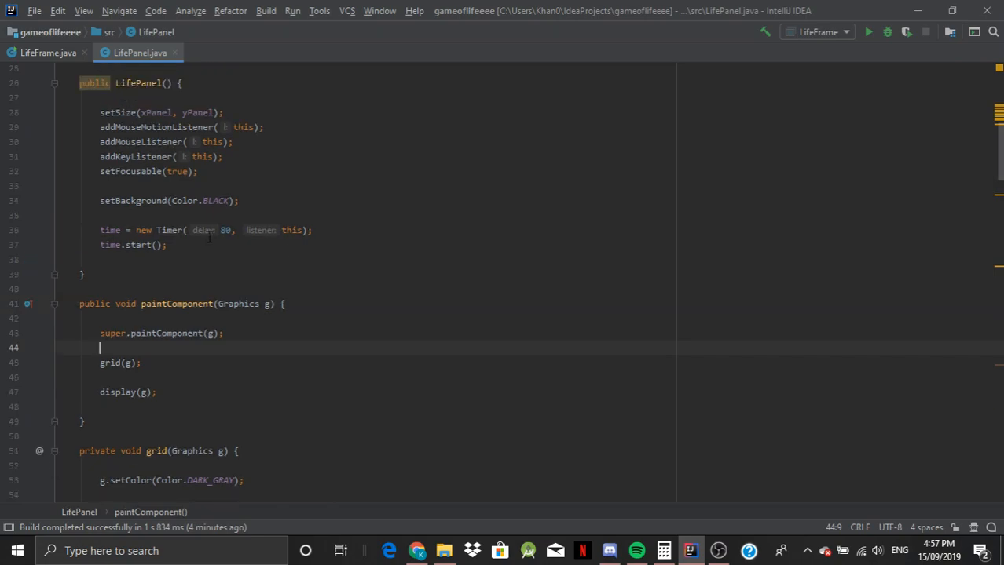
left_click(215, 245)
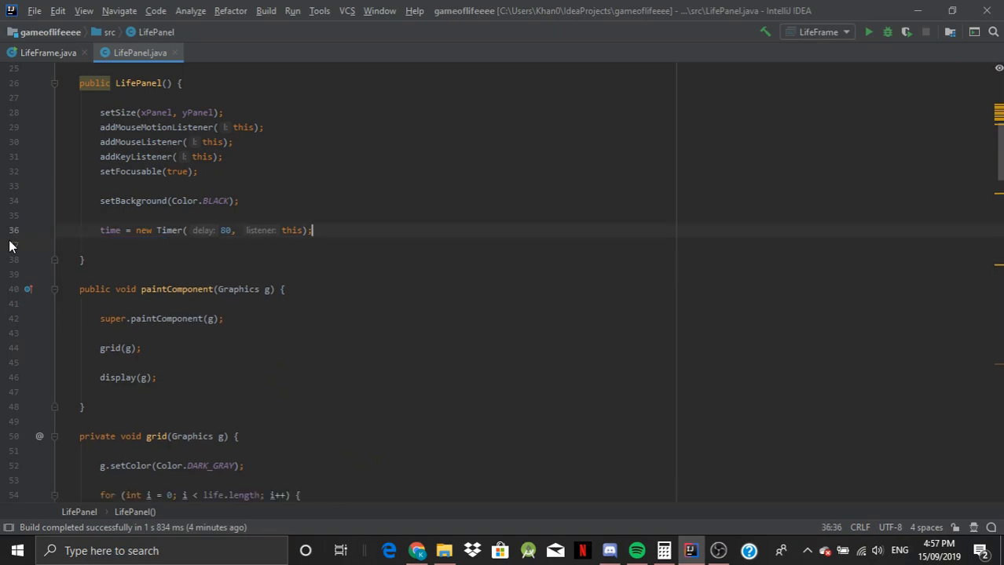
scroll("up", 3)
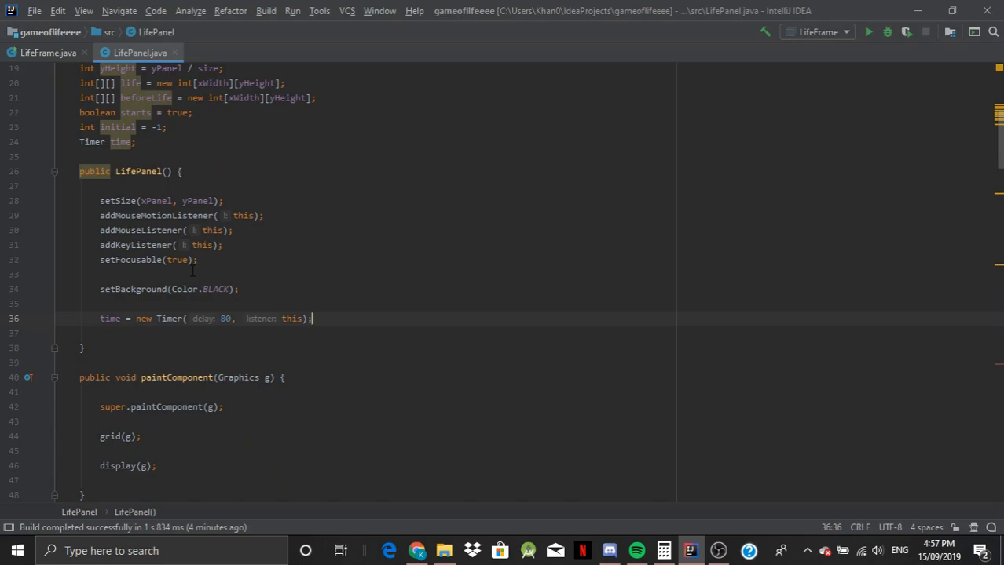
scroll("up", 3)
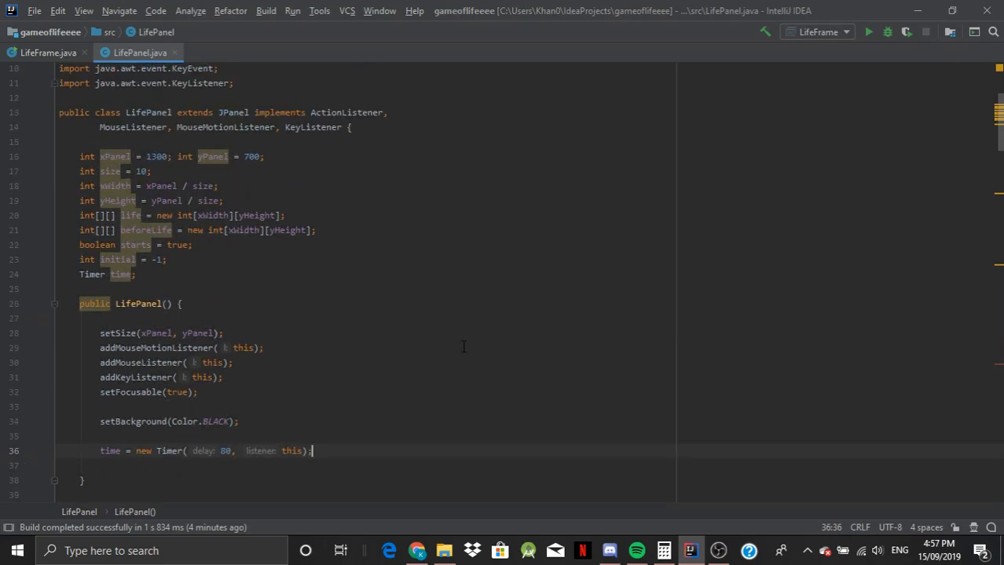
scroll("down", 3)
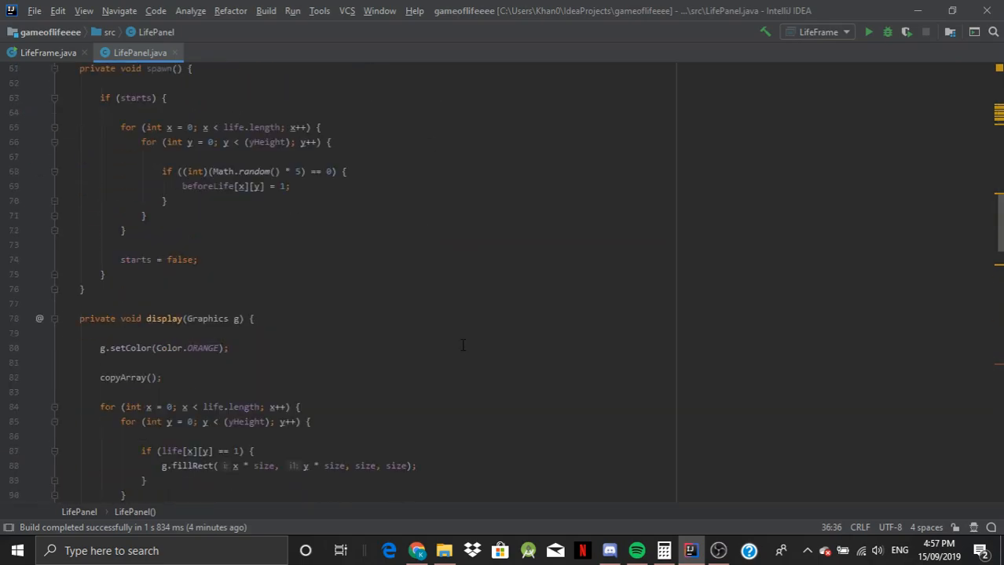
scroll("down", 3)
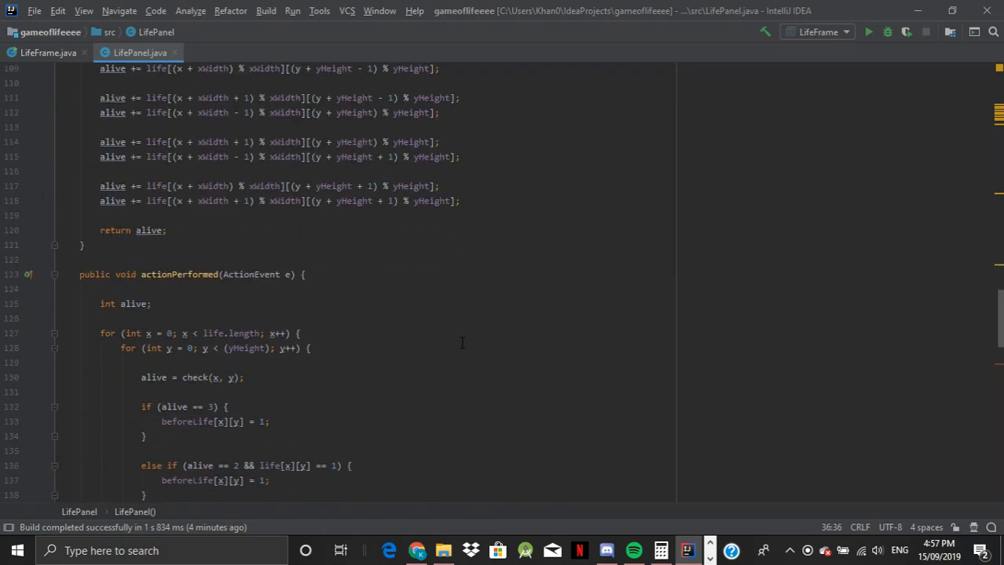
scroll("down", 3)
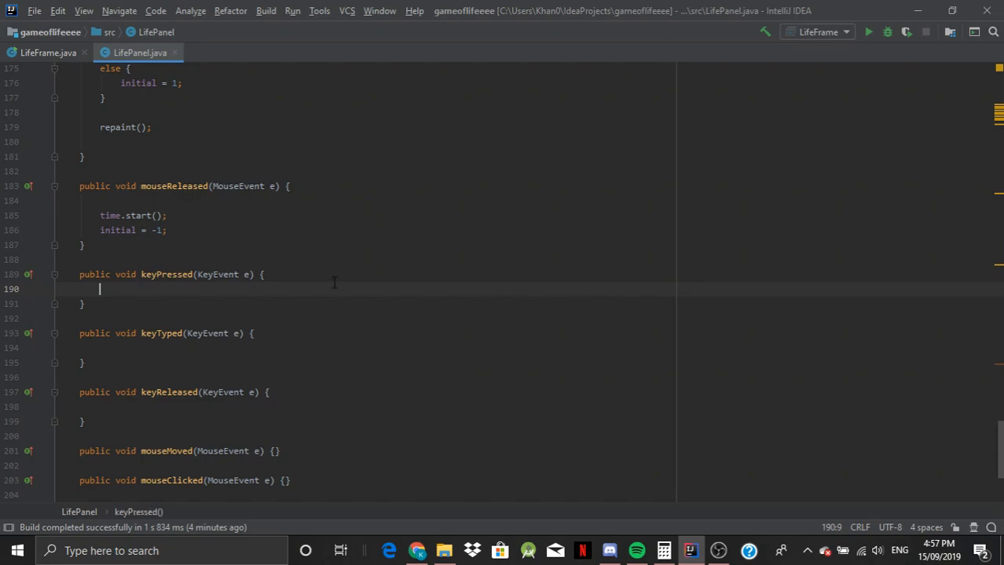
- In keyPressed, store e.getKeyCode() in an int named code
key("Return")
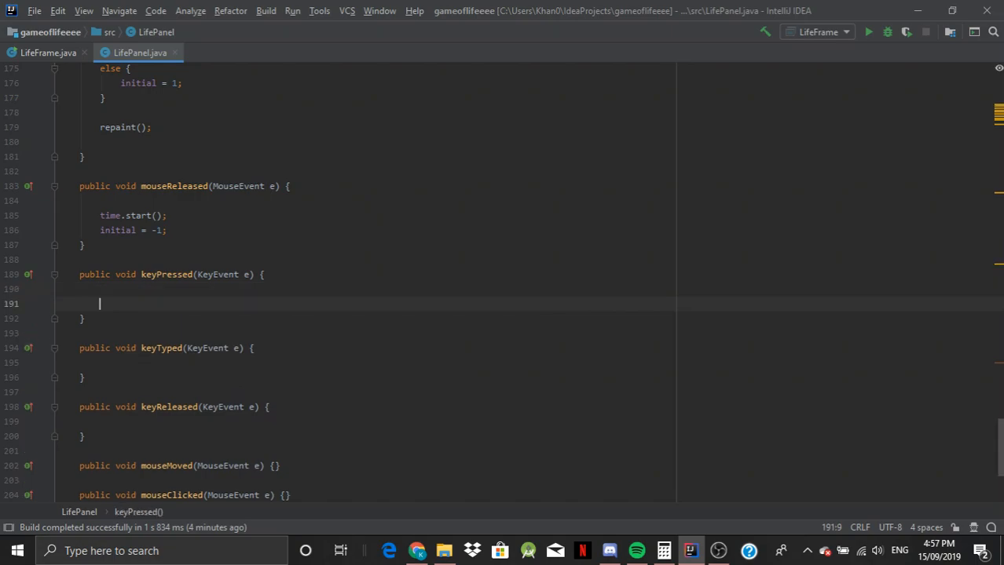
type("i")
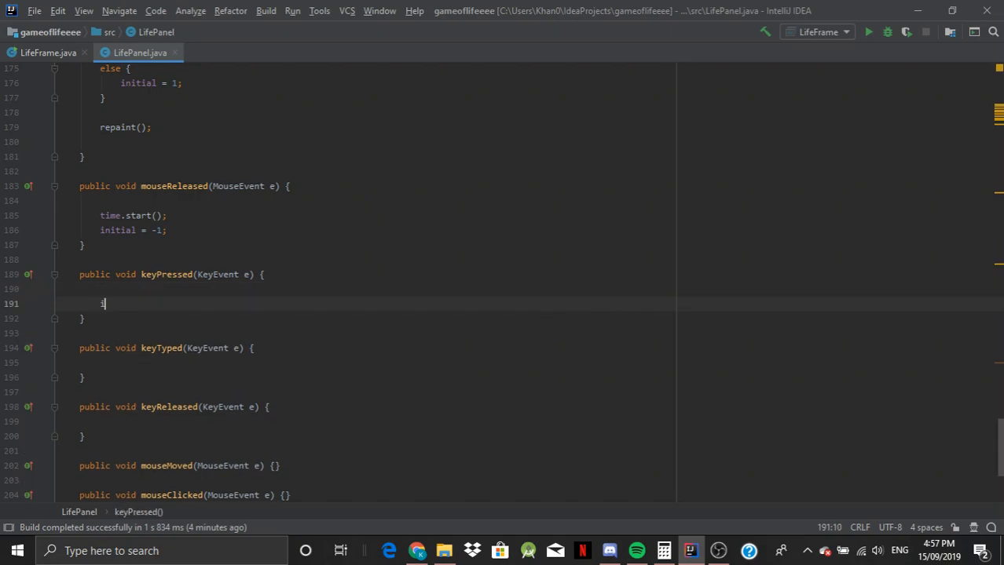
type("int code = e.")
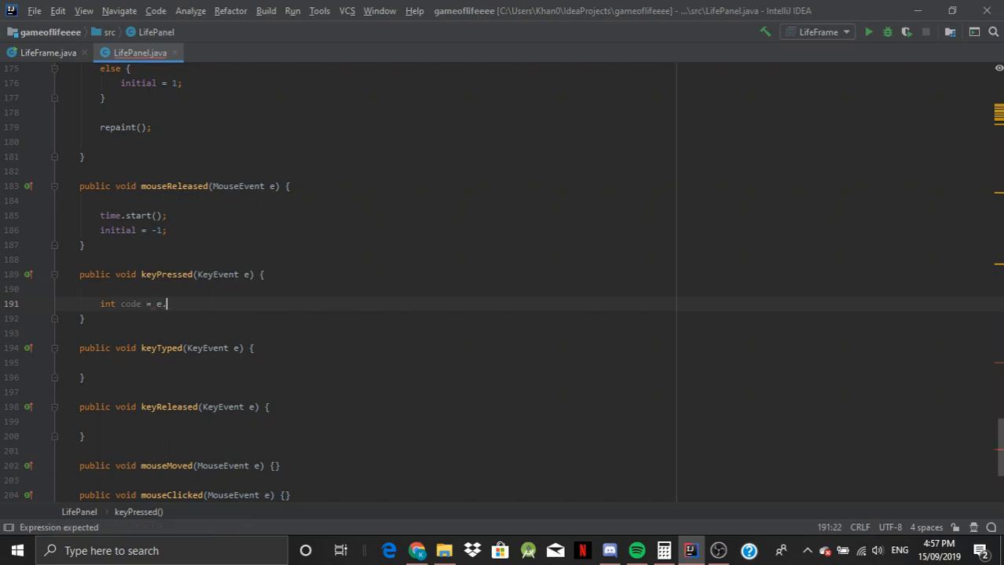
type("getKeyCode();")
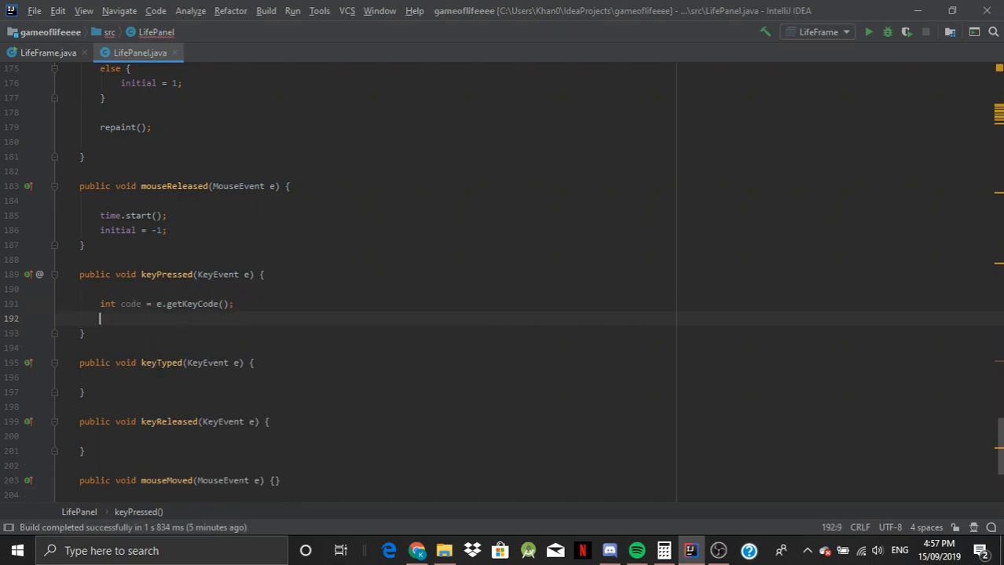
- Call spawn() when code == e.VK_R, followed by repaint()
type("if (code =")
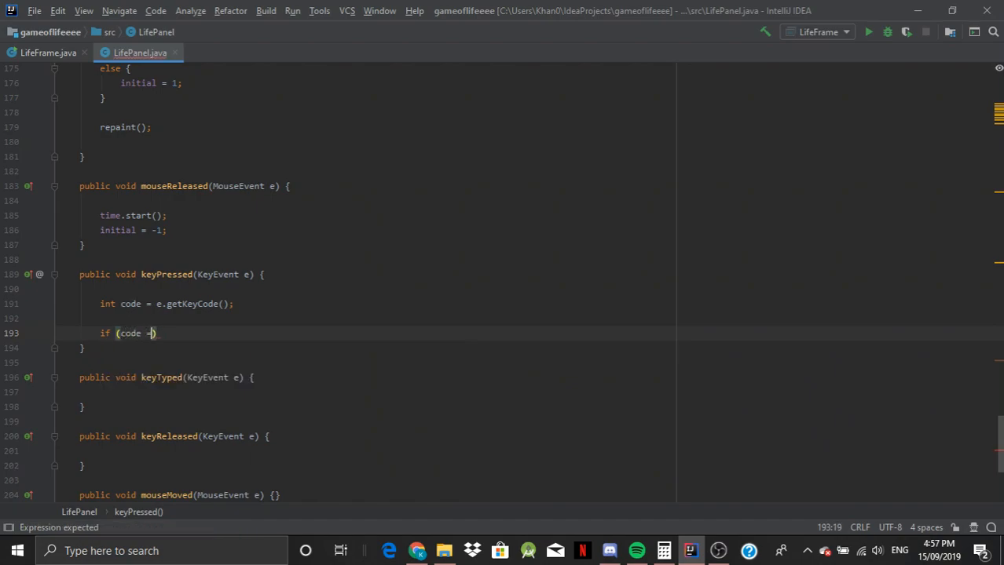
type("= e.")
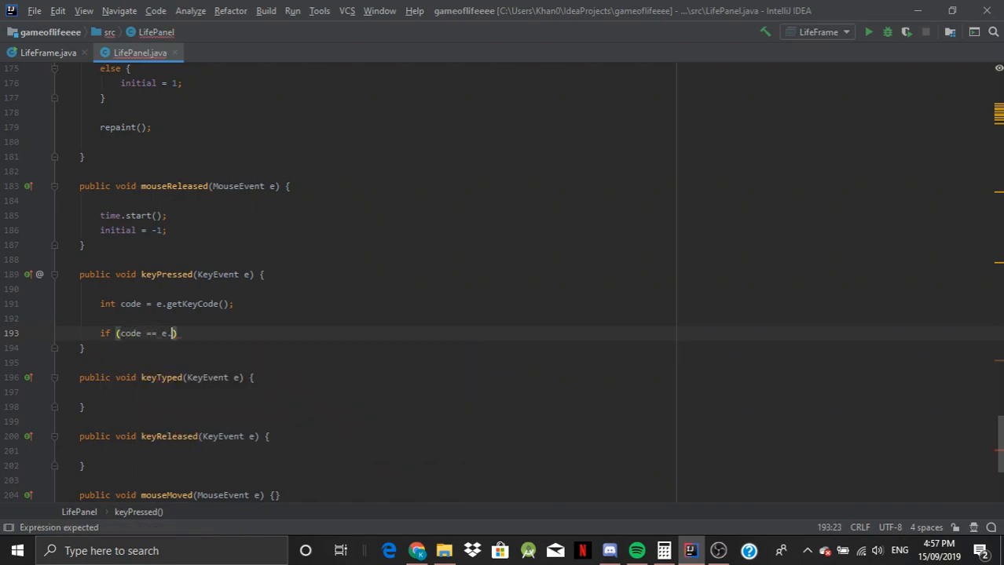
type(".")
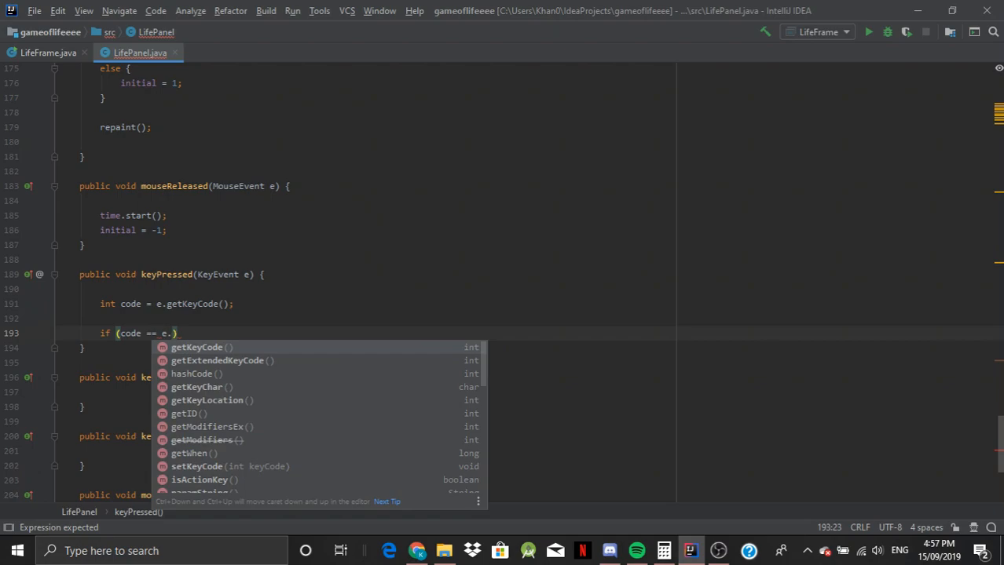
type("VK_")
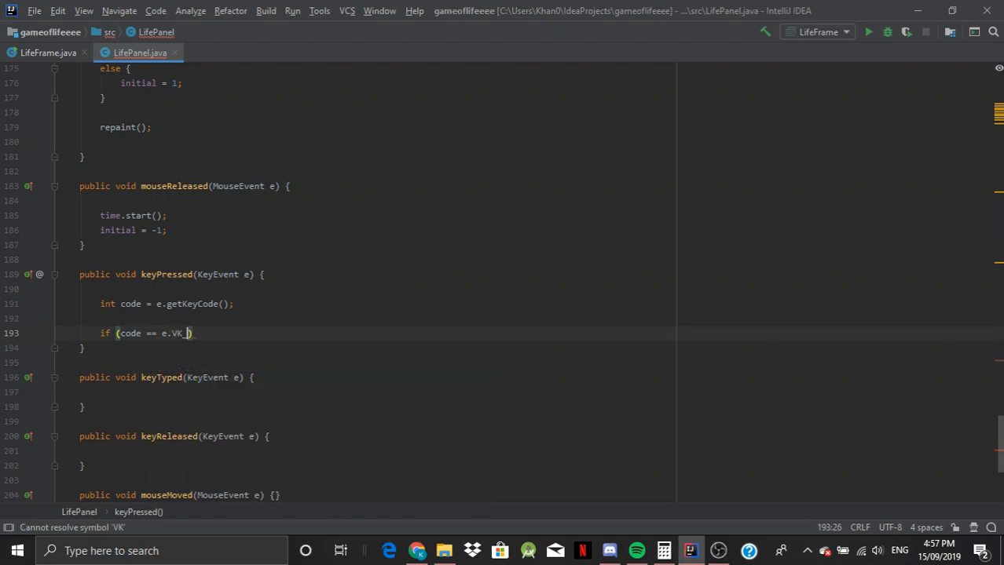
type("R")
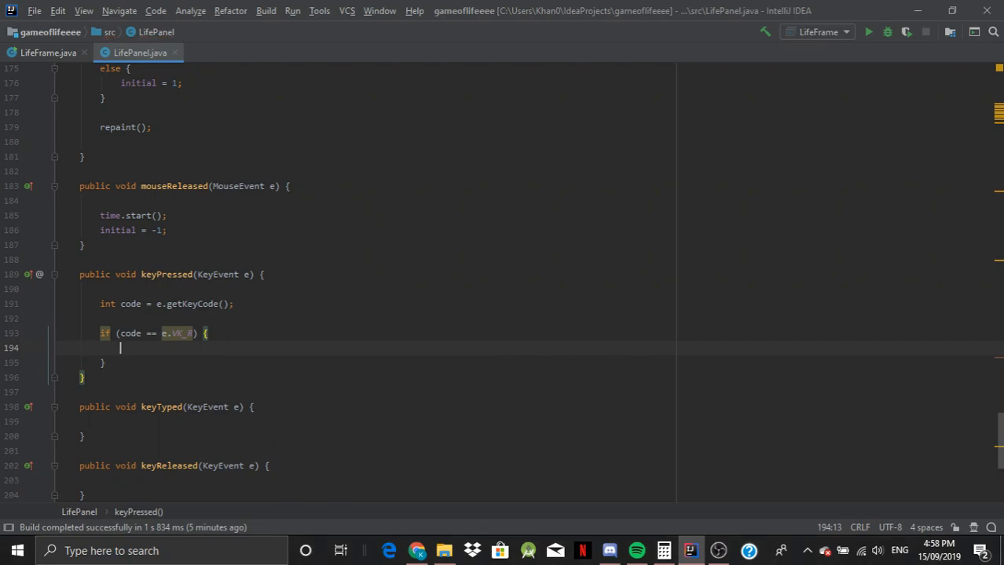
type("spawn();")
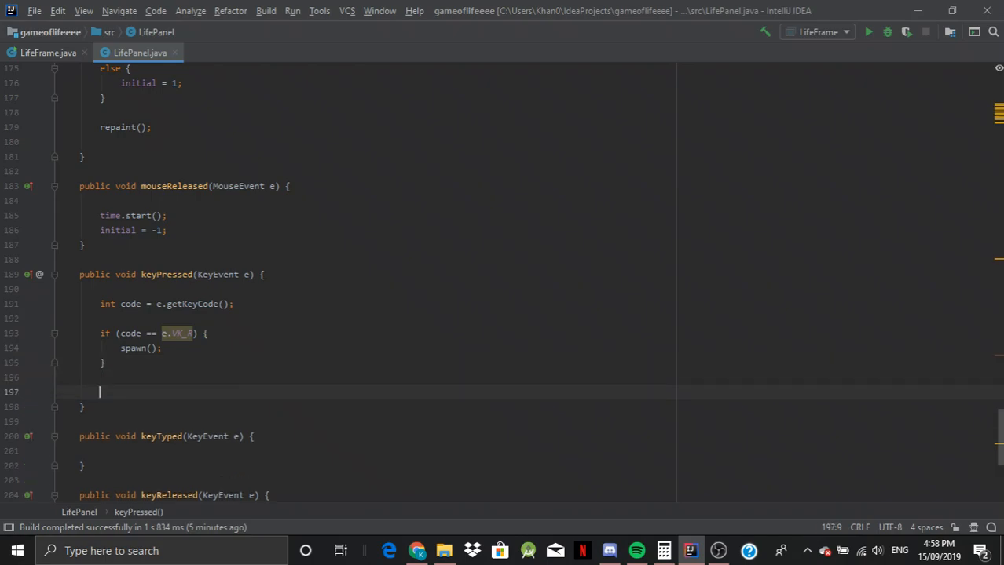
type("repaint();")
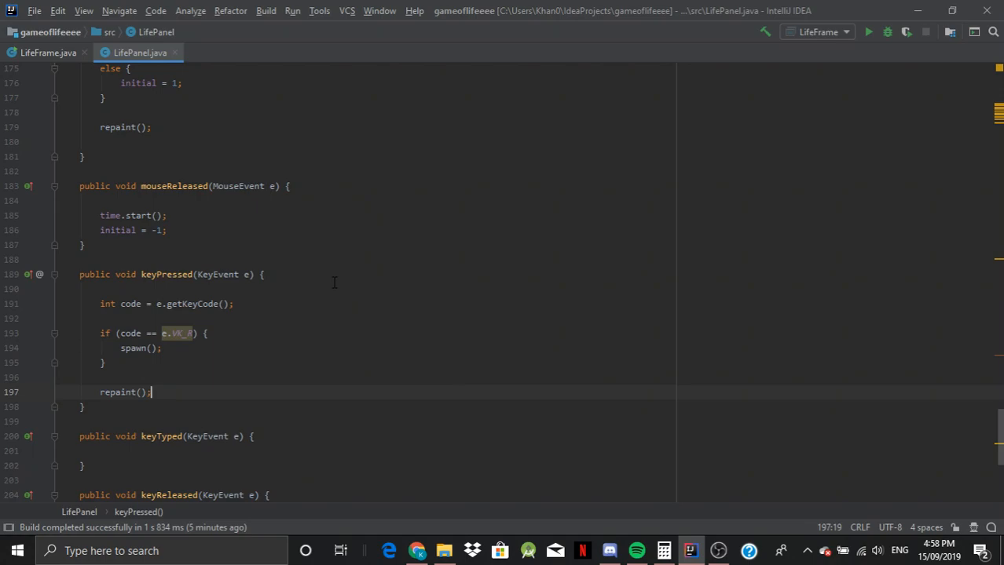
mouse_move(413, 333)
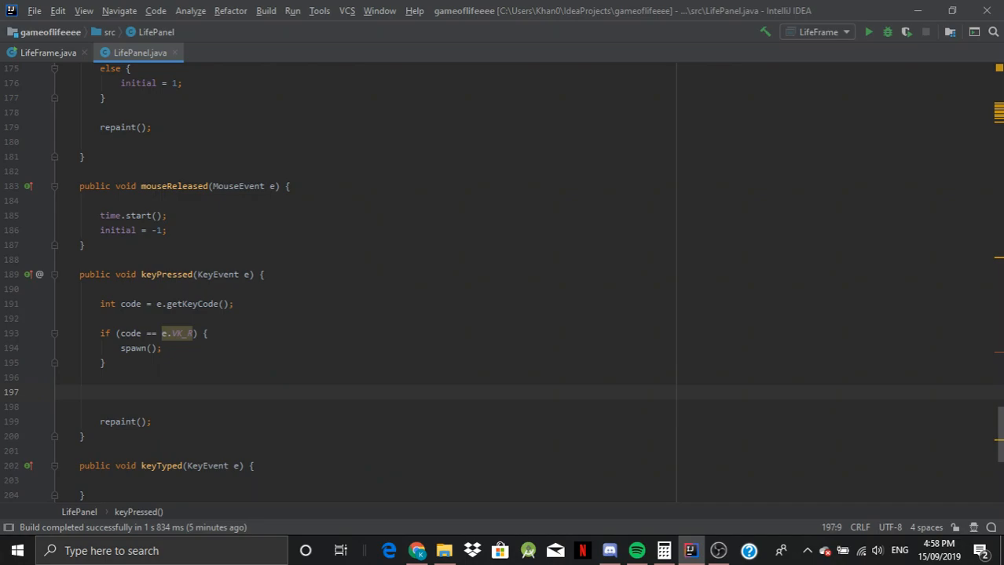
scroll("up", 3)
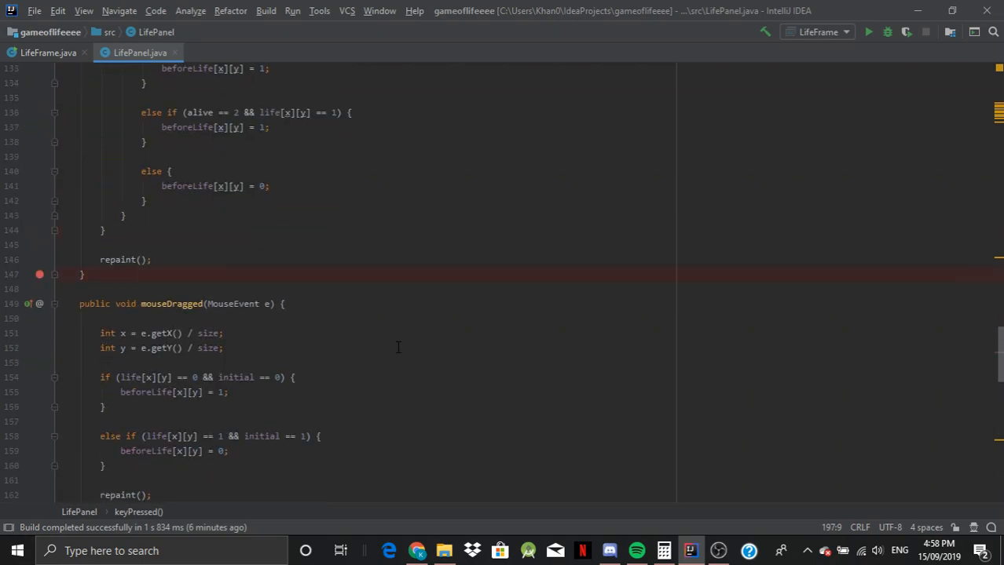
scroll("up", 3)
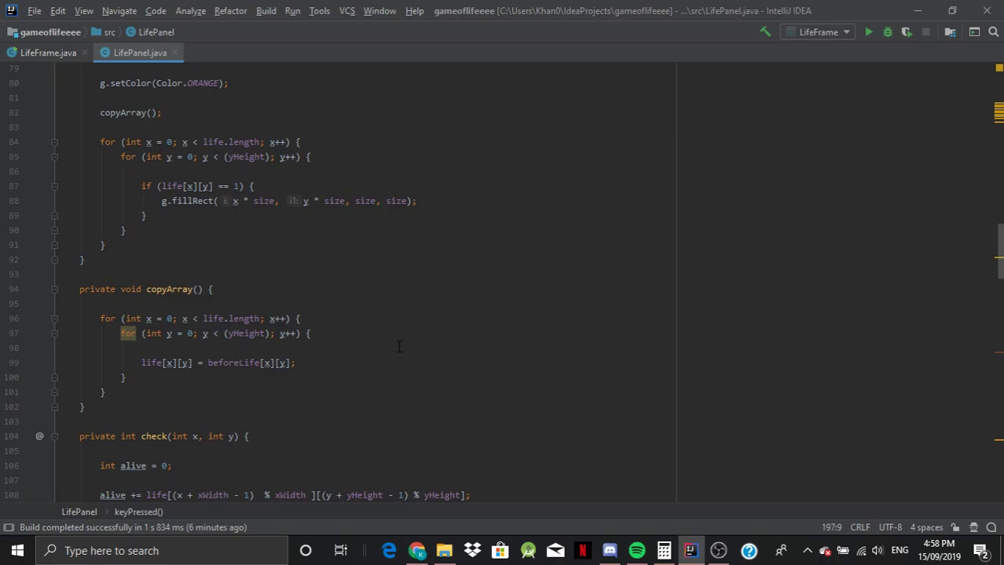
scroll("down", 3)
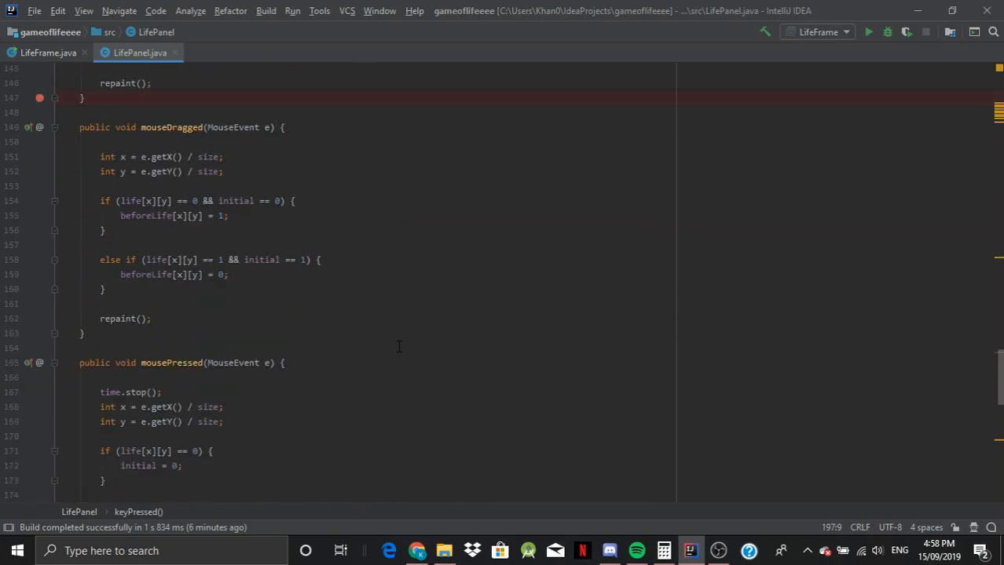
scroll("up", 3)
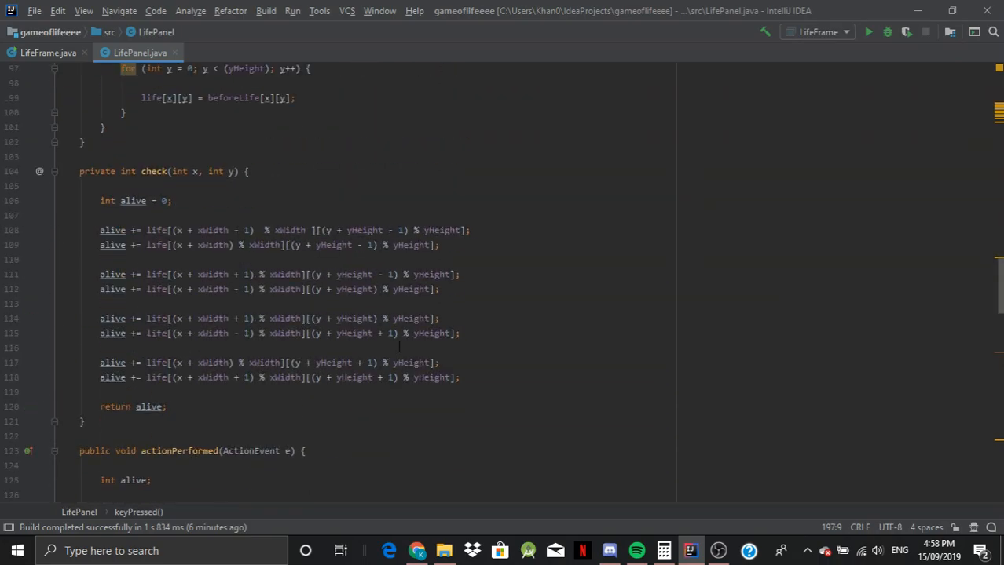
scroll("down", 3)
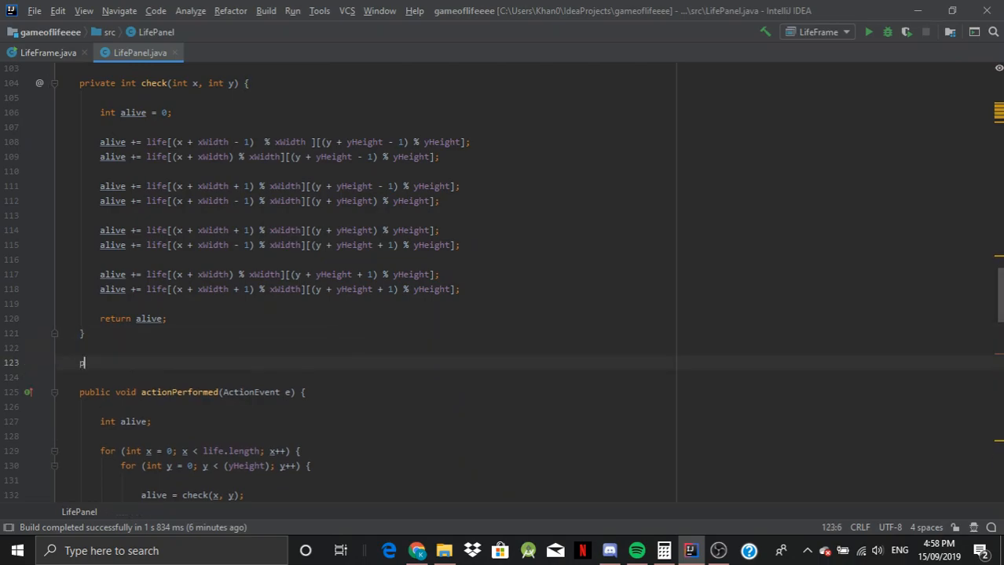
- Declare a private void clear() method holding nested for loops copied from copyArray
type("private voi")
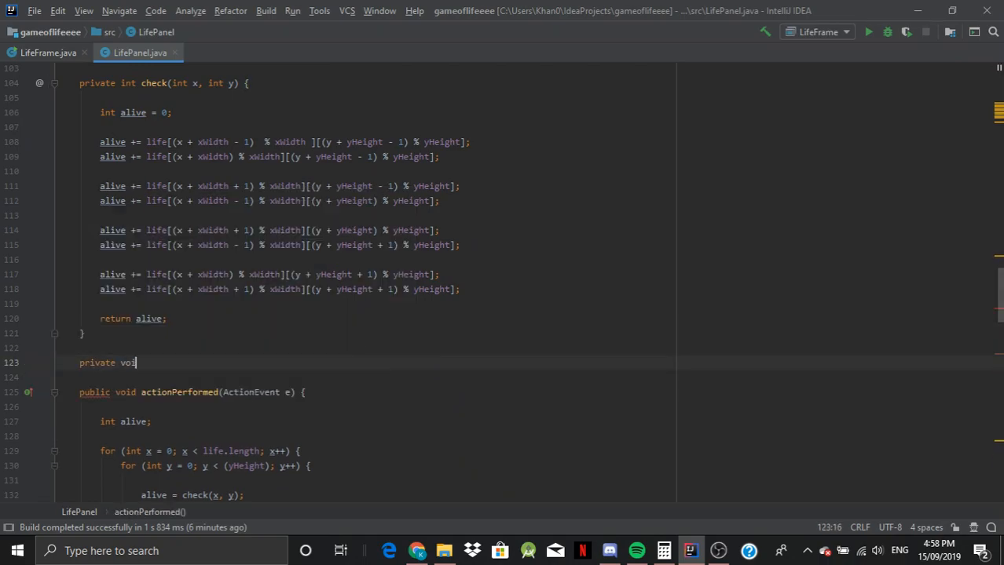
type("d clear")
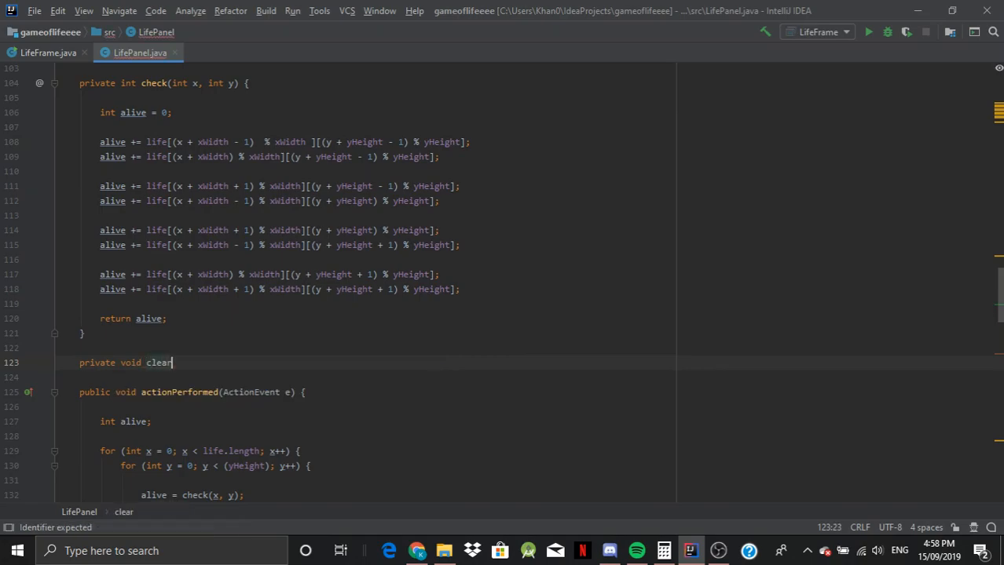
type("() {")
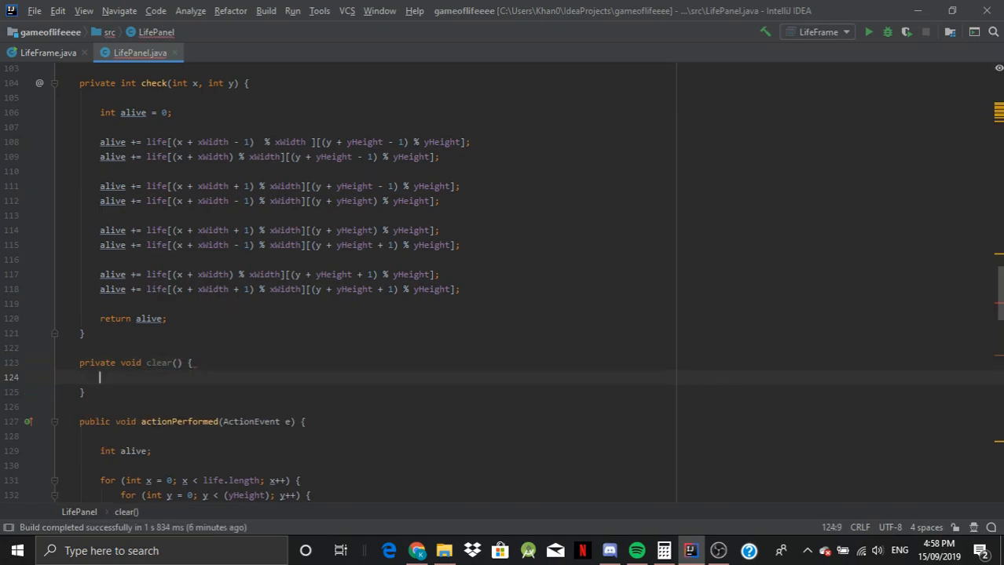
scroll("up", 3)
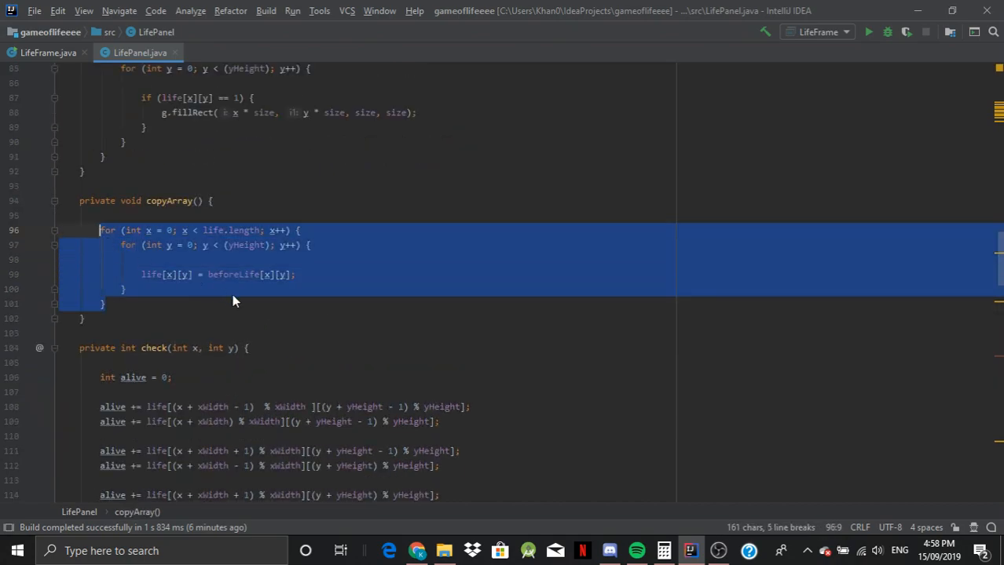
scroll("down", 3)
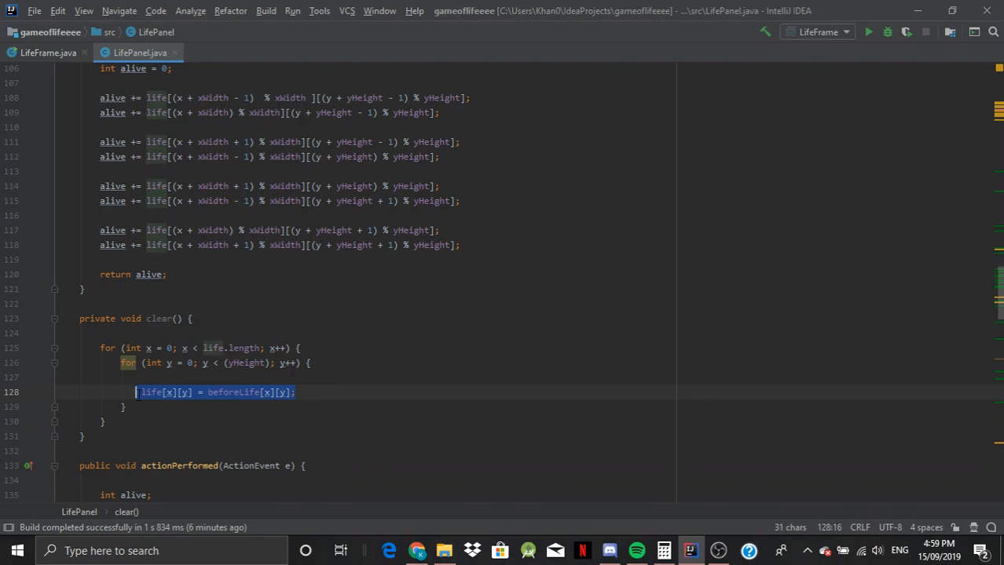
- Replace the inner loop body with beforeLife[x][y] = 0
key("Delete")
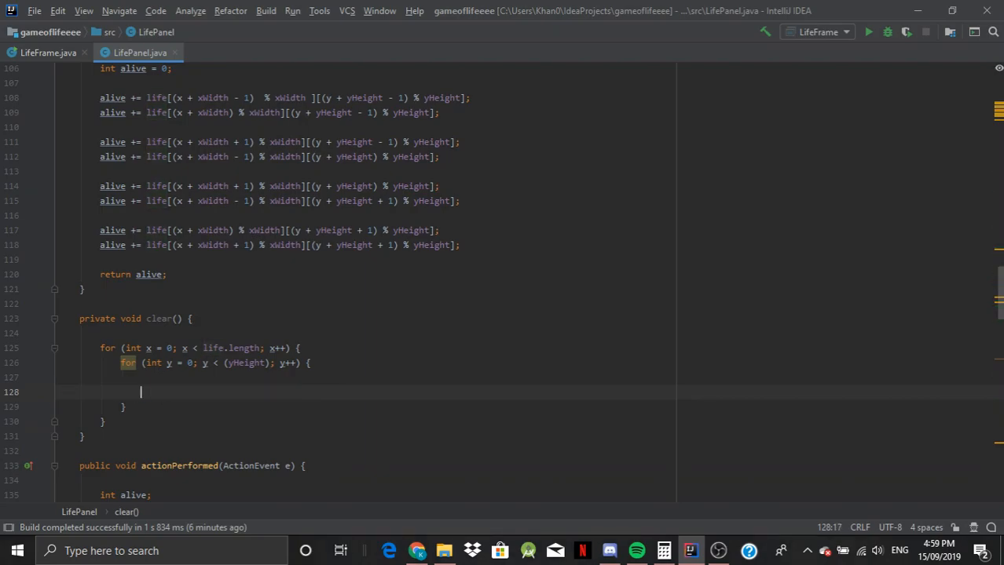
type("beforeLife")
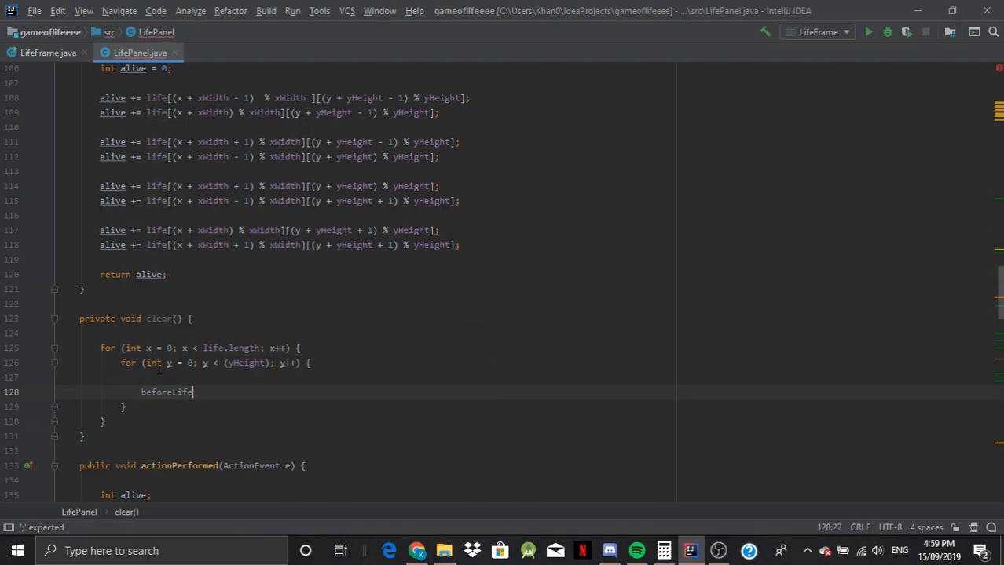
type("= 0")
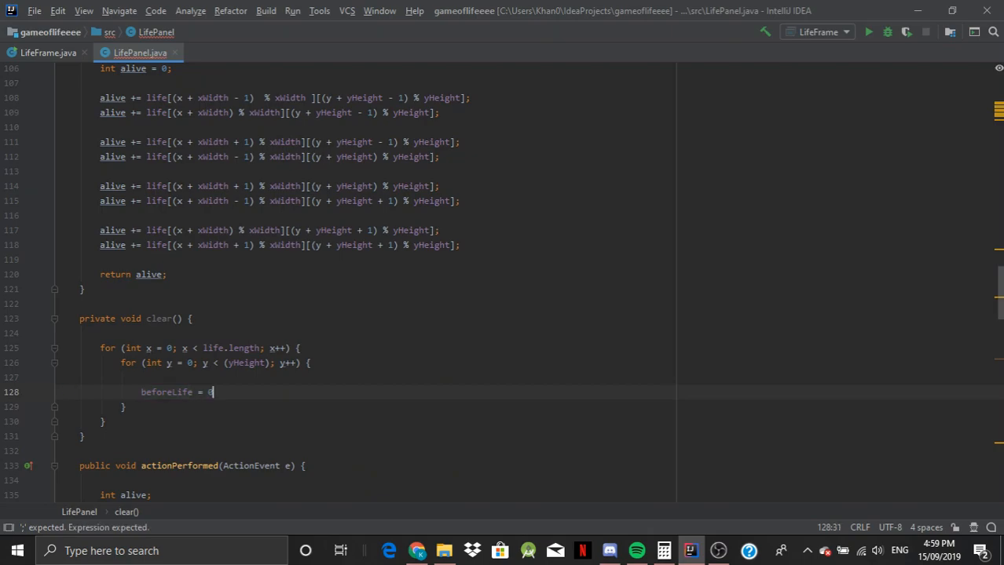
type("[x]")
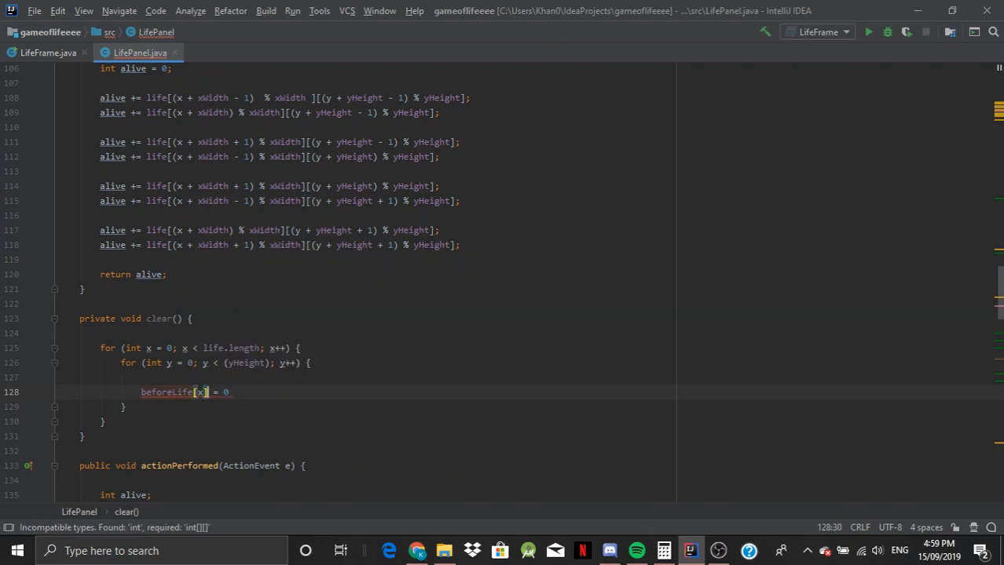
type("[y]")
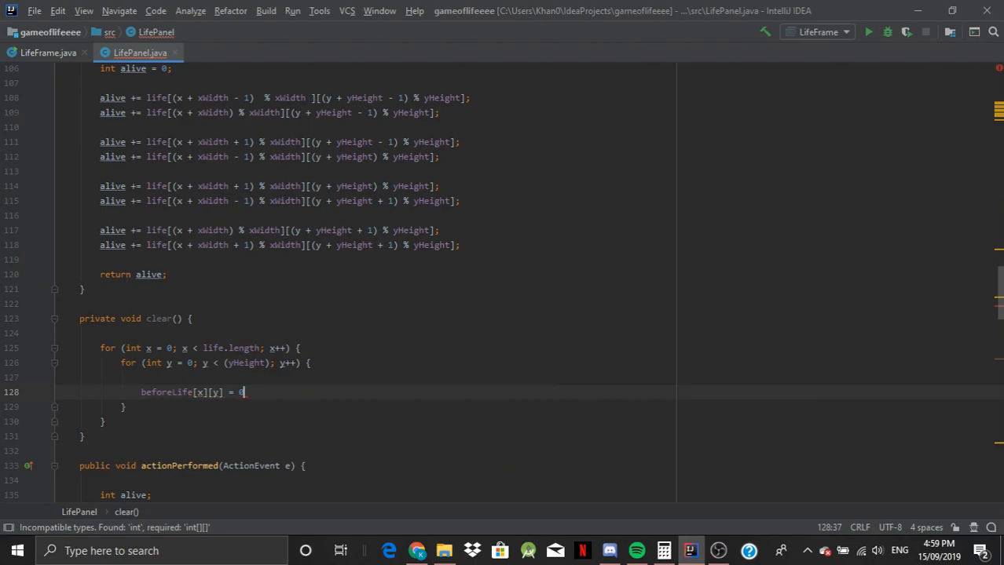
scroll("down", 3)
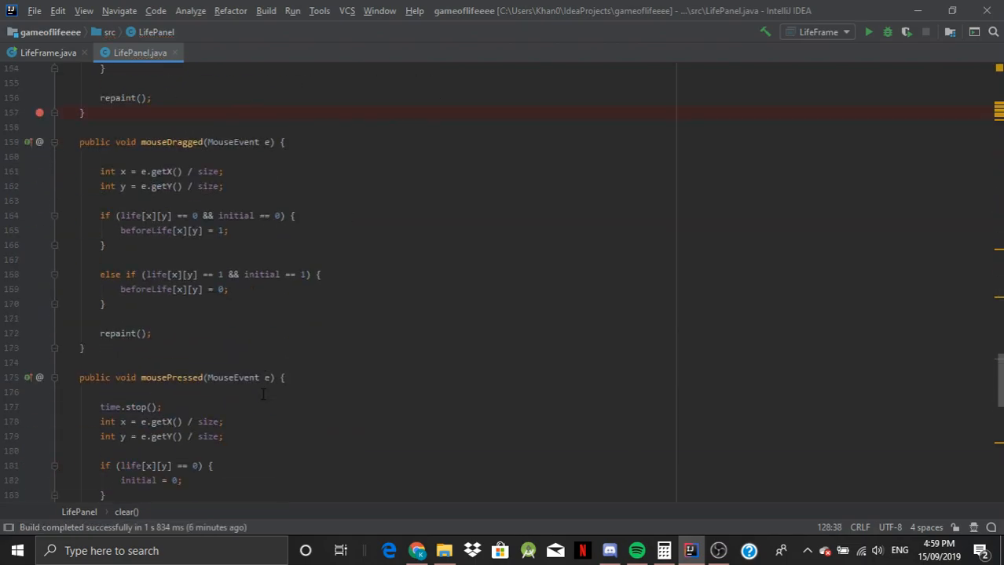
- Add else if (code == e.VK_C) { clear(); } to keyPressed, then open LifeFrame.java
scroll("down", 3)
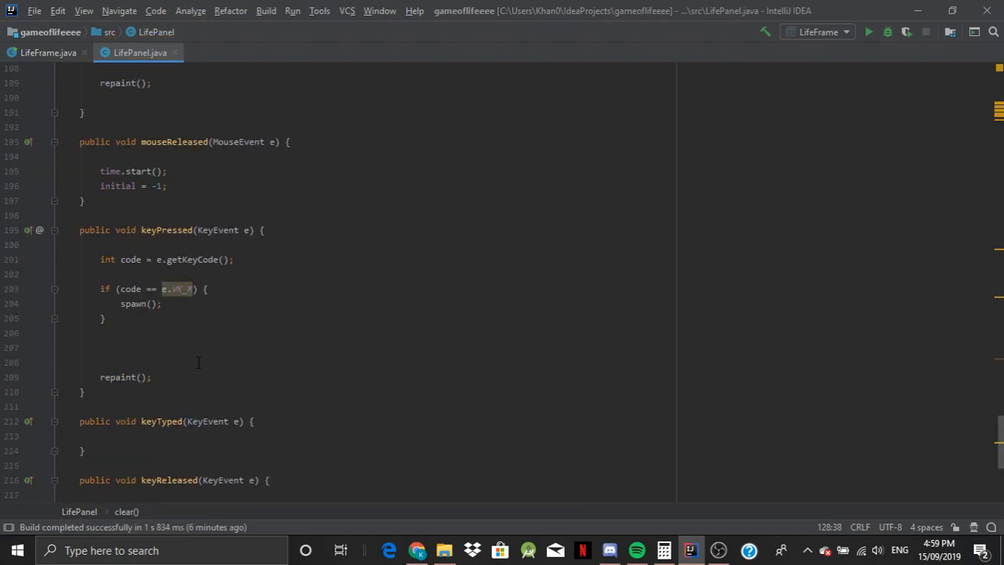
type("els")
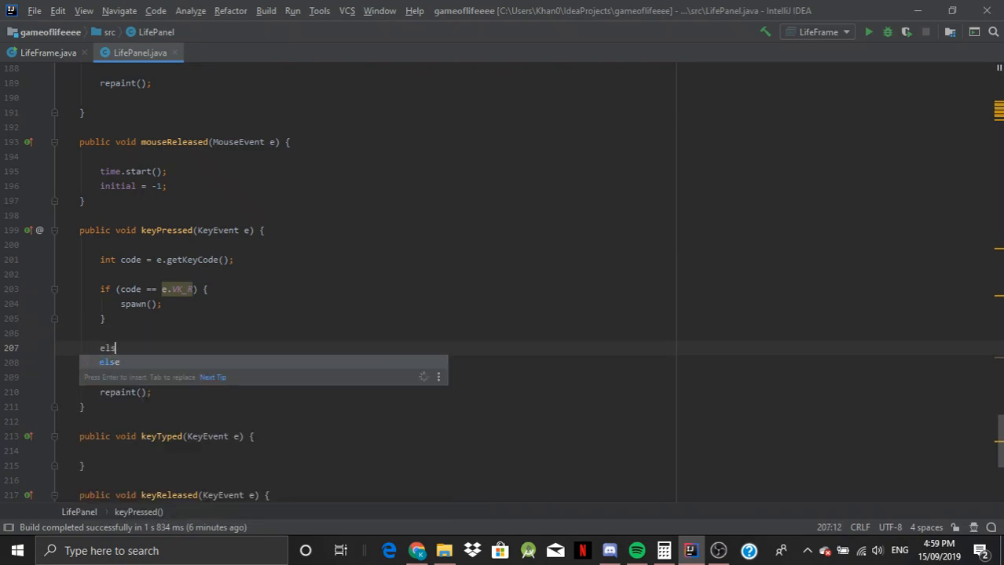
type("if ()")
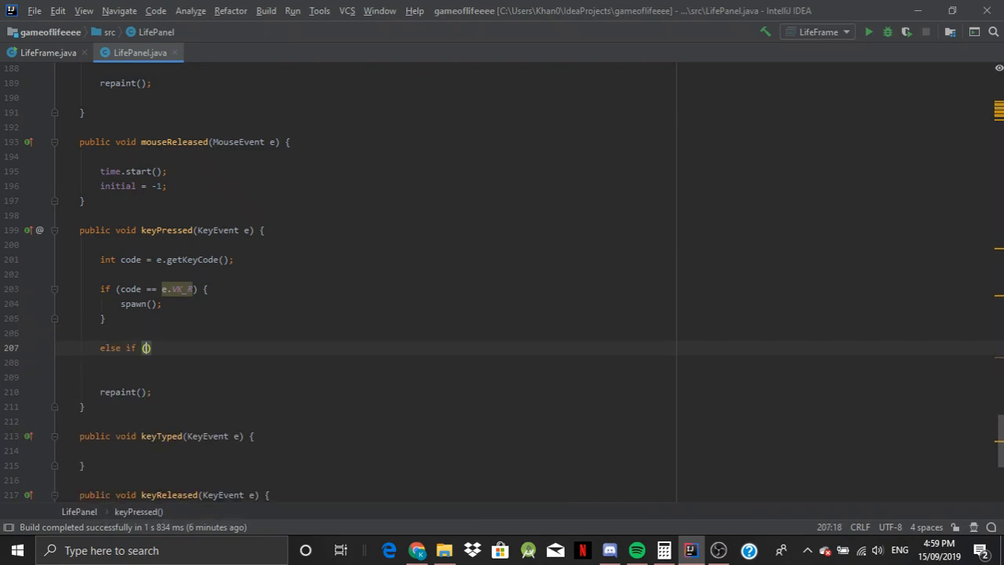
type("code =")
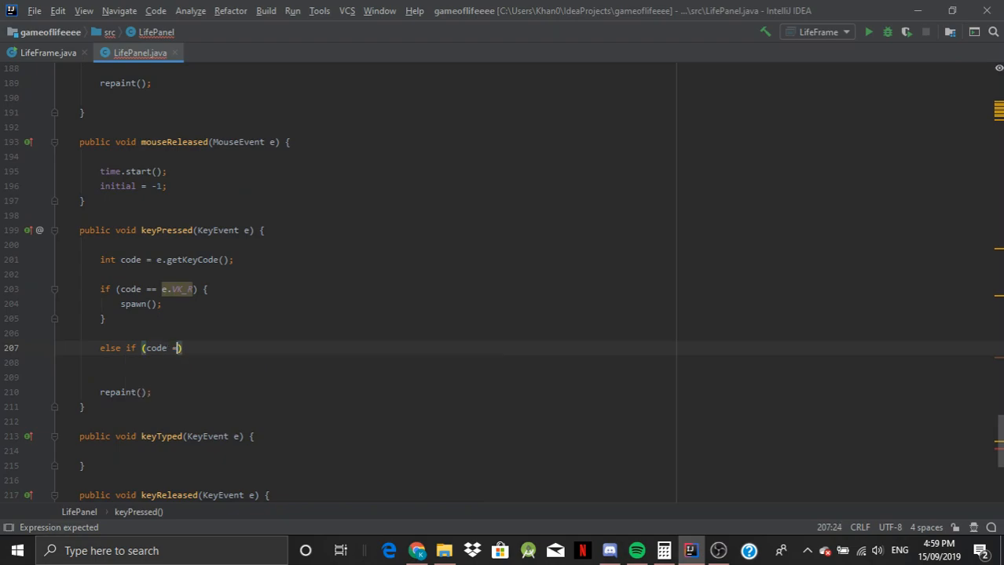
type("=")
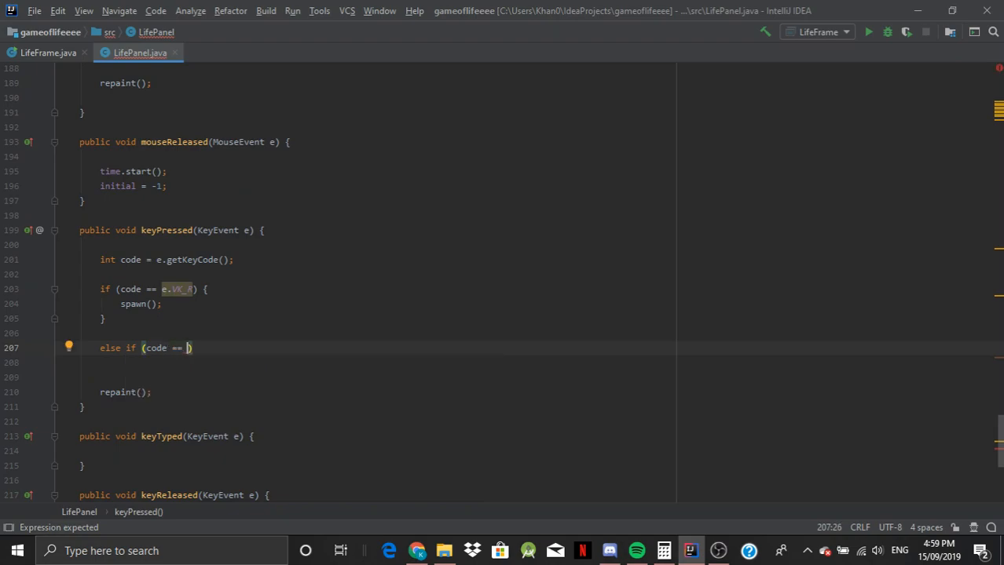
type("e.VK_C")
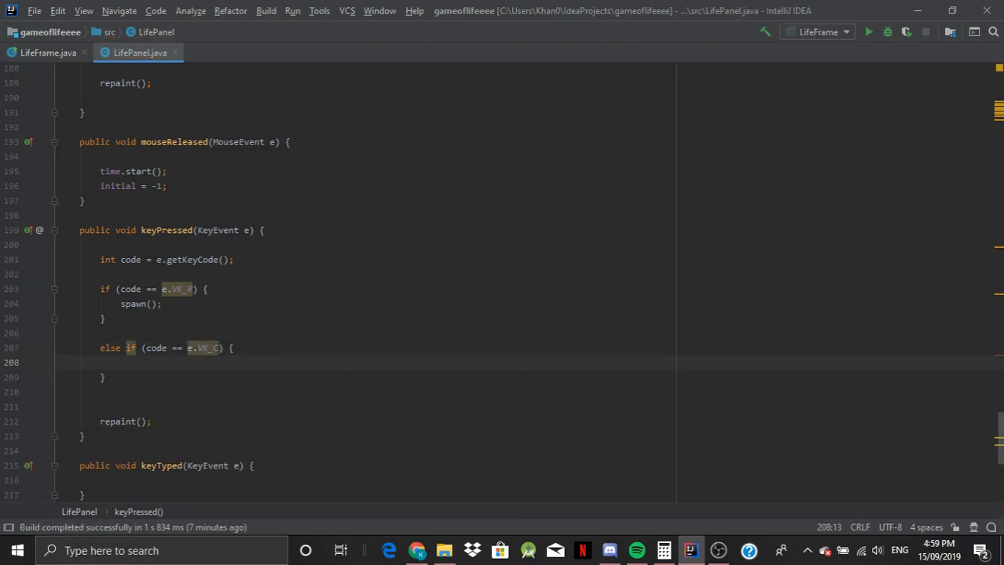
scroll("up", 3)
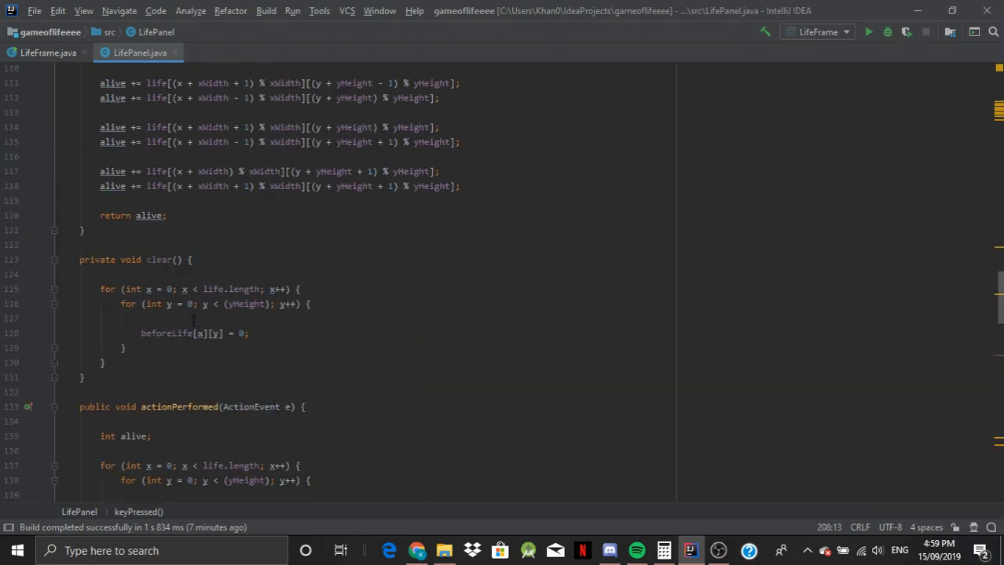
scroll("down", 3)
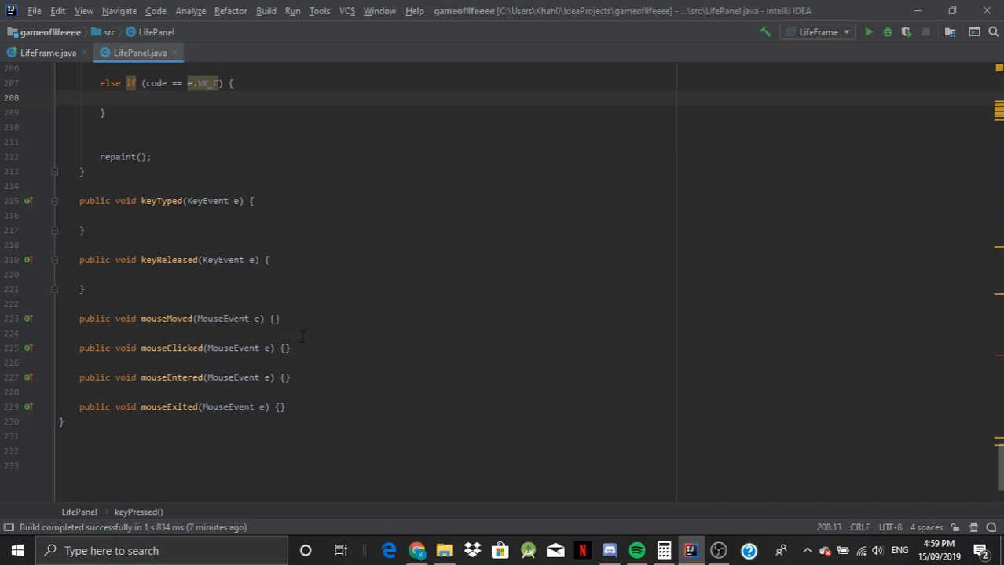
type("clear();")
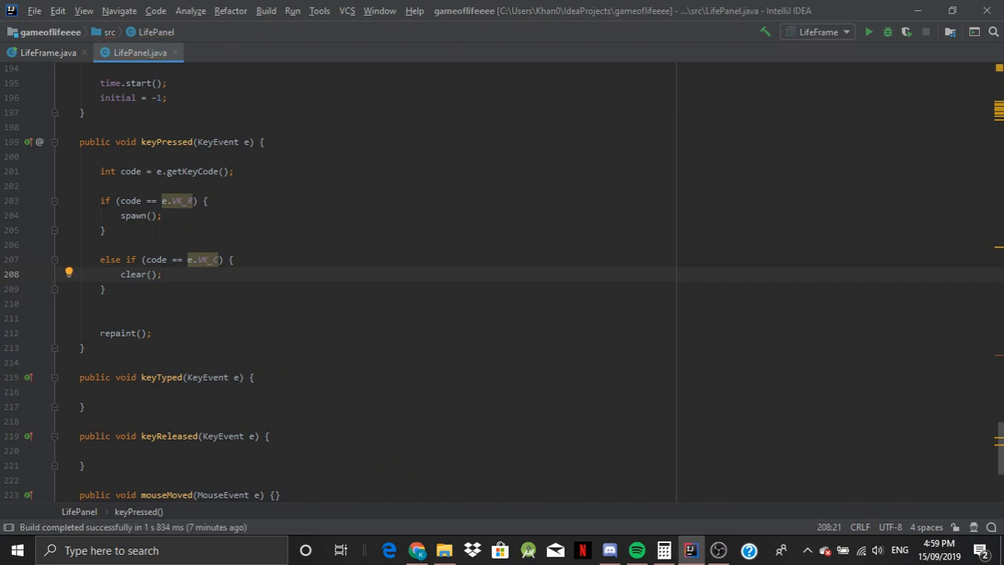
left_click(47, 52)
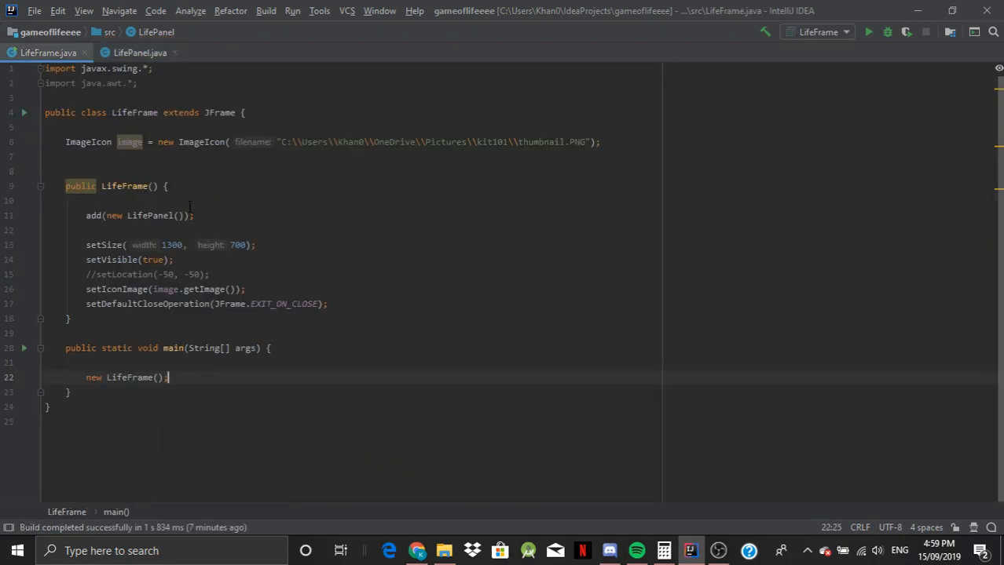
- Run LifeFrame.main(), check the empty grid window, then return to LifePanel
right_click(165, 377)
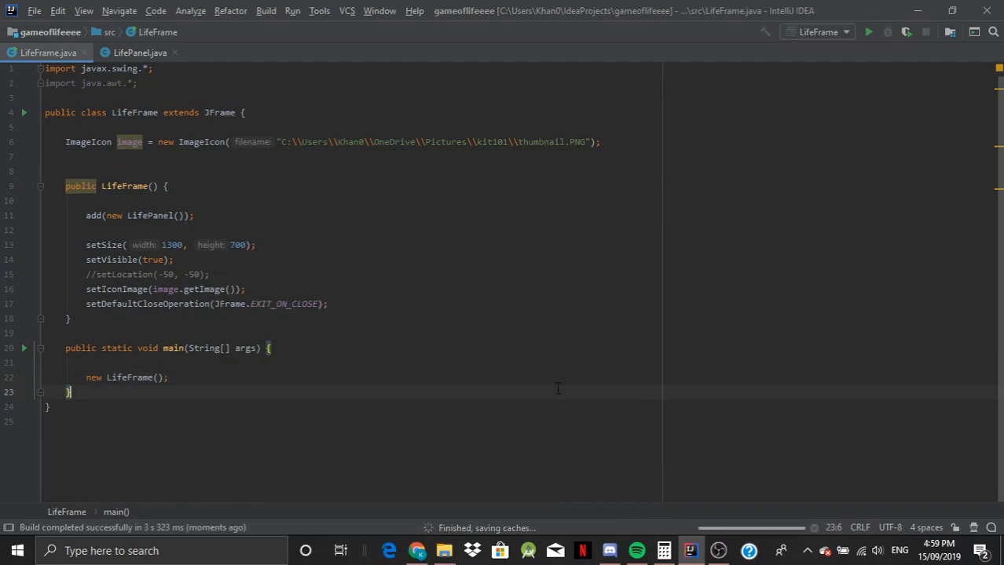
mouse_move(466, 380)
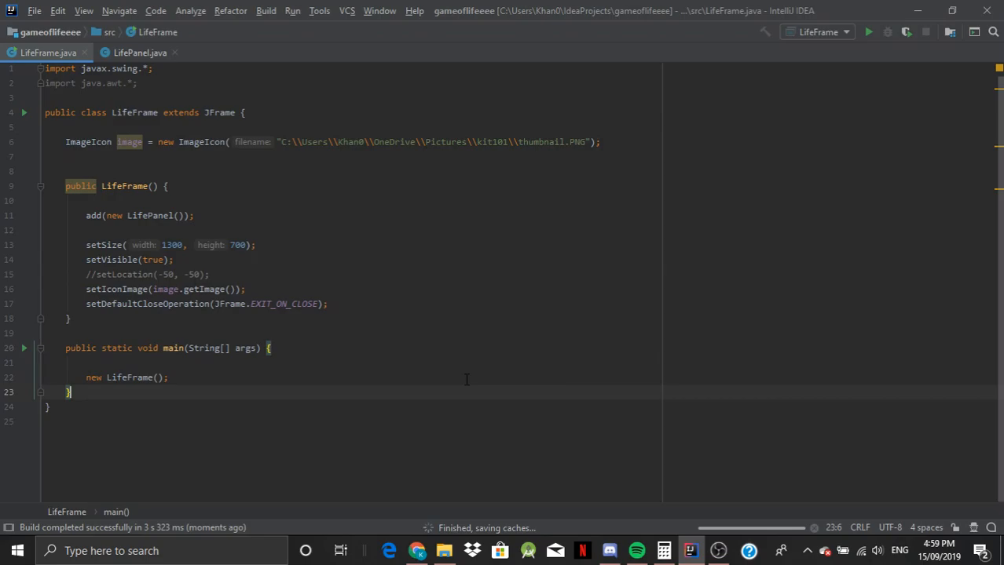
left_click(886, 32)
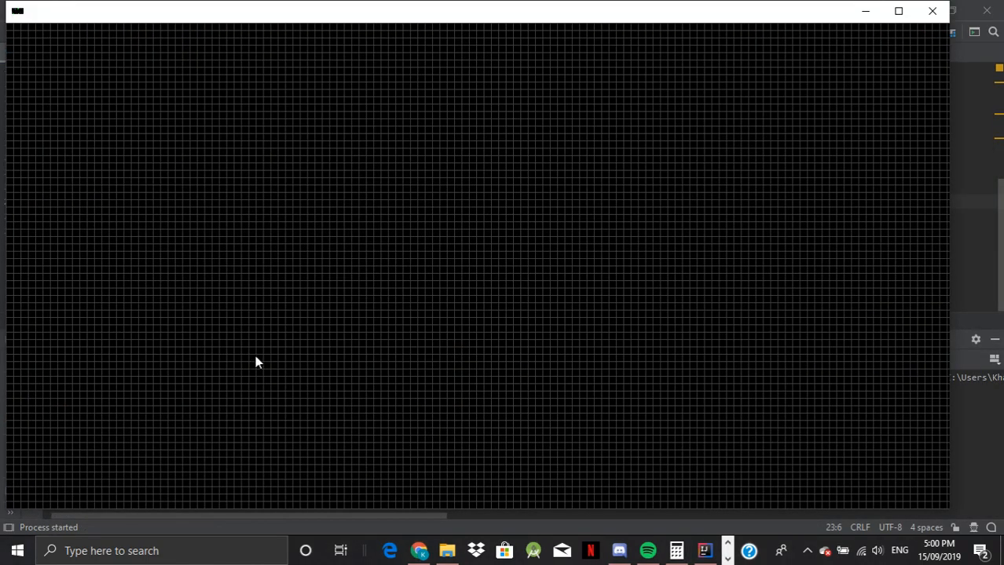
mouse_move(358, 236)
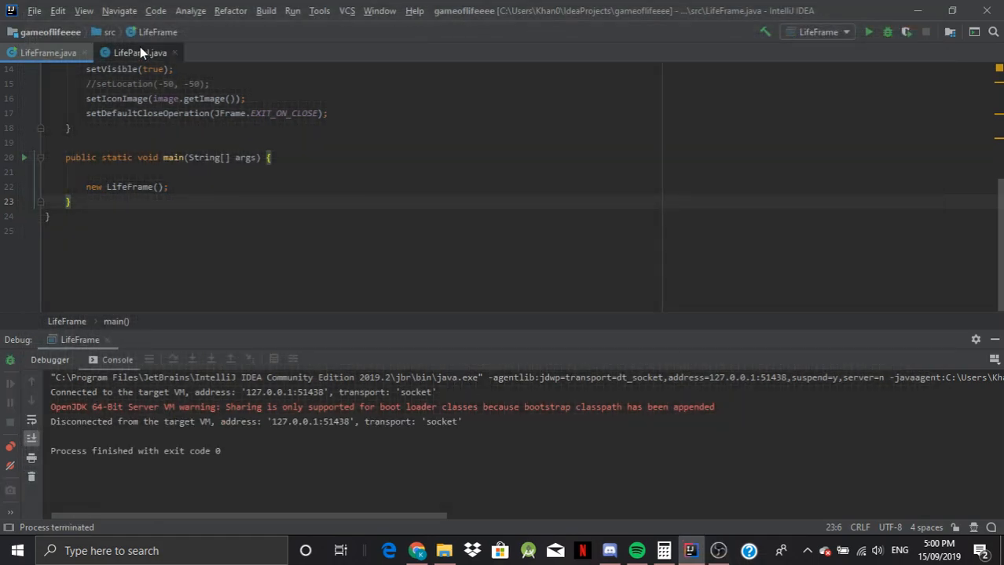
left_click(140, 53)
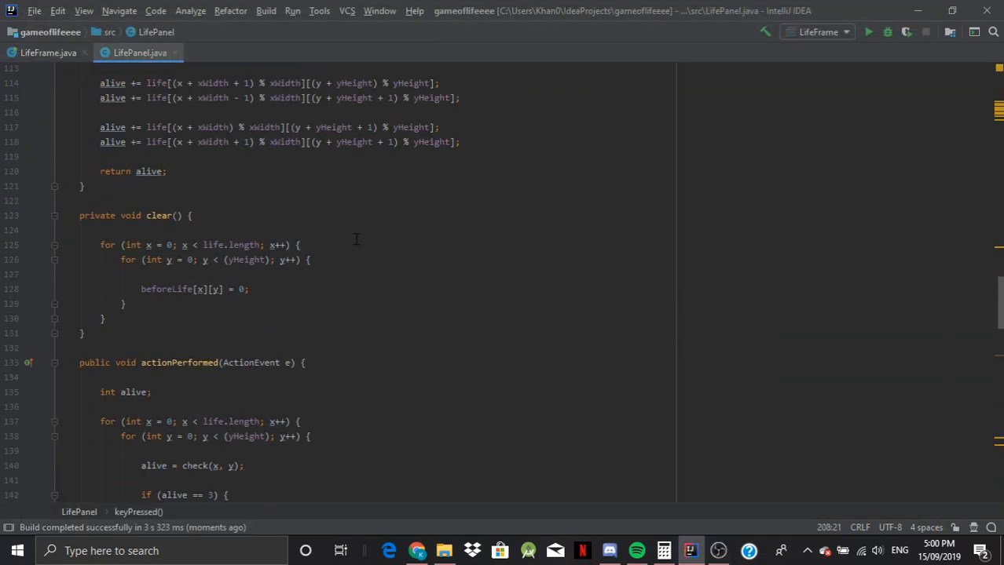
- Review the spawn() and copyArray() code in LifePanel before rerunning from LifeFrame.java
scroll("up", 3)
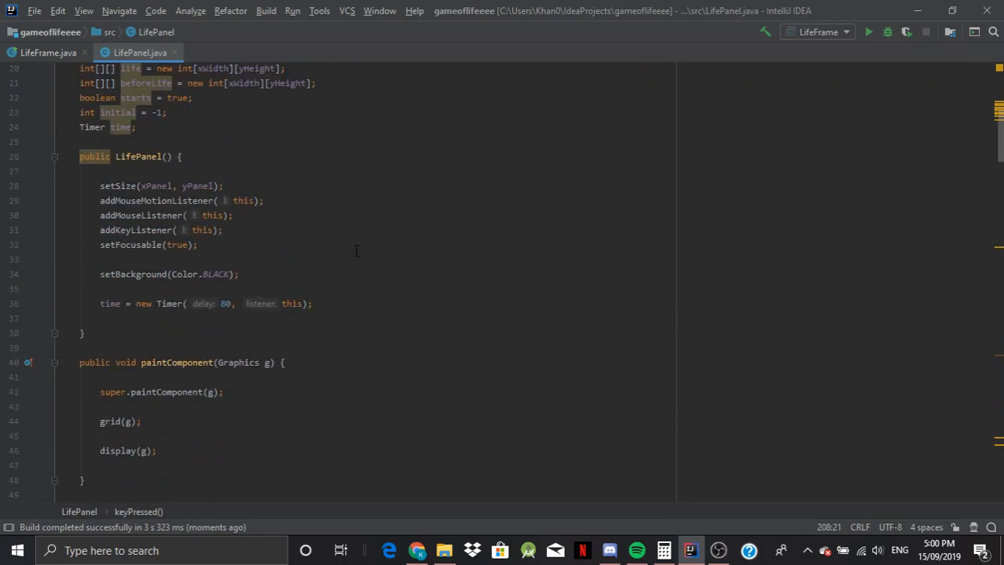
scroll("up", 3)
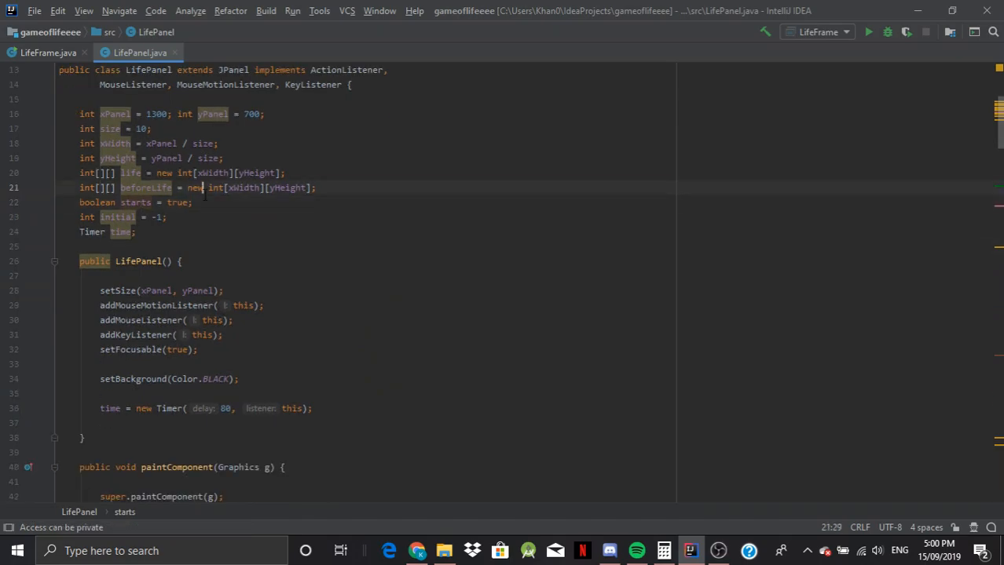
scroll("down", 3)
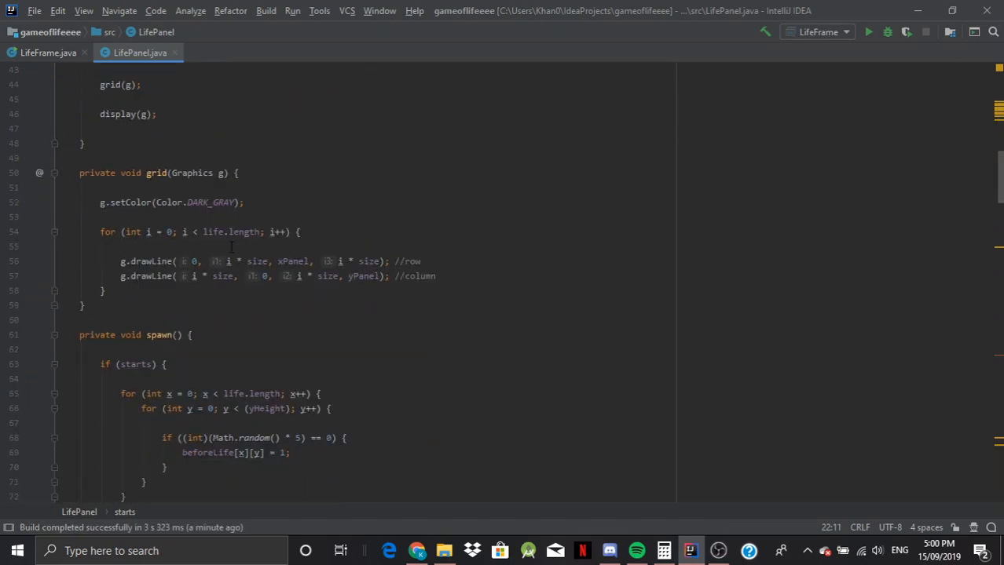
double_click(136, 275)
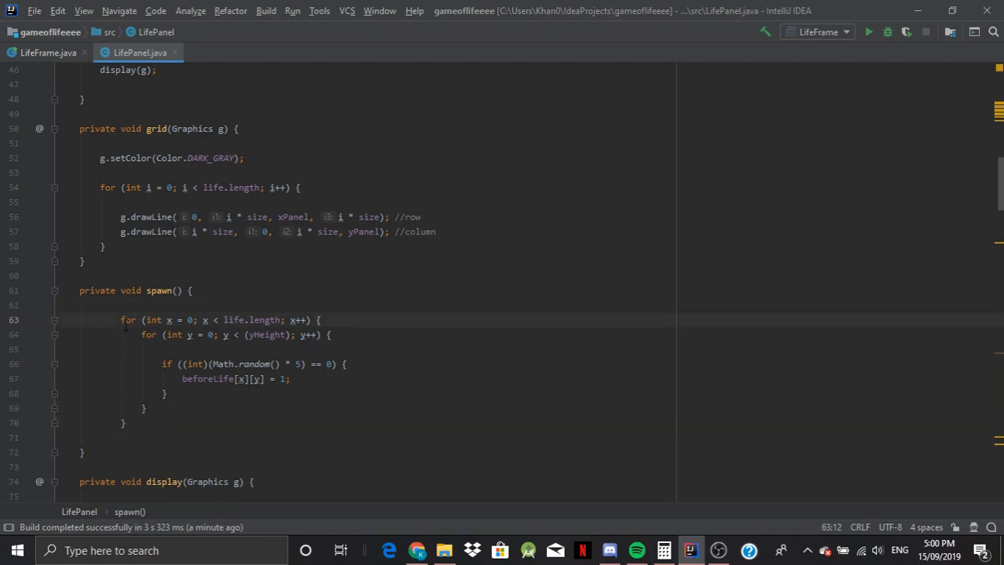
mouse_move(135, 354)
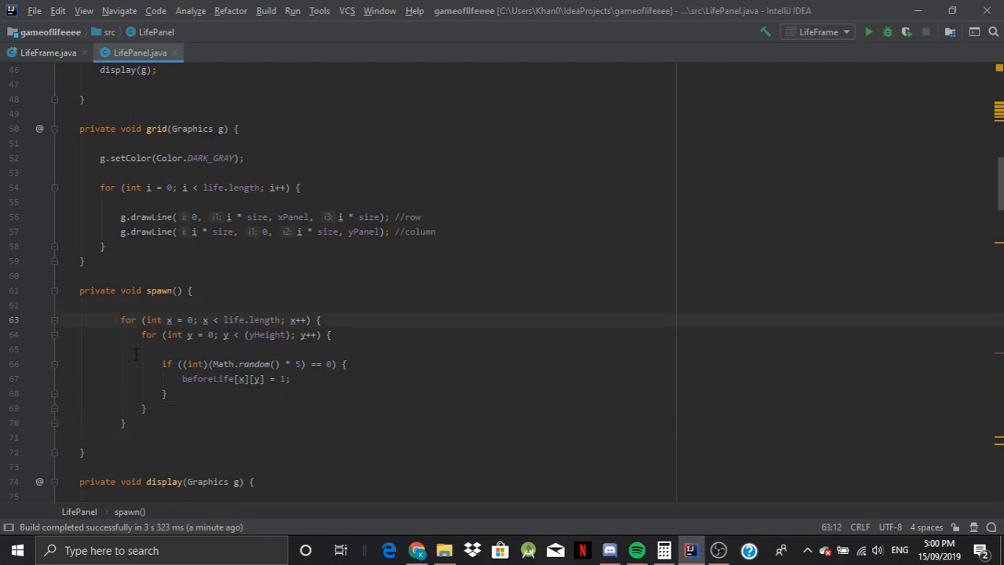
scroll("down", 3)
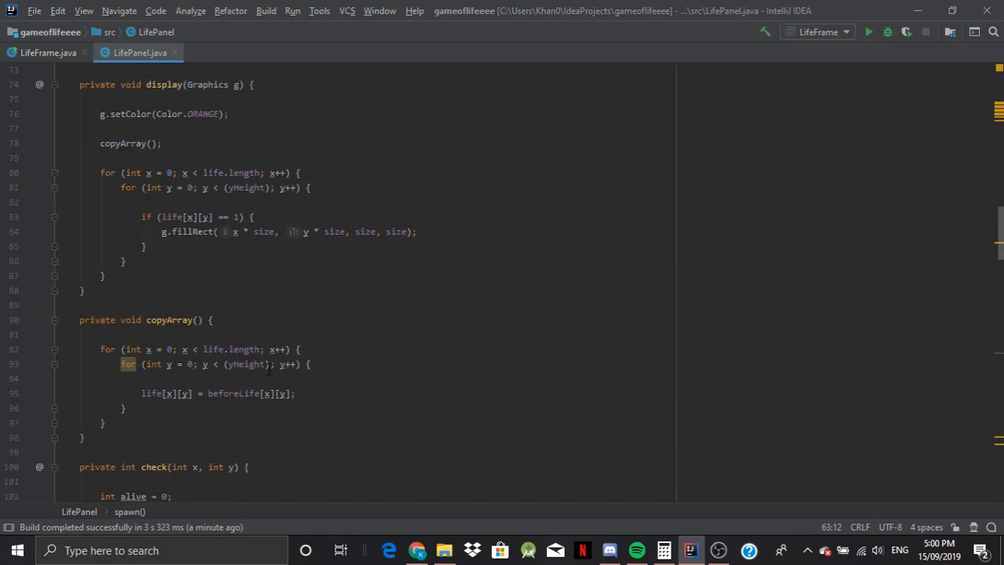
scroll("down", 3)
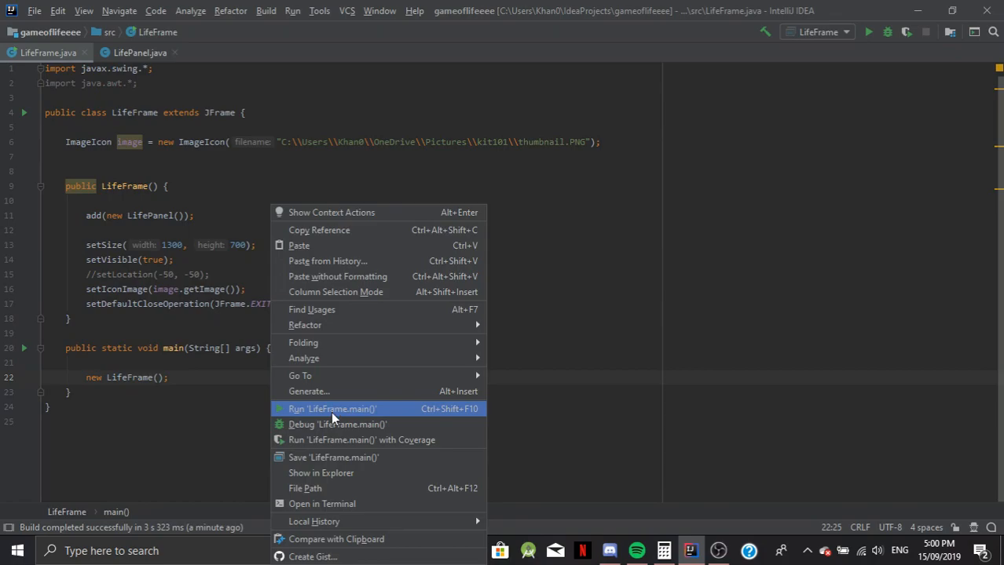
- Relaunch LifeFrame.main(), see random orange live cells fill the grid, then close the window
left_click(330, 409)
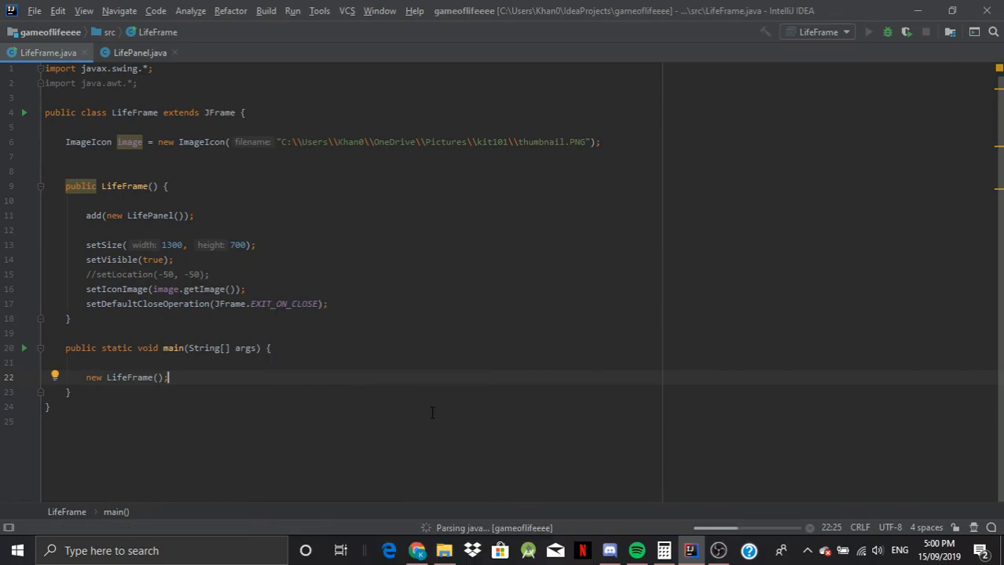
left_click(867, 31)
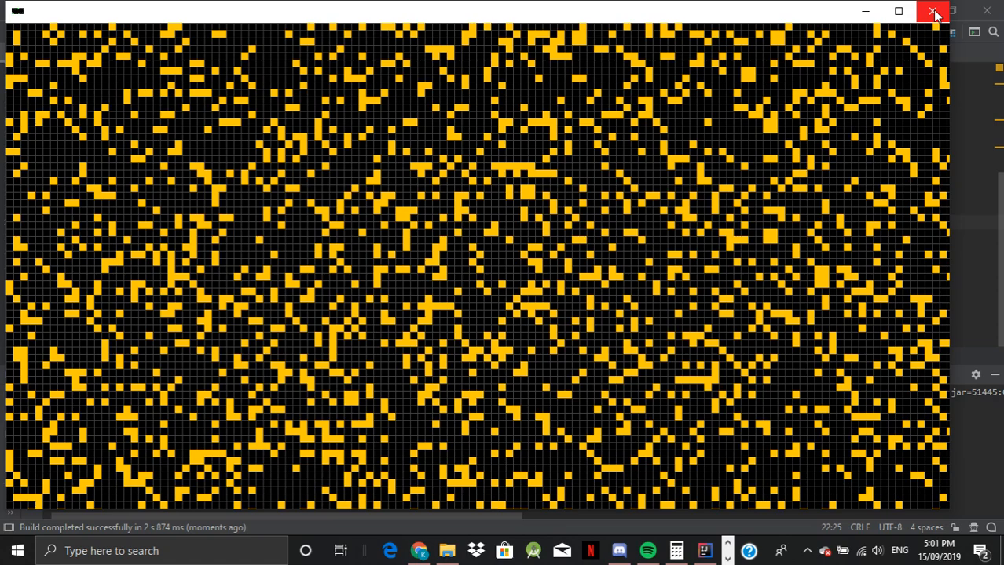
mouse_move(935, 14)
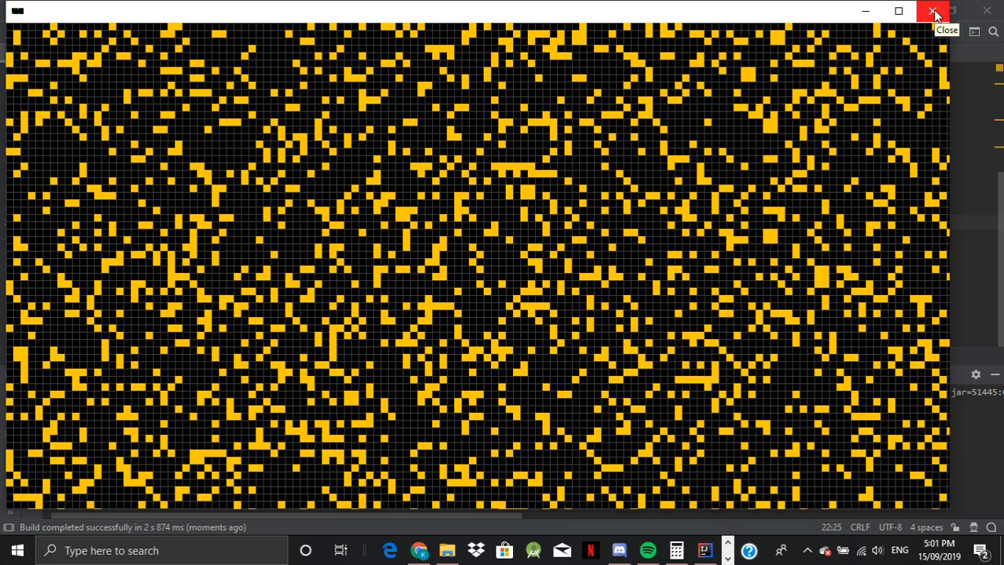
left_click(935, 10)
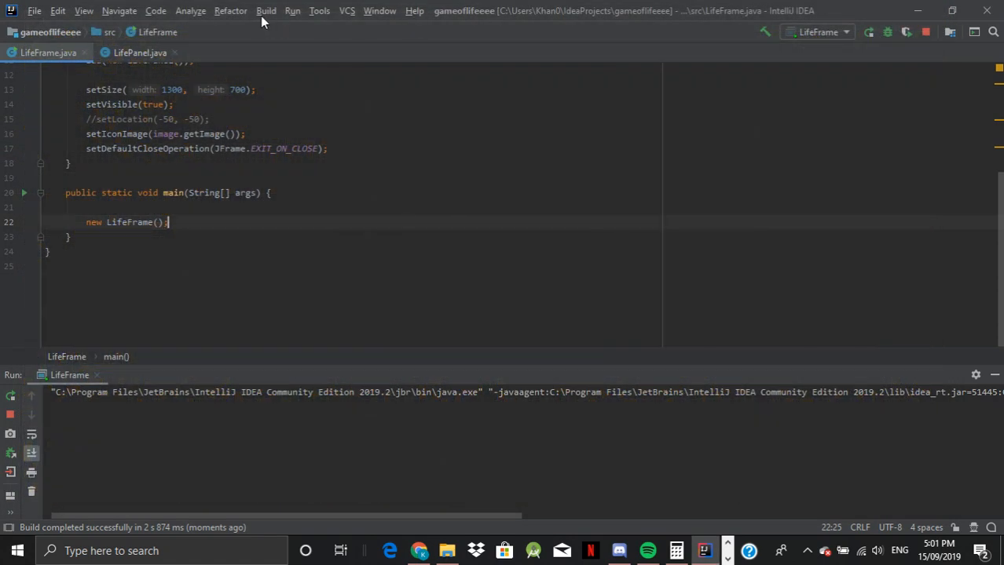
- Add time.start(); after spawn() on VK_R and time.stop(); after clear() on VK_C
left_click(140, 53)
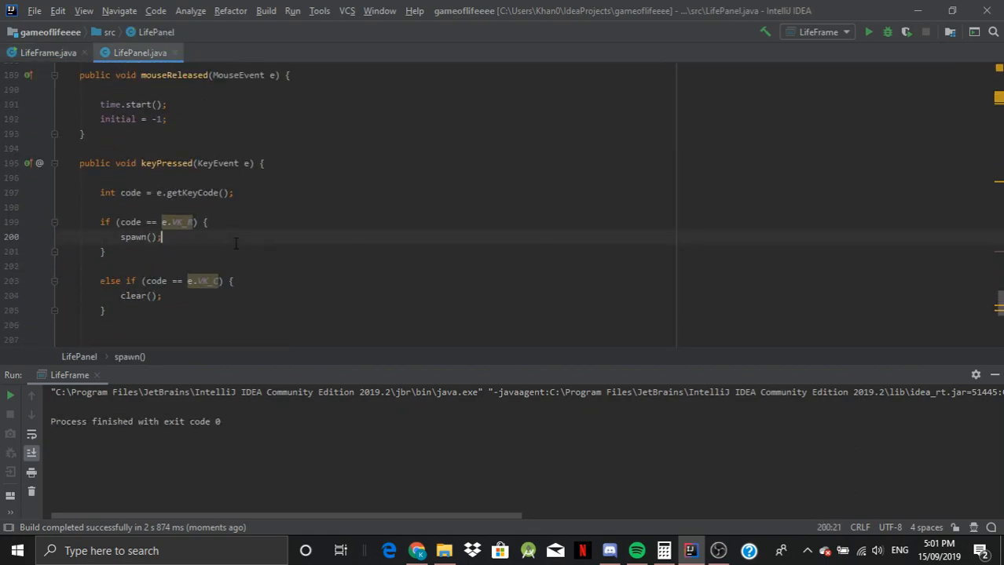
key("enter")
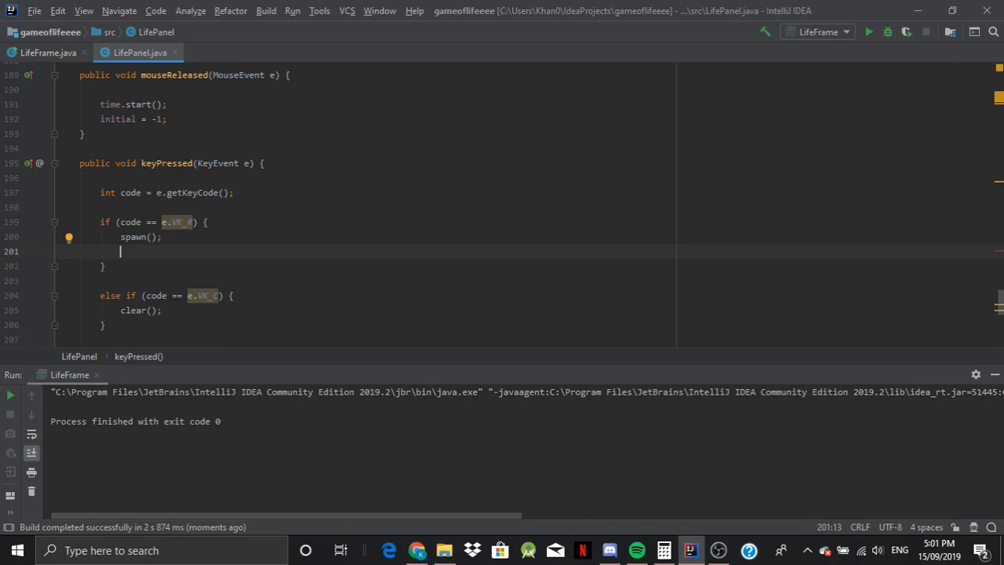
type("timer")
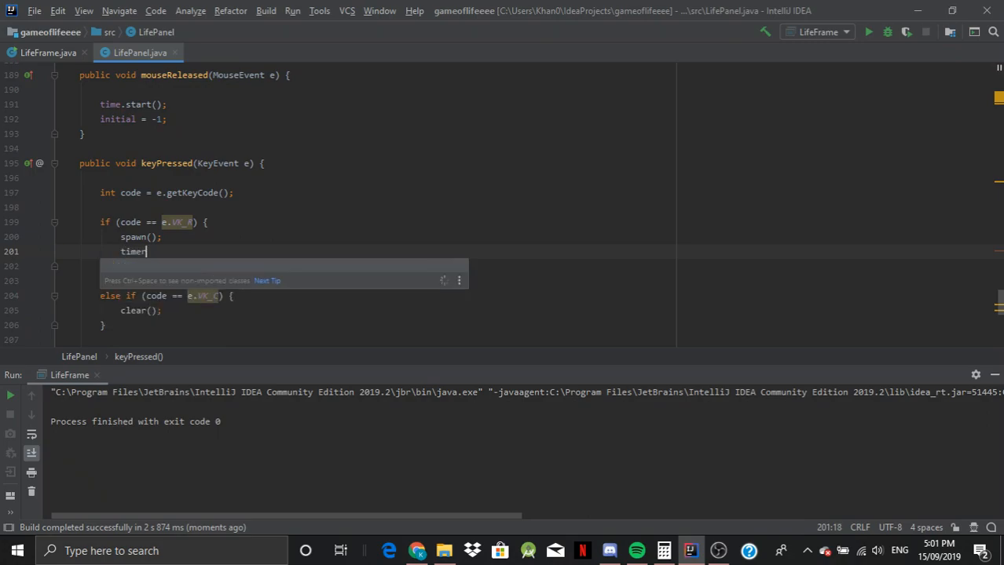
type(".start")
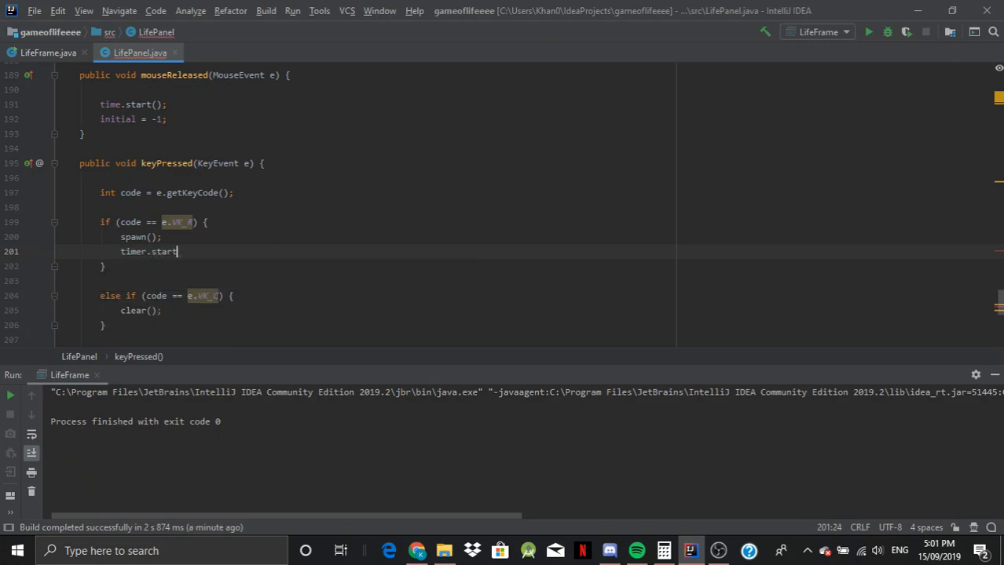
key("BackSpace")
type("();")
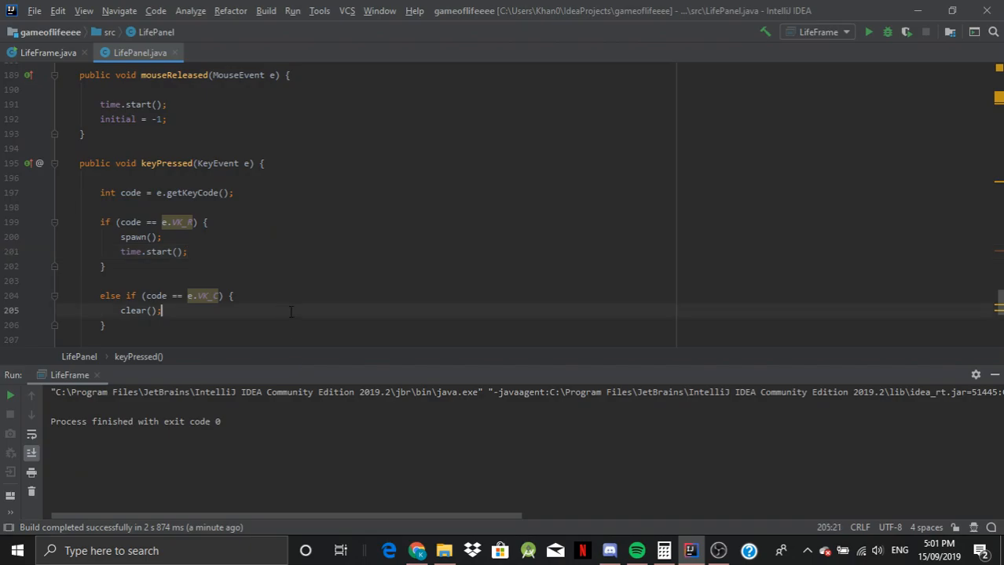
type("time.stop();")
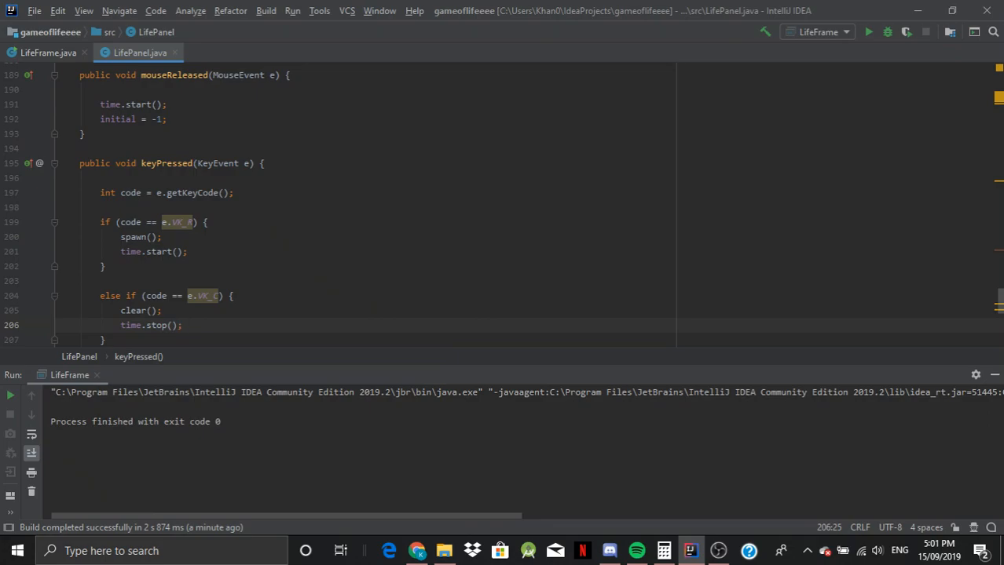
scroll("up", 3)
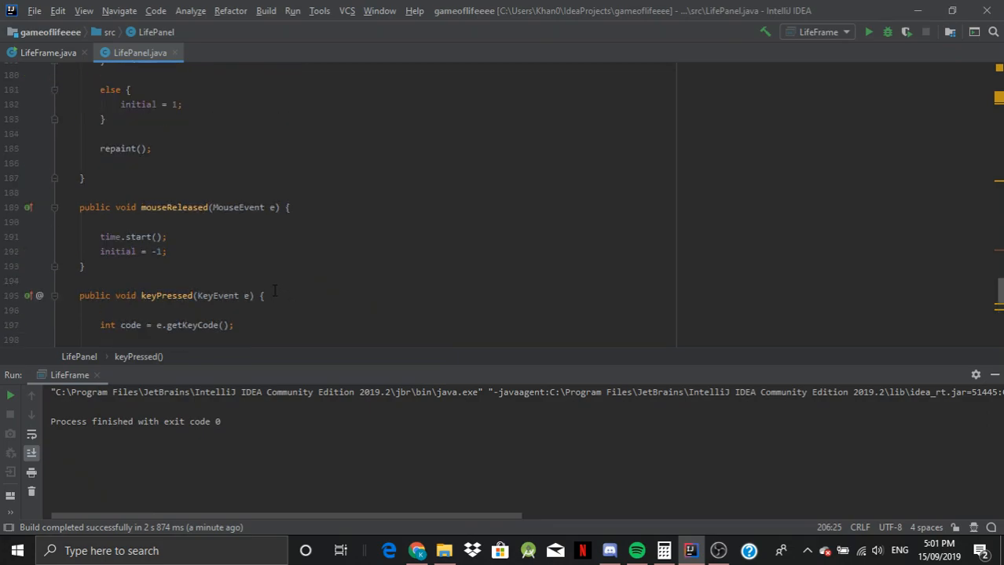
scroll("up", 3)
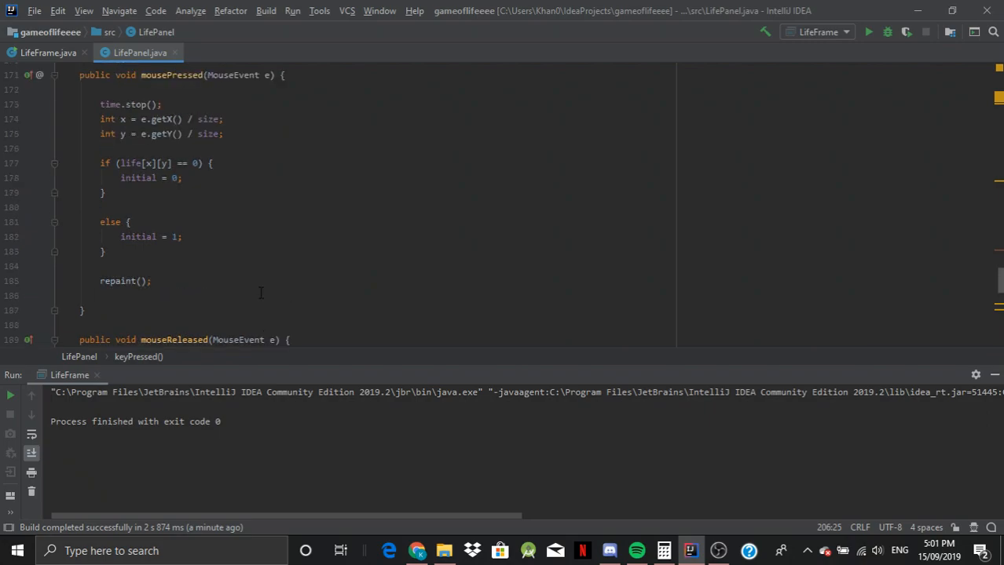
scroll("up", 3)
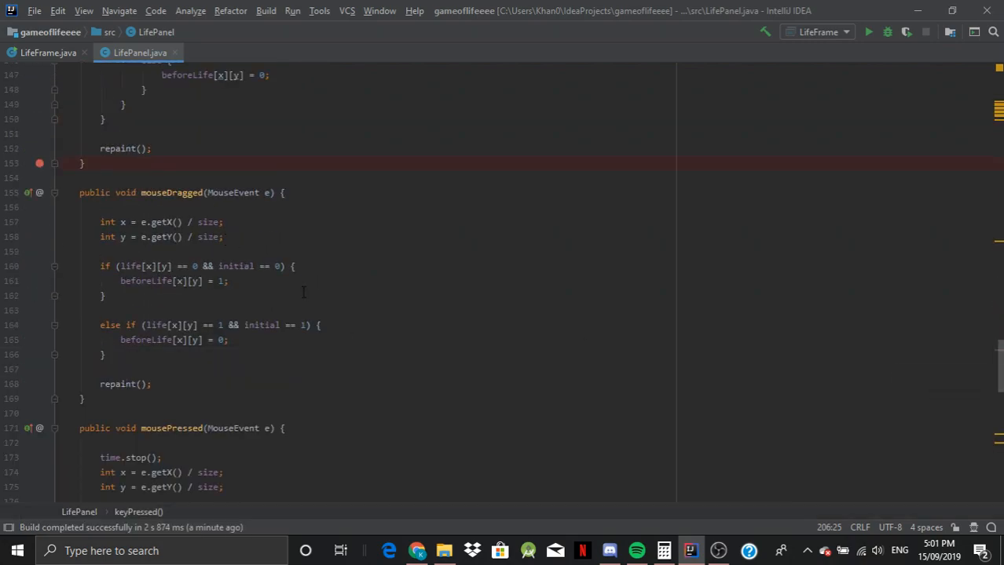
- Delete time.start(); from mouseReleased so only initial = -1; remains
scroll("down", 3)
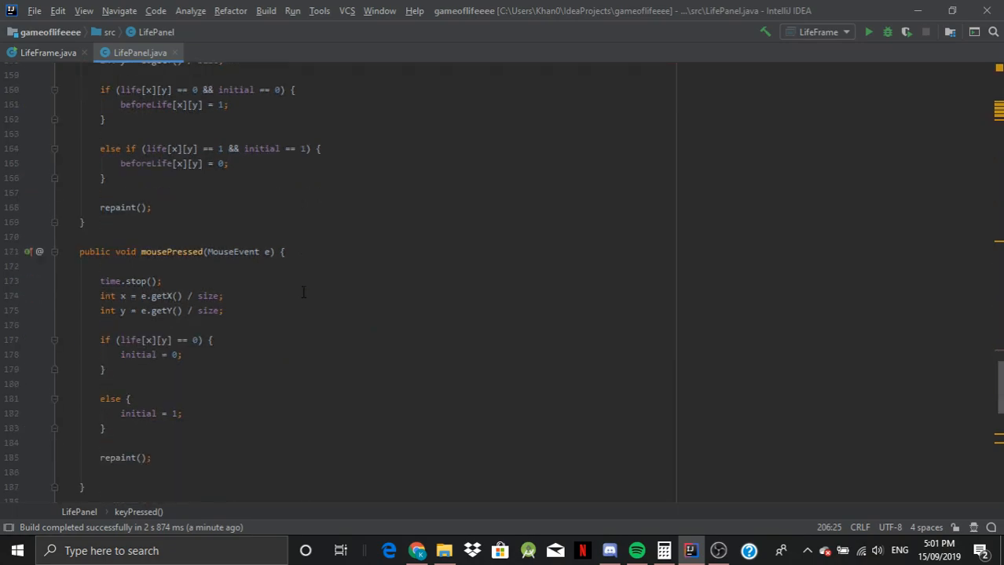
scroll("down", 3)
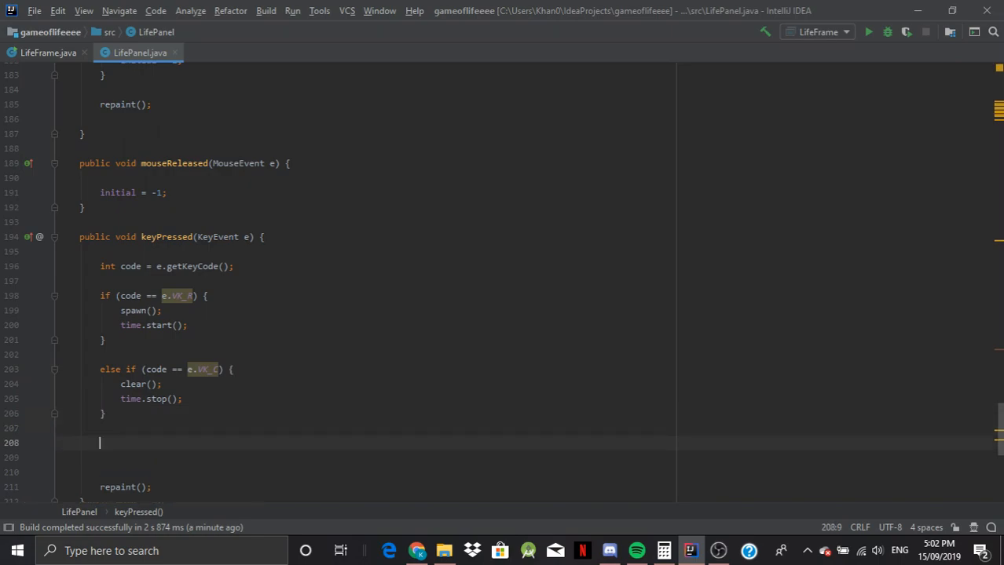
- Add an else if branch for VK_S that calls time.start();
type("else")
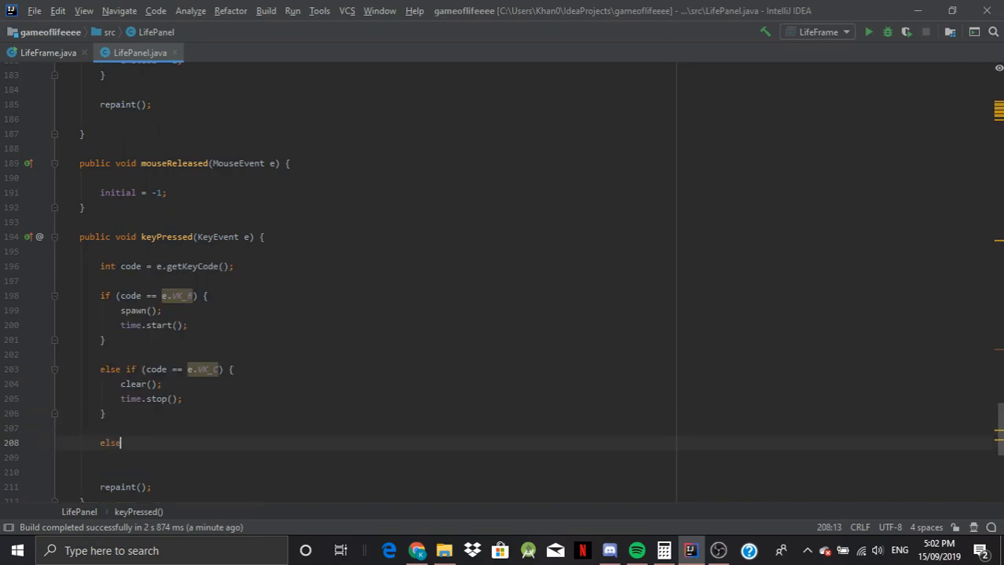
type("if (")
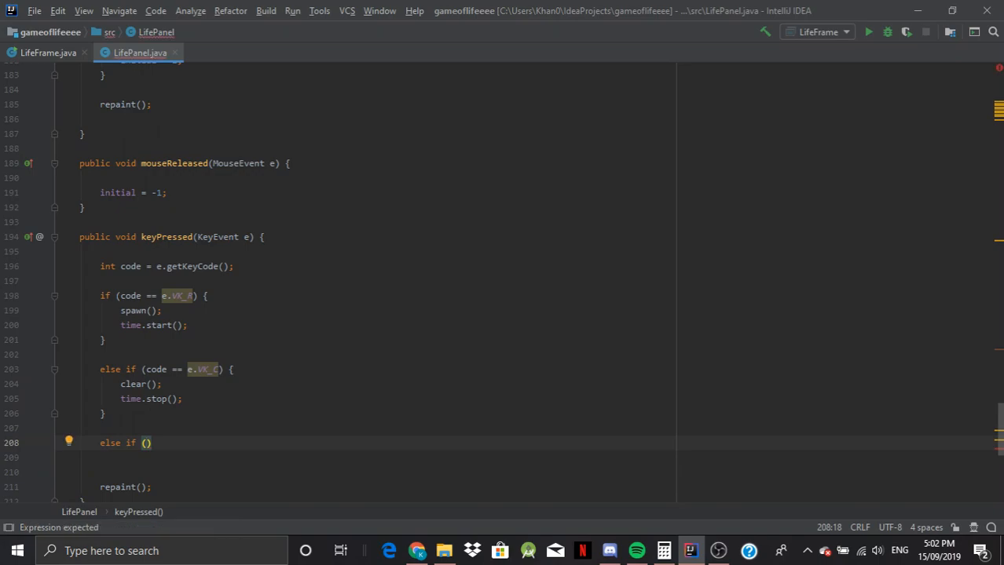
type("code")
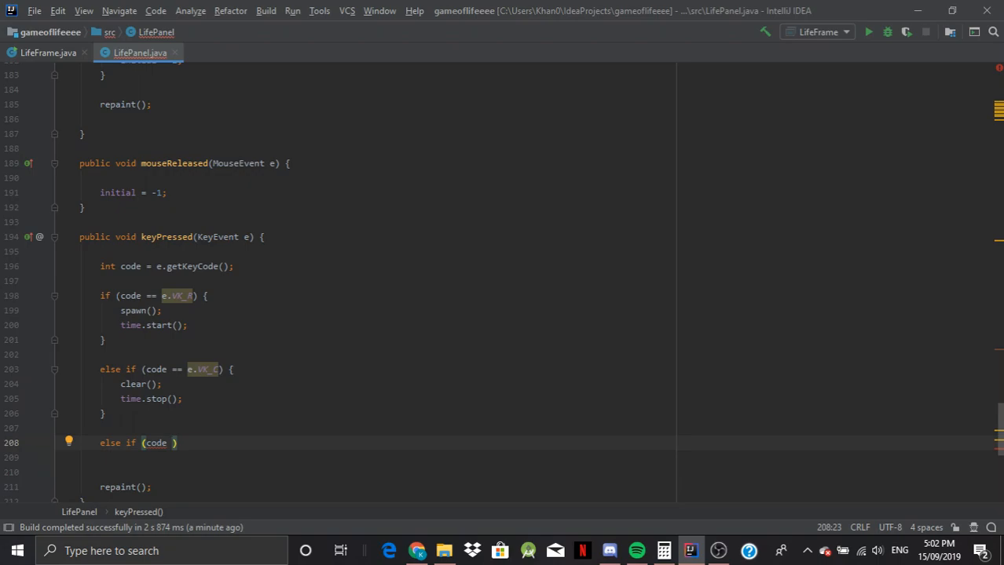
type("==")
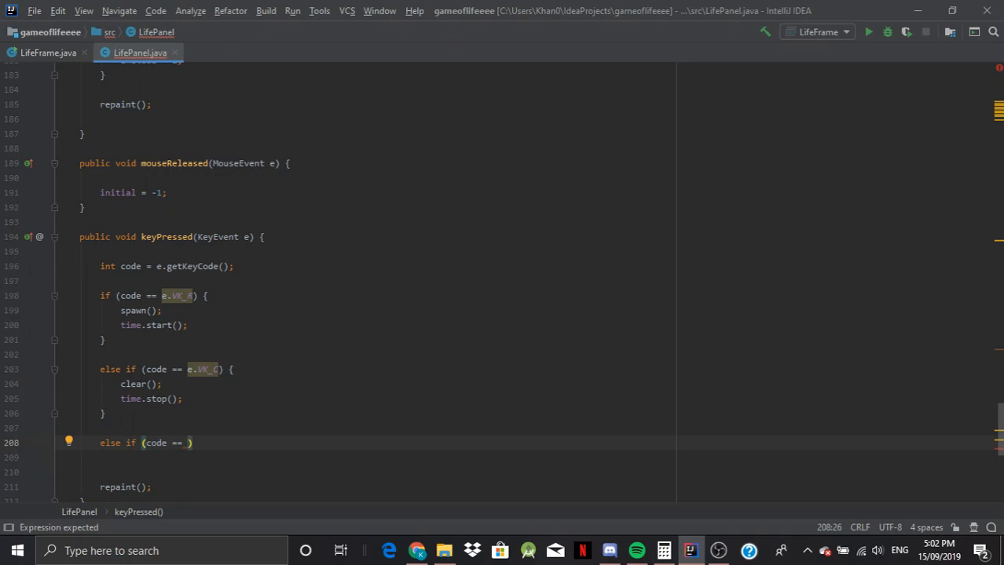
type("e.VK_S")
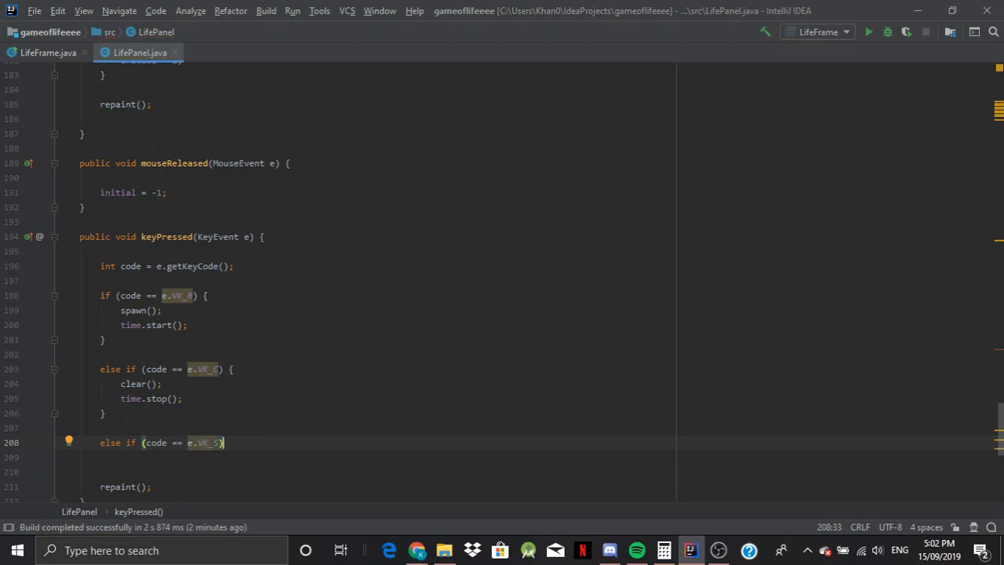
type("{")
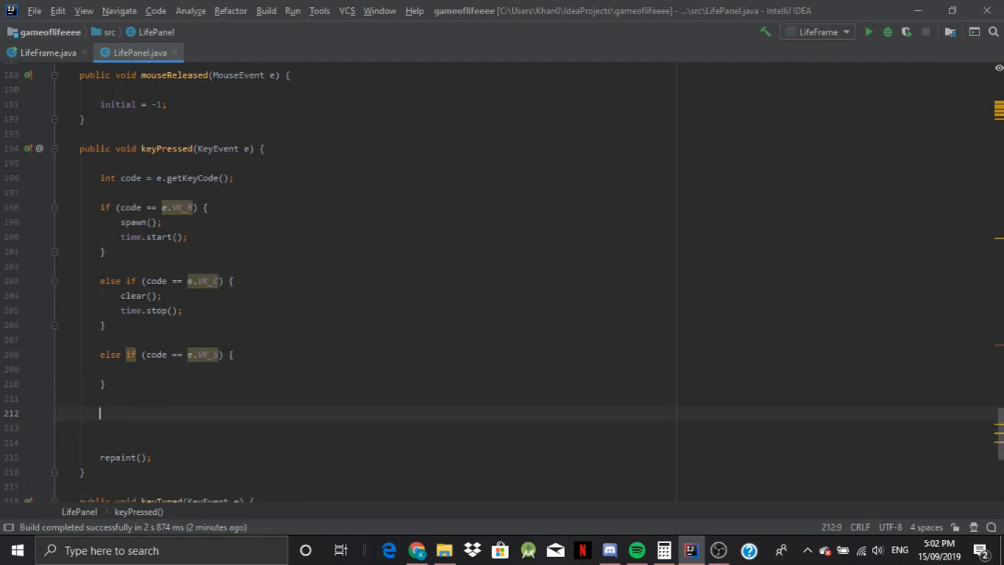
- Add another else if branch on VK_4 that calls time.stop();
type("else if (")
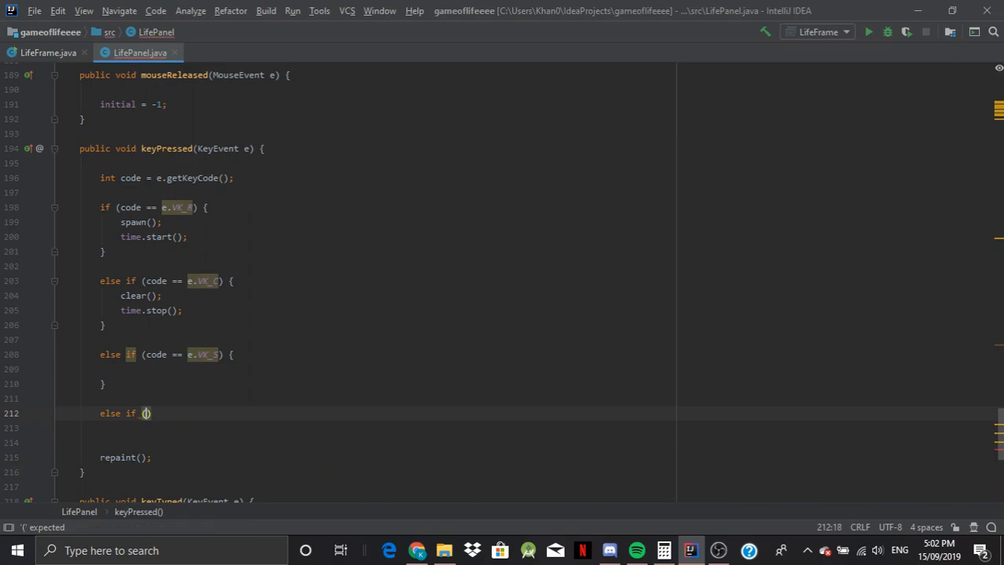
type("code ==")
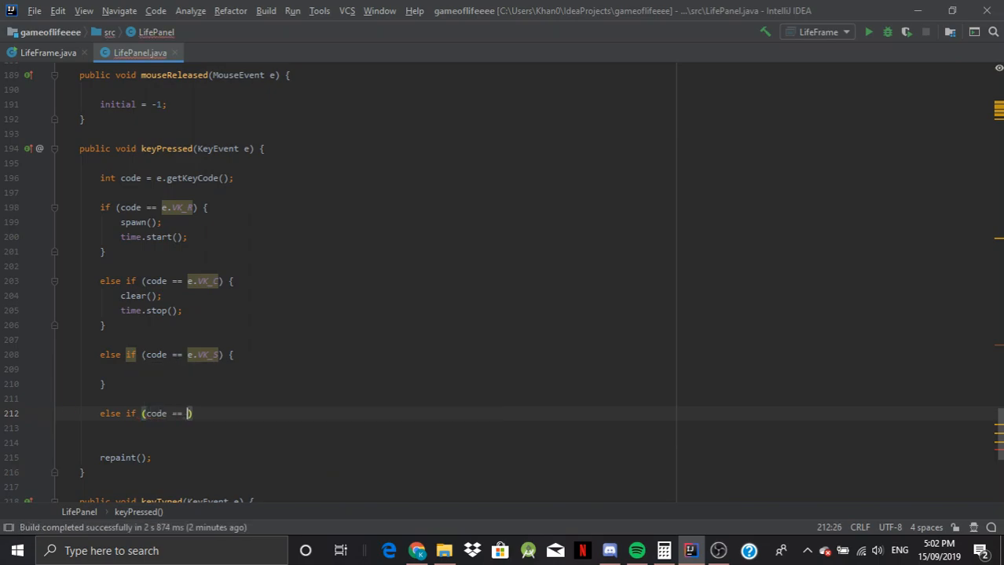
type("e.VK_A")
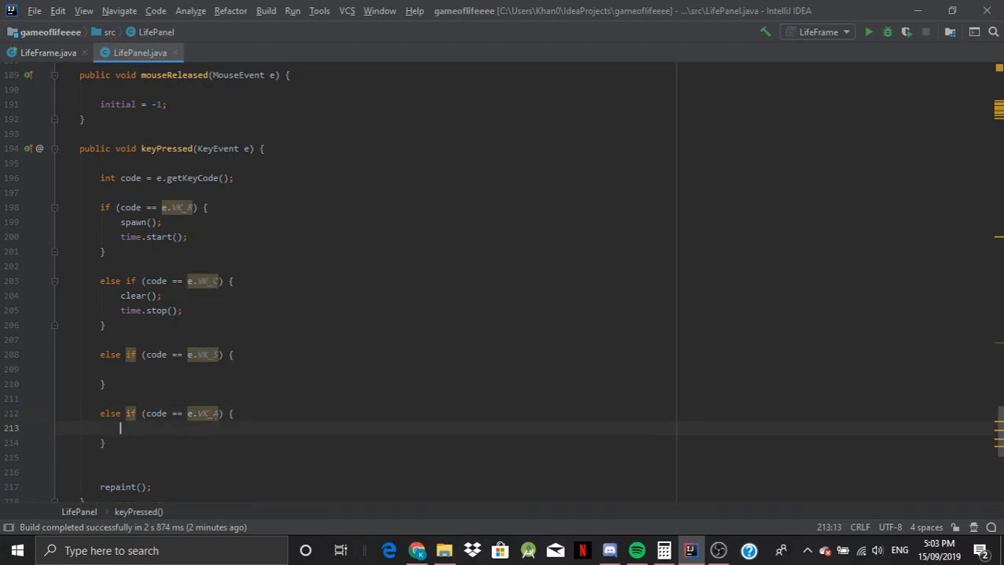
type("time.stop();")
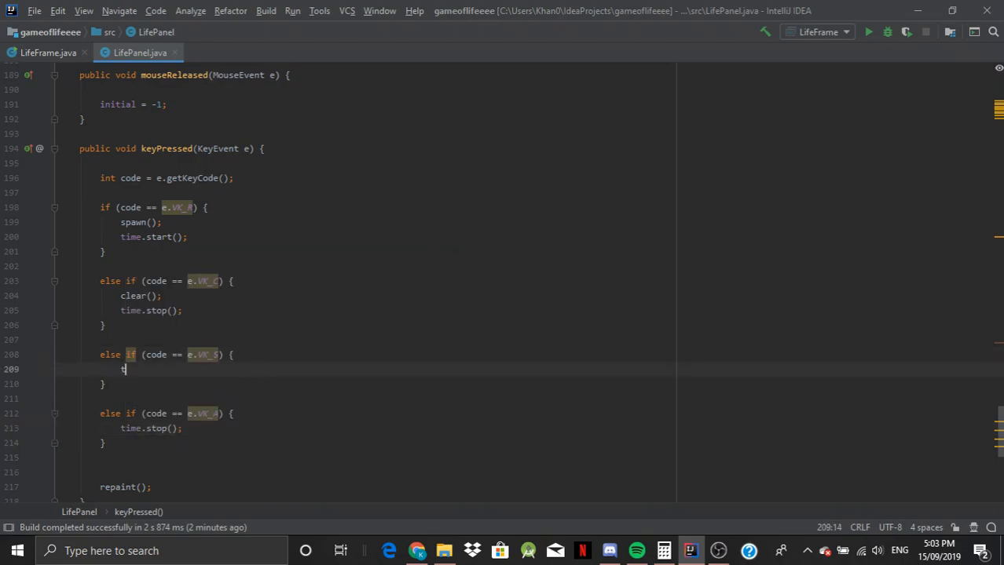
type("ime.start();")
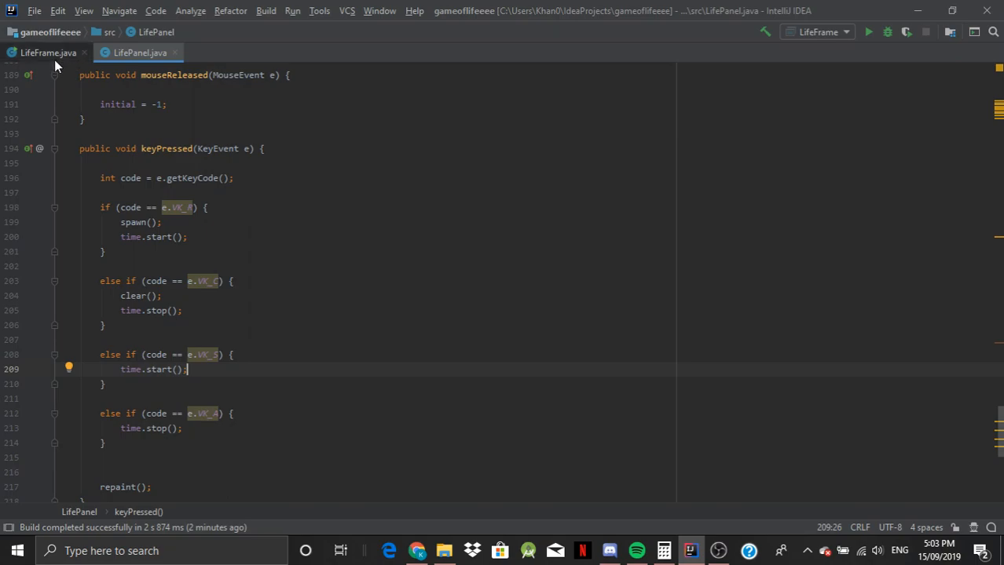
- Remove the time.stop(); line from mousePressed and return to LifeFrame.java
scroll("up", 3)
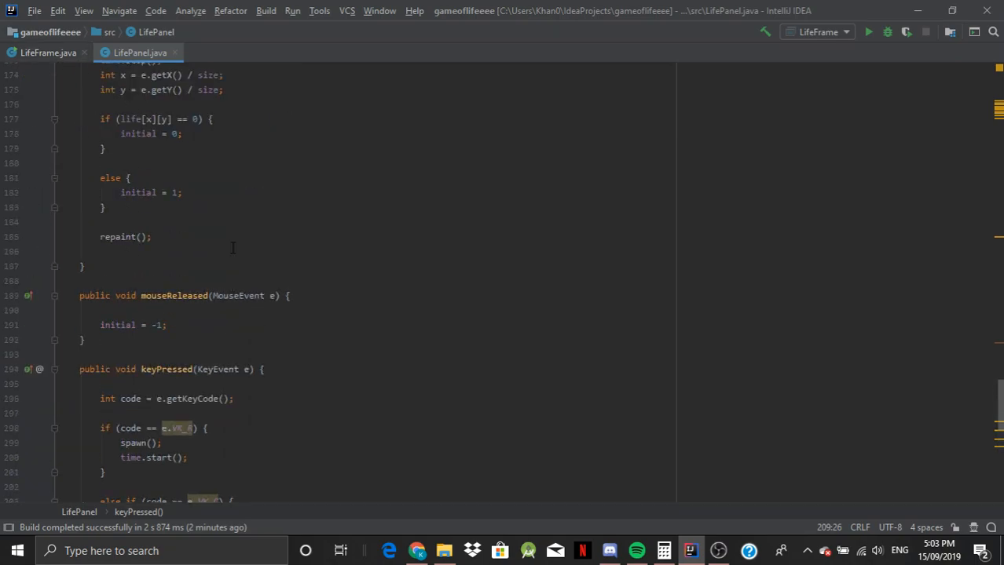
scroll("up", 3)
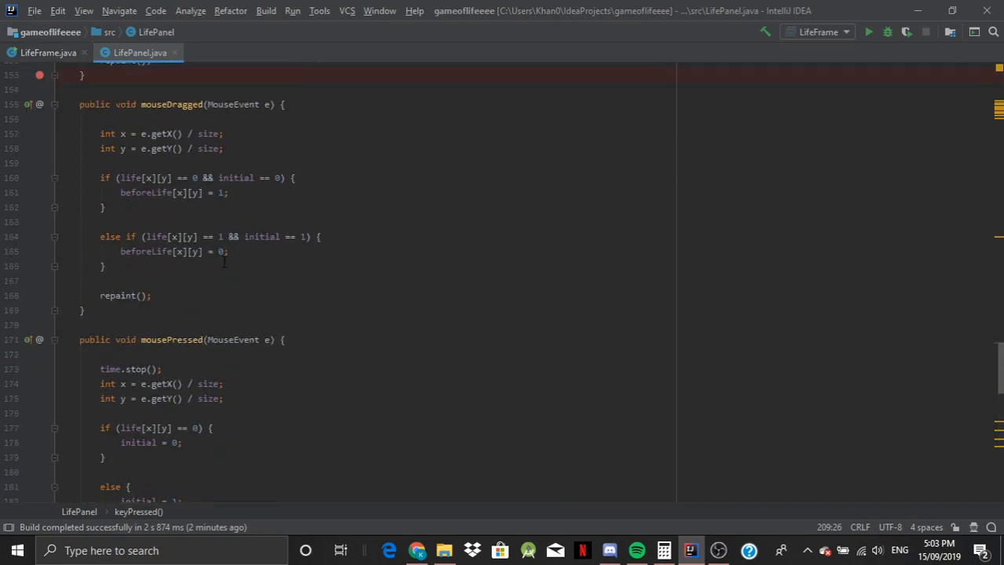
scroll("up", 3)
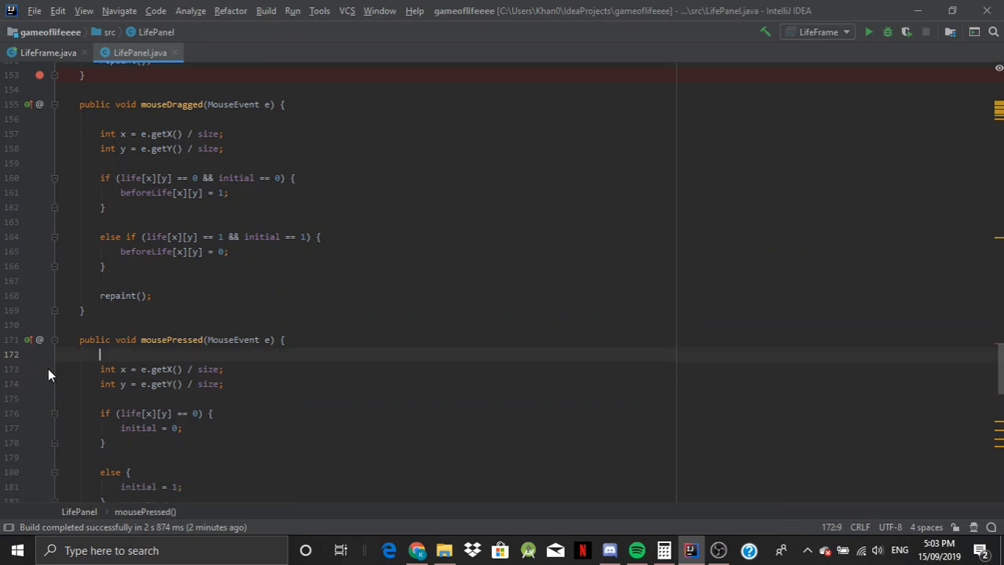
left_click(43, 53)
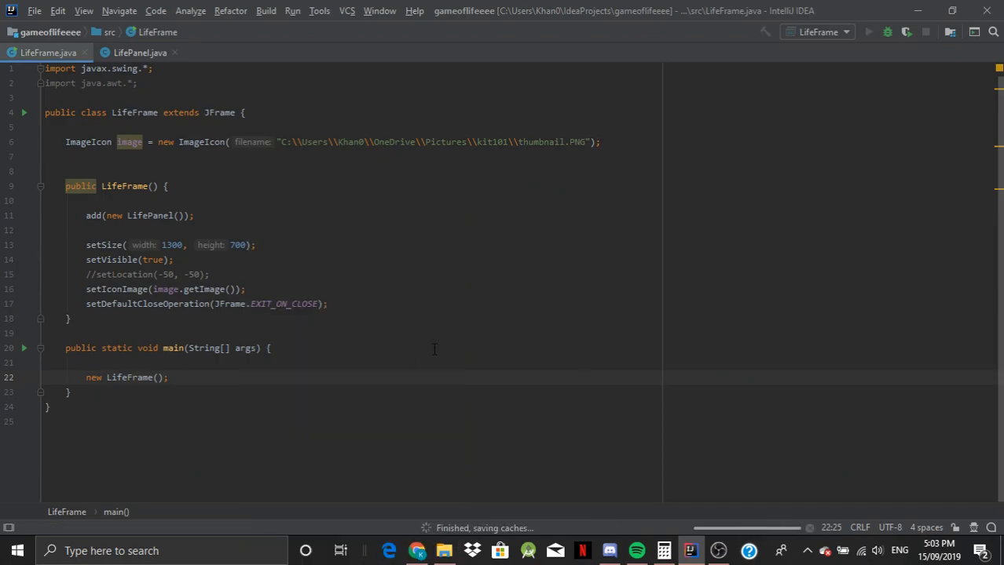
- Place a live cell on the relaunched game's empty grid
left_click(868, 31)
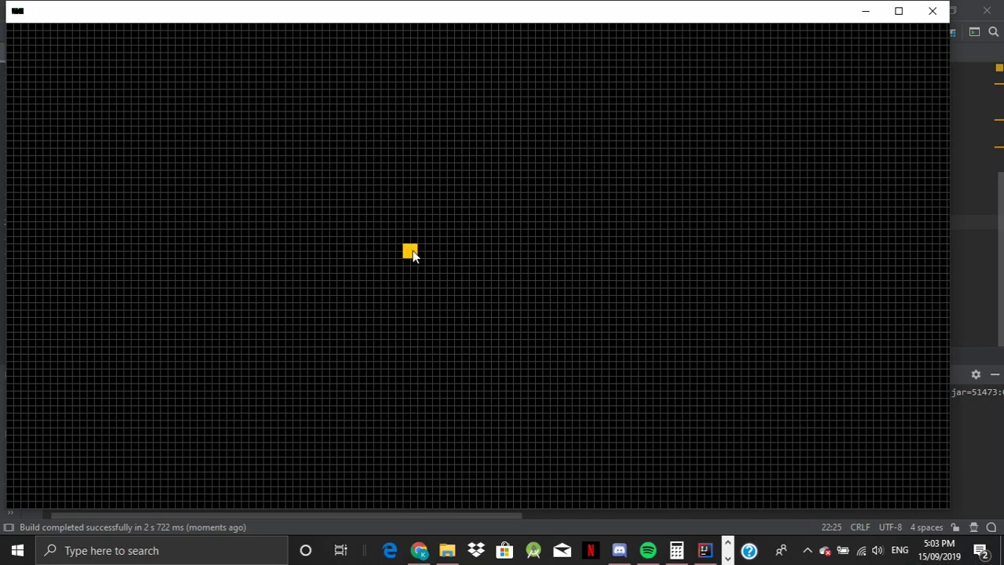
mouse_move(577, 309)
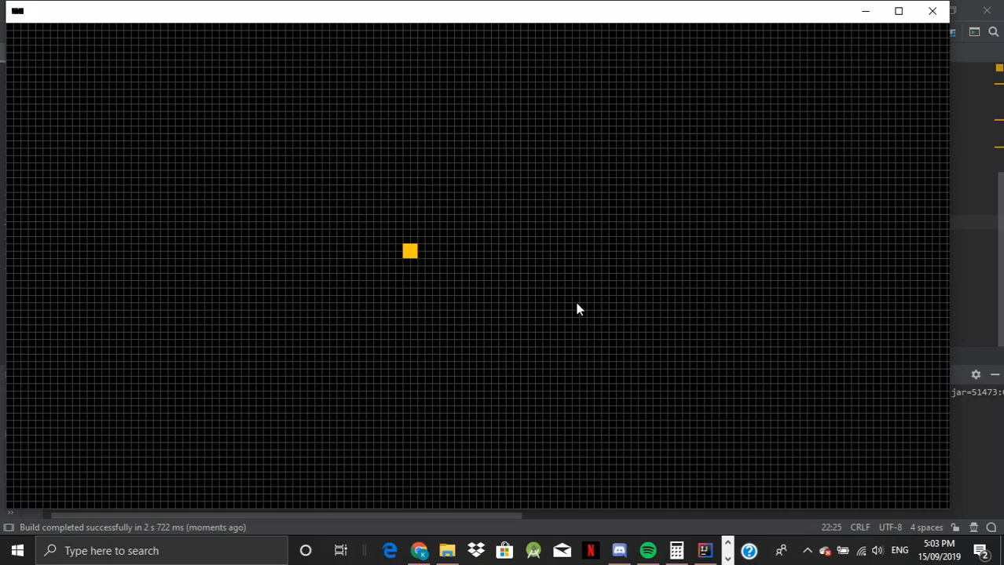
mouse_move(422, 265)
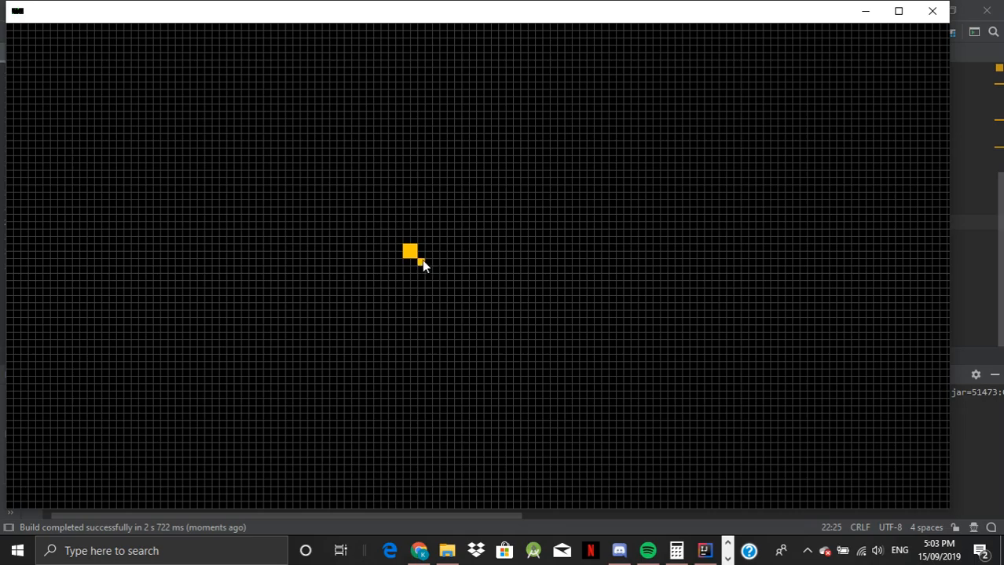
mouse_move(485, 281)
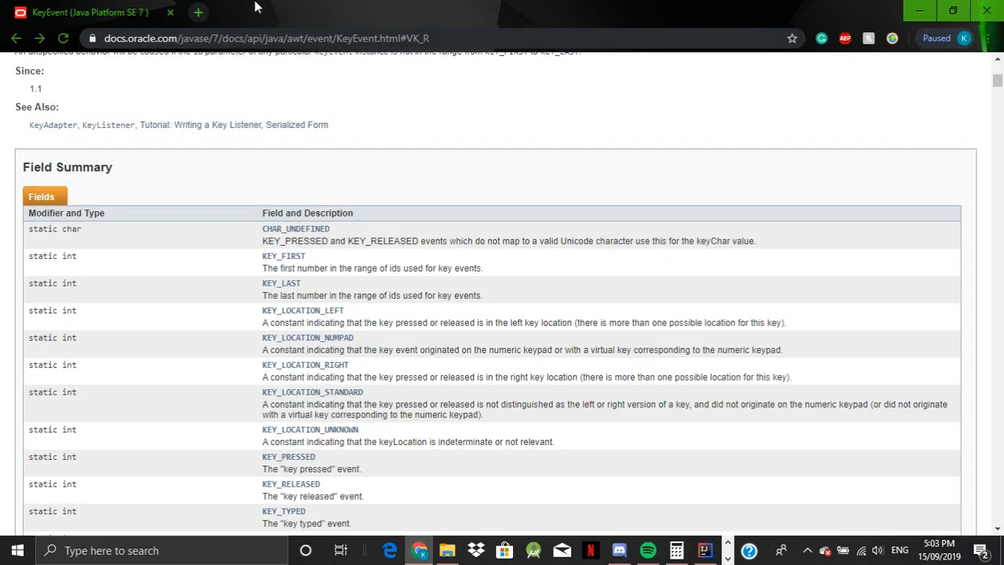
- Search 'game of life wiki' in a new Chrome tab
left_click(198, 12)
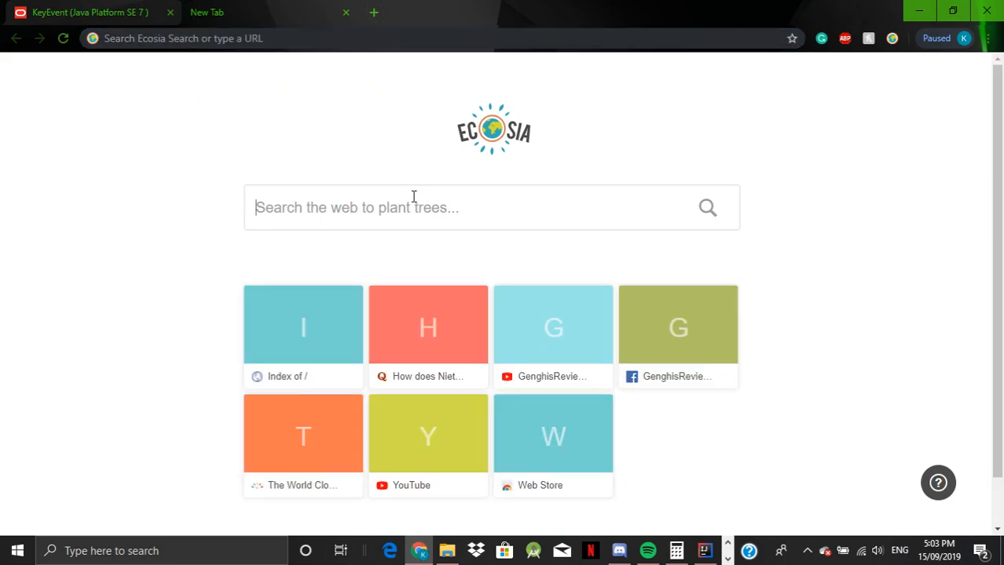
type("game of")
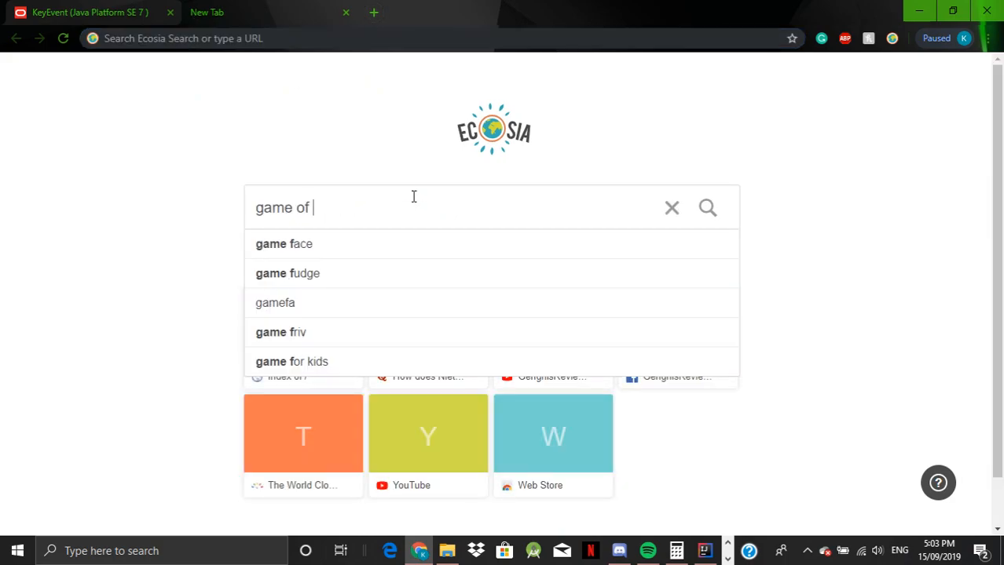
type("life")
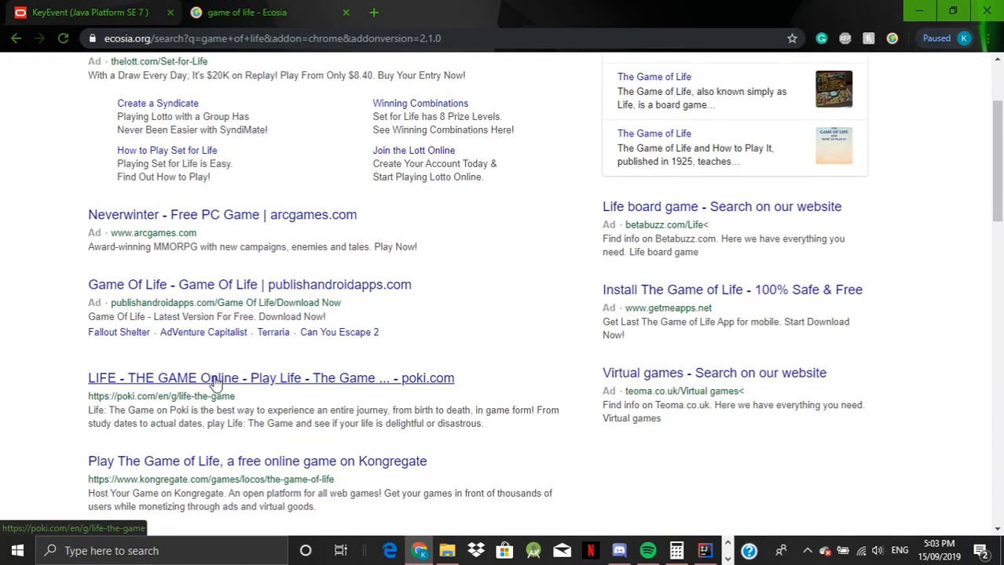
scroll("down", 3)
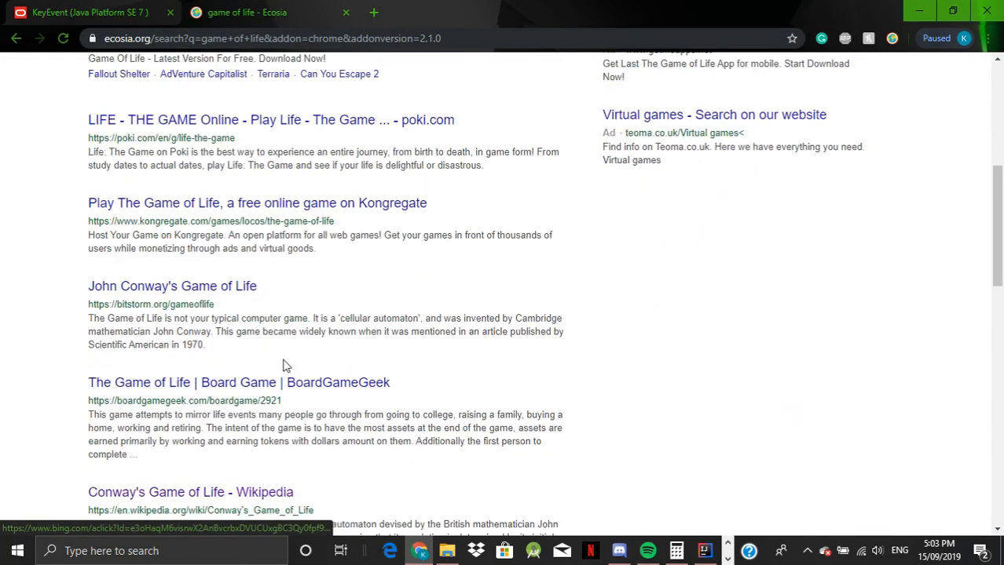
scroll("up", 3)
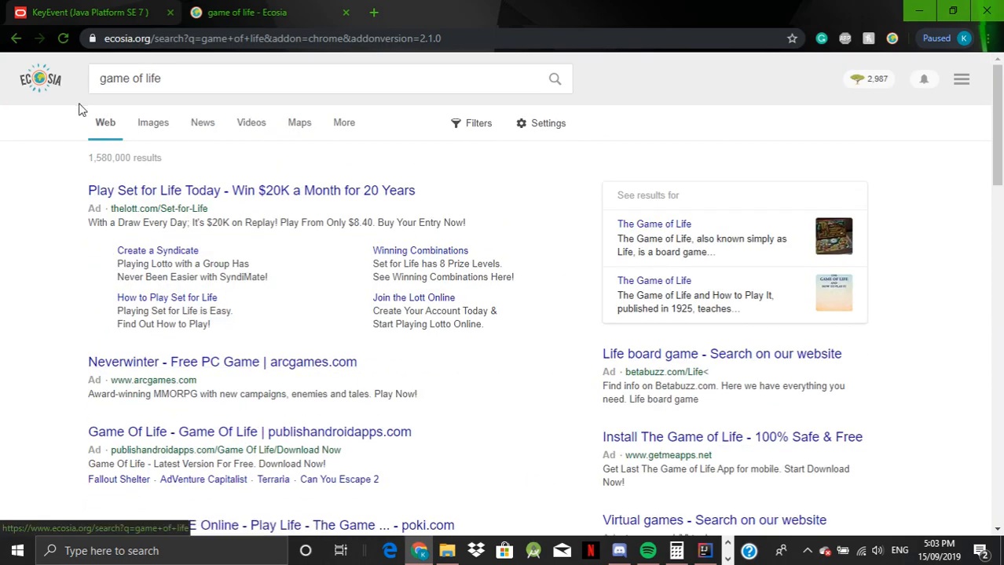
type("wiki")
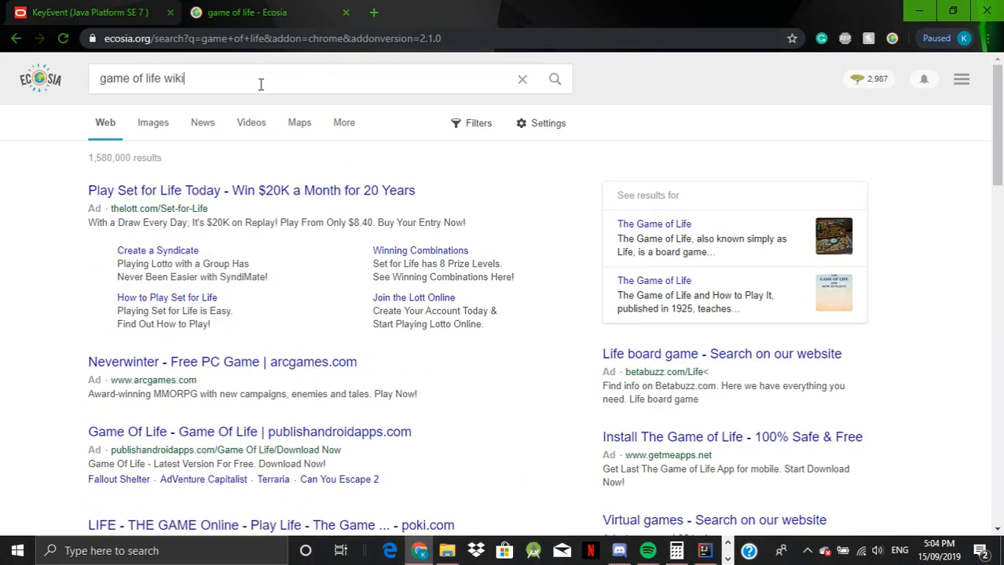
key("Return")
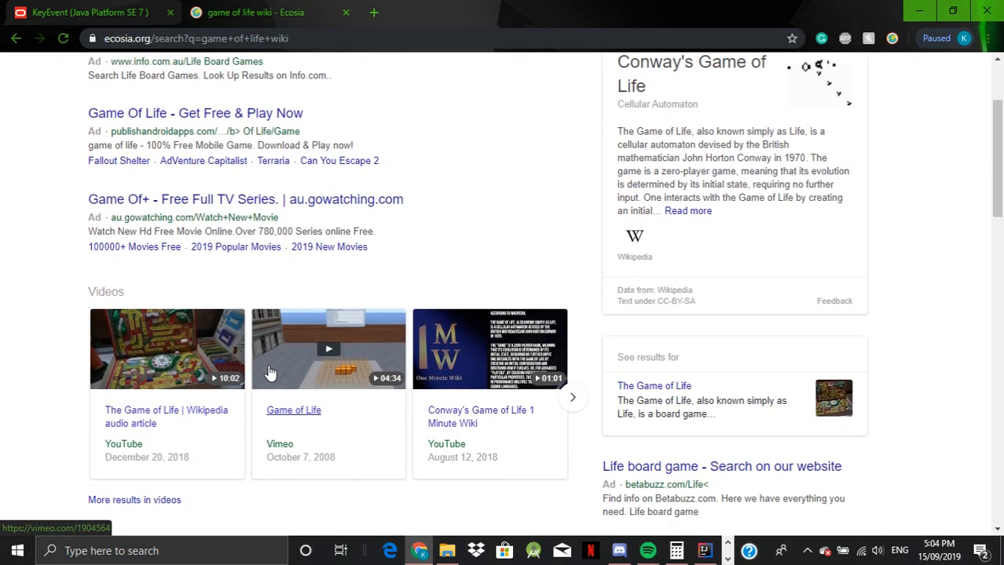
- Open the Conway's Game of Life Wikipedia article's pattern examples, then return to IntelliJ
scroll("down", 3)
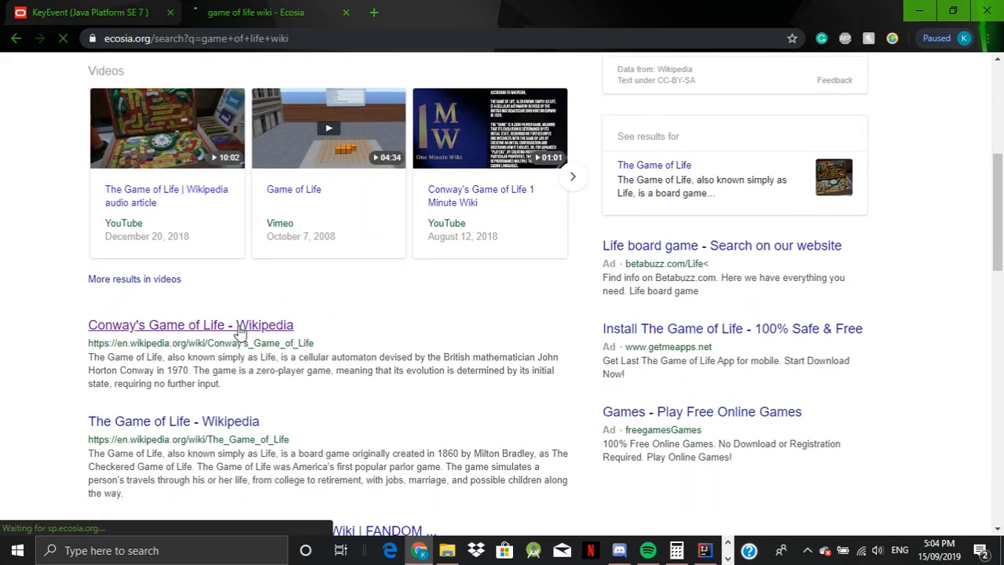
left_click(190, 325)
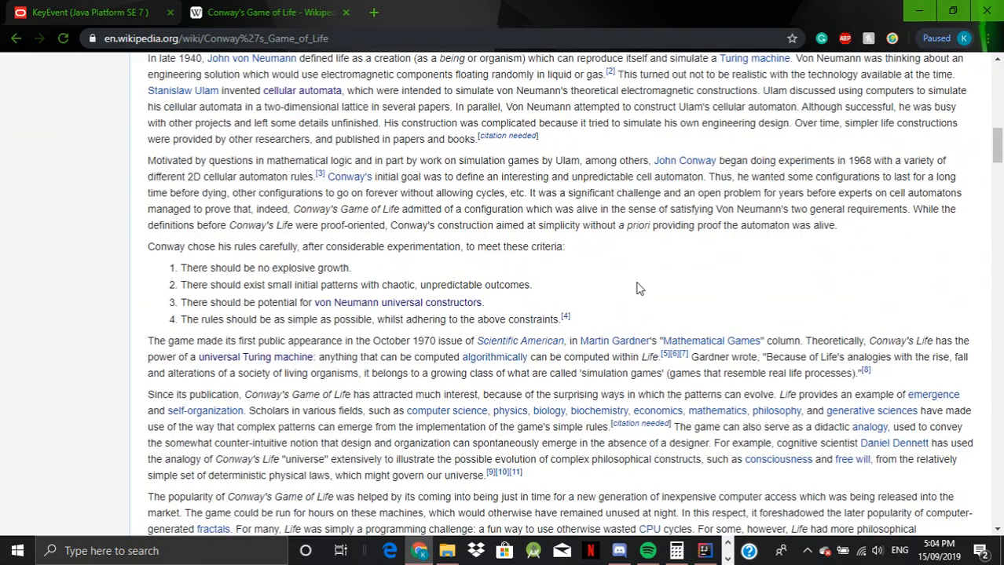
scroll("down", 3)
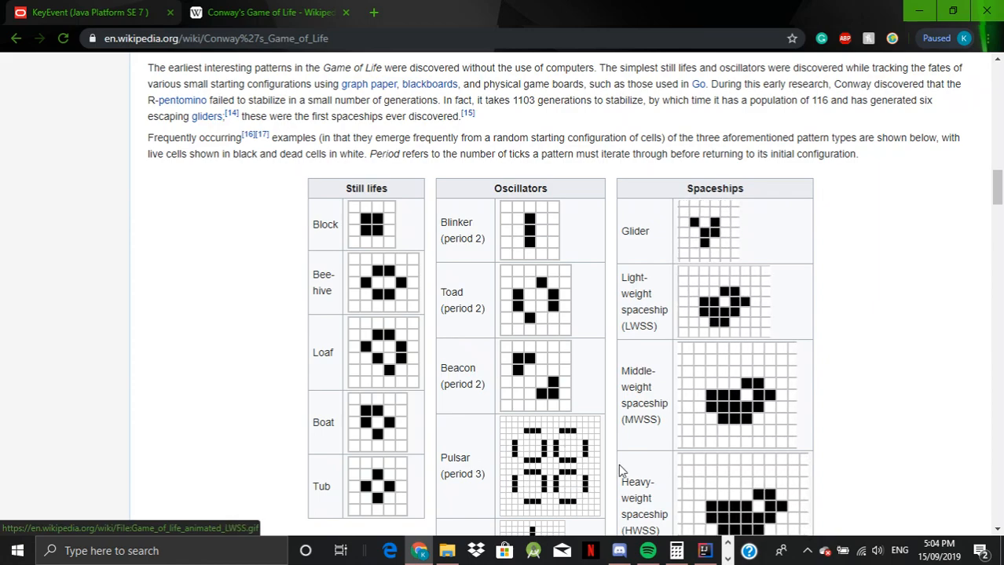
left_click(704, 550)
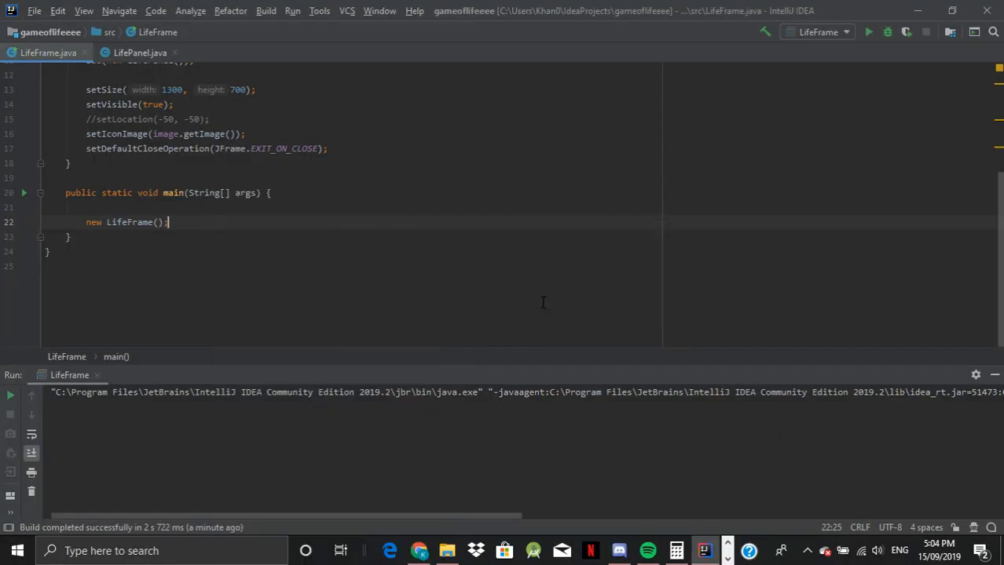
- Bring up Wikipedia's animated glider and spaceship pattern examples
left_click(868, 31)
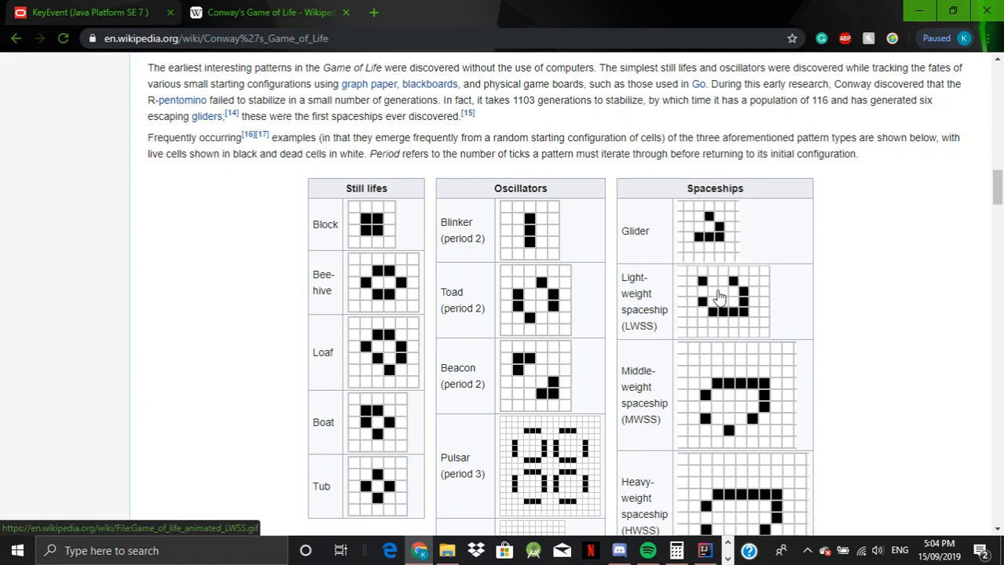
mouse_move(704, 550)
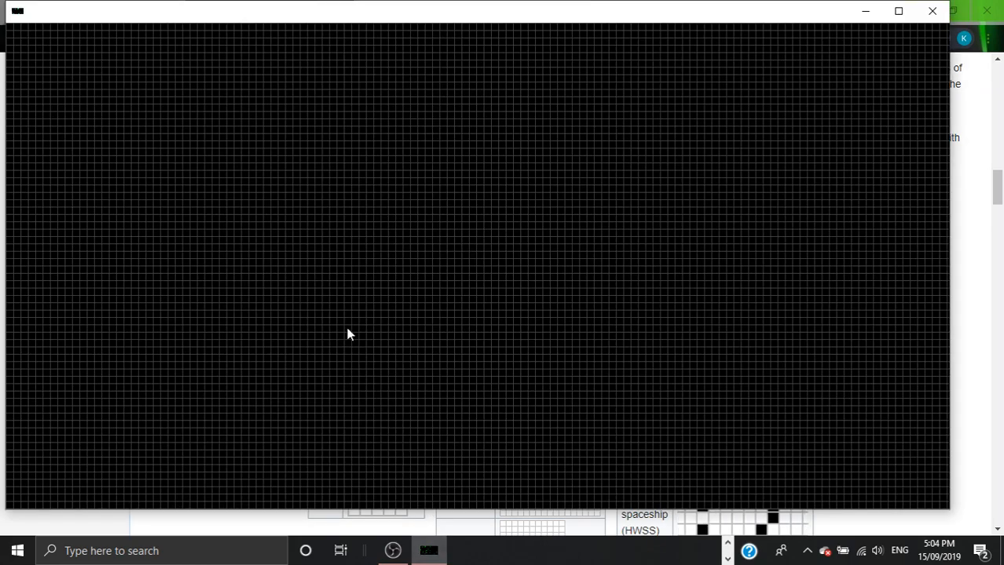
- Draw and run a glider, then clear the grid and draw an arch shape
left_click(363, 323)
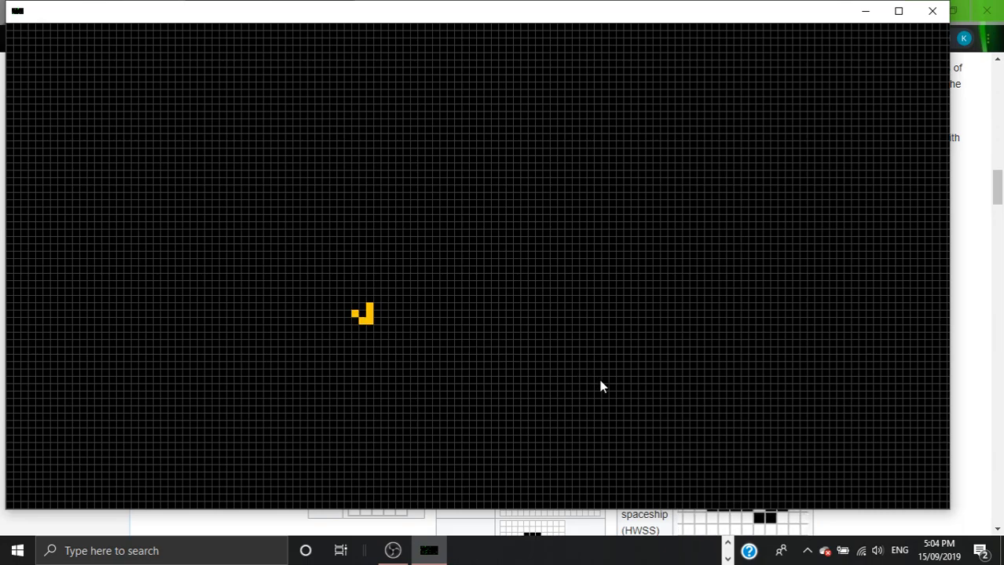
mouse_move(605, 289)
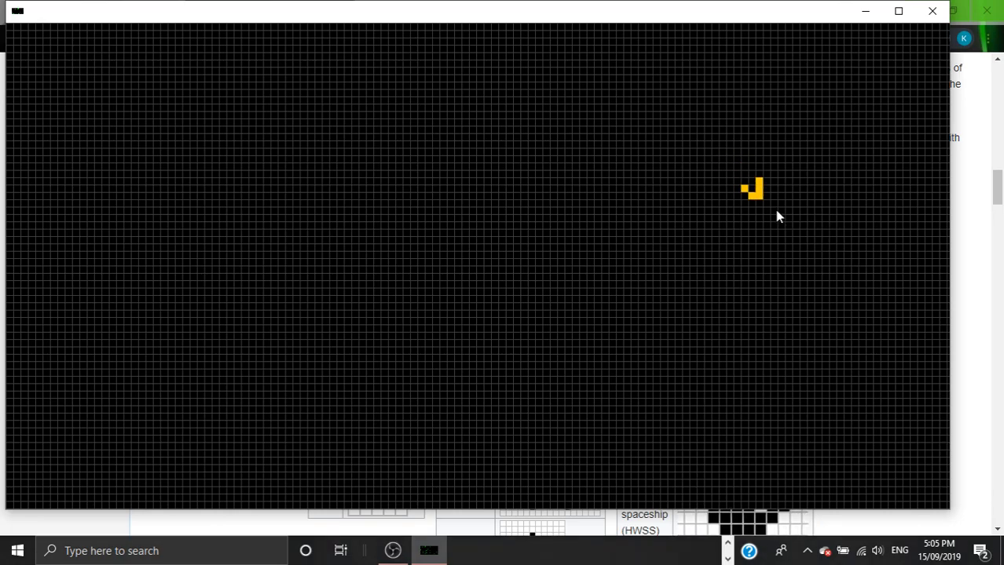
left_click(776, 218)
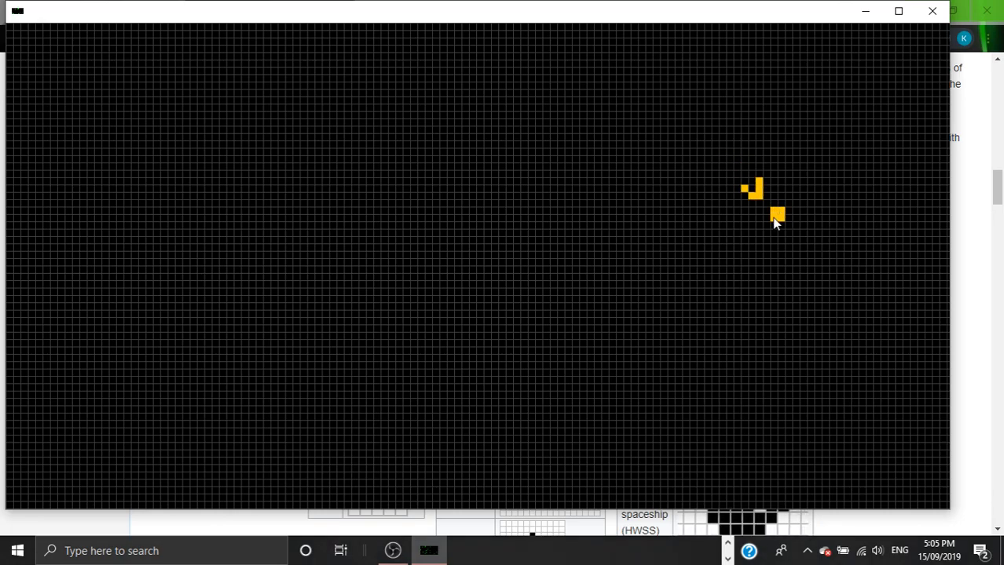
mouse_move(780, 338)
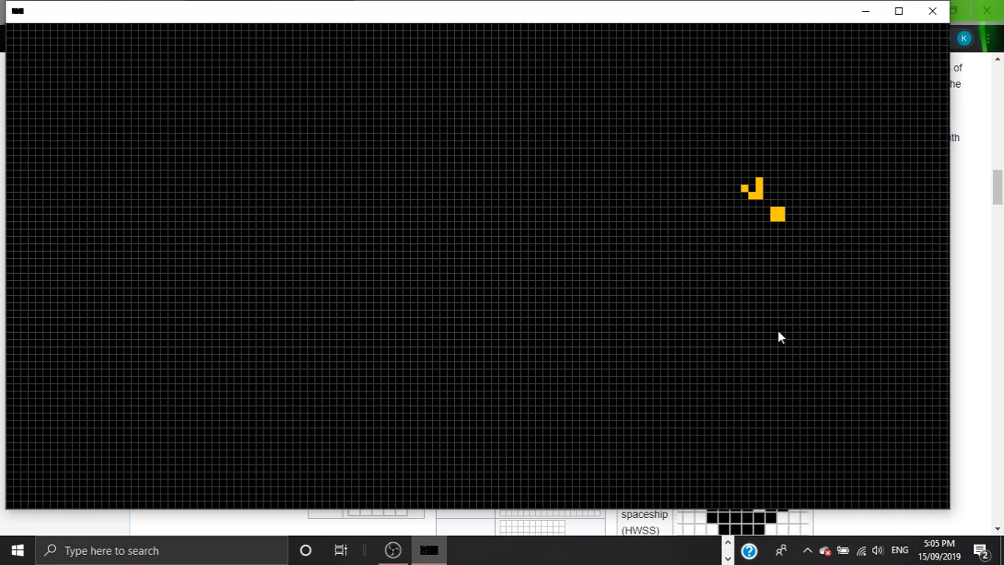
mouse_move(779, 355)
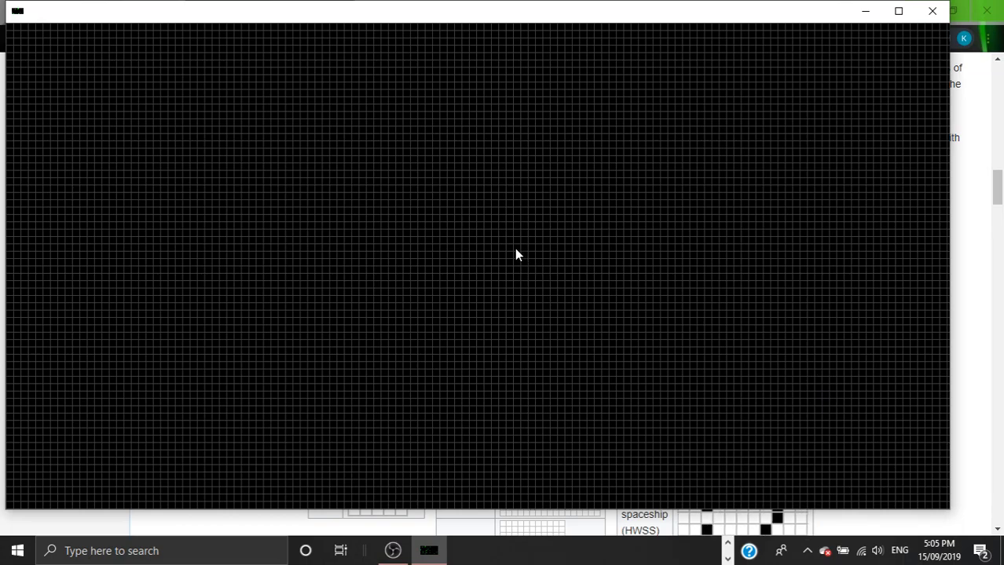
mouse_move(460, 246)
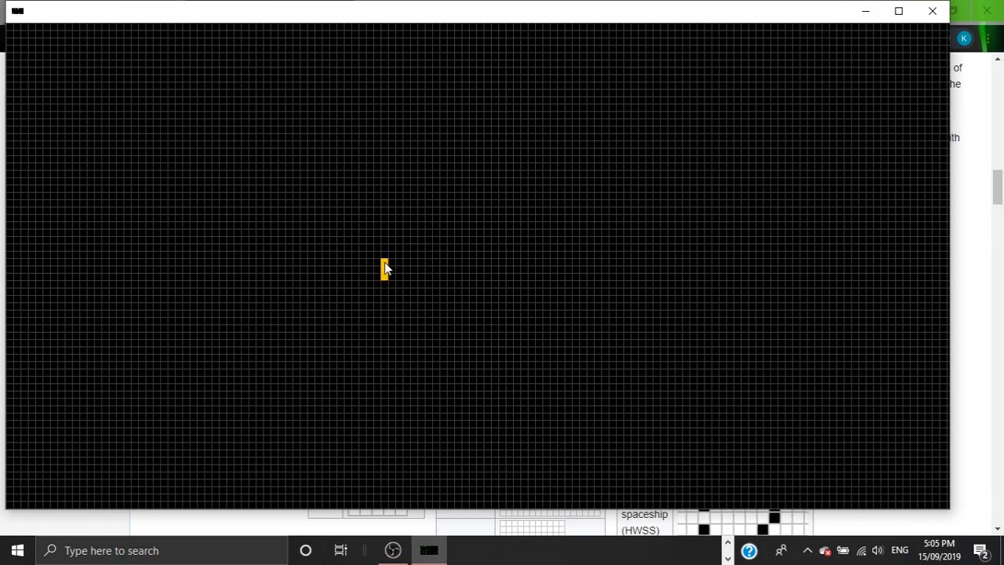
left_click(393, 270)
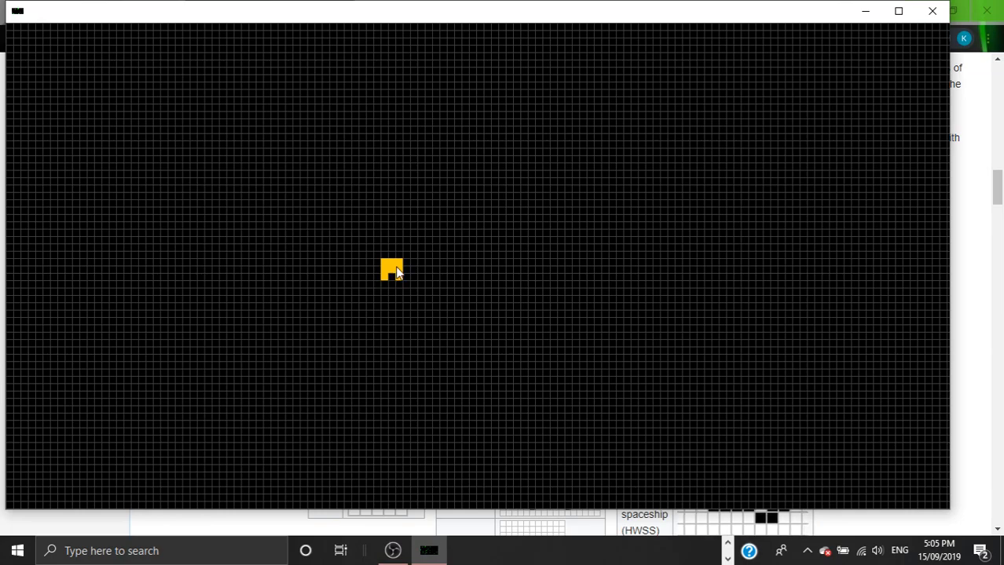
mouse_move(540, 277)
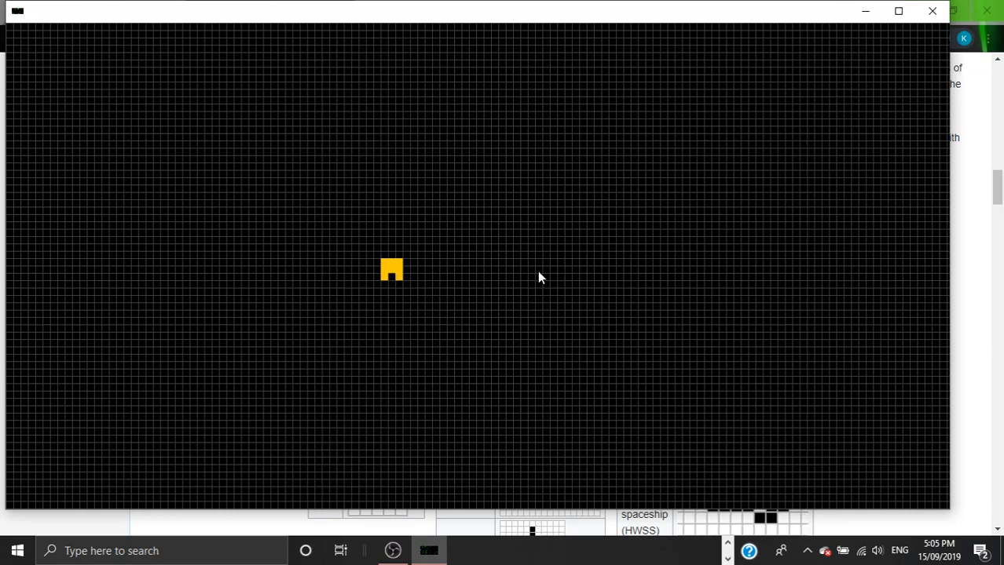